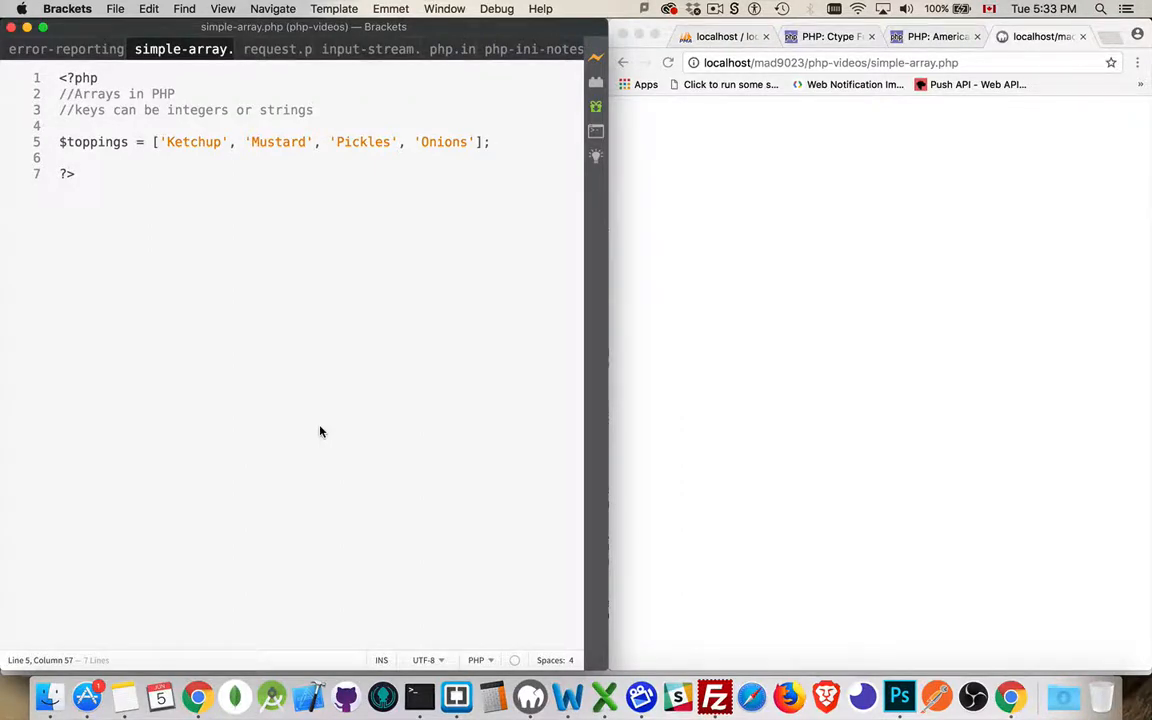
pyautogui.moveTo(350, 296)
pyautogui.write('//')
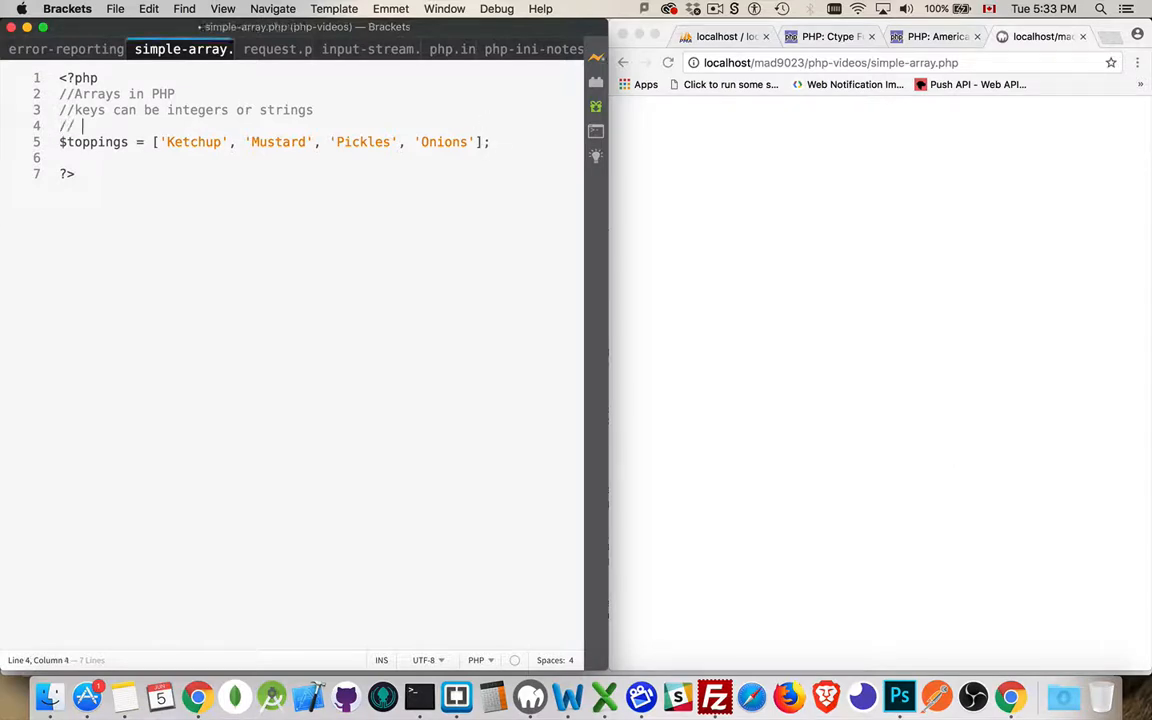
# Add the comment '// [] v5.4 and up' above the bracket-style array
pyautogui.write('[]')
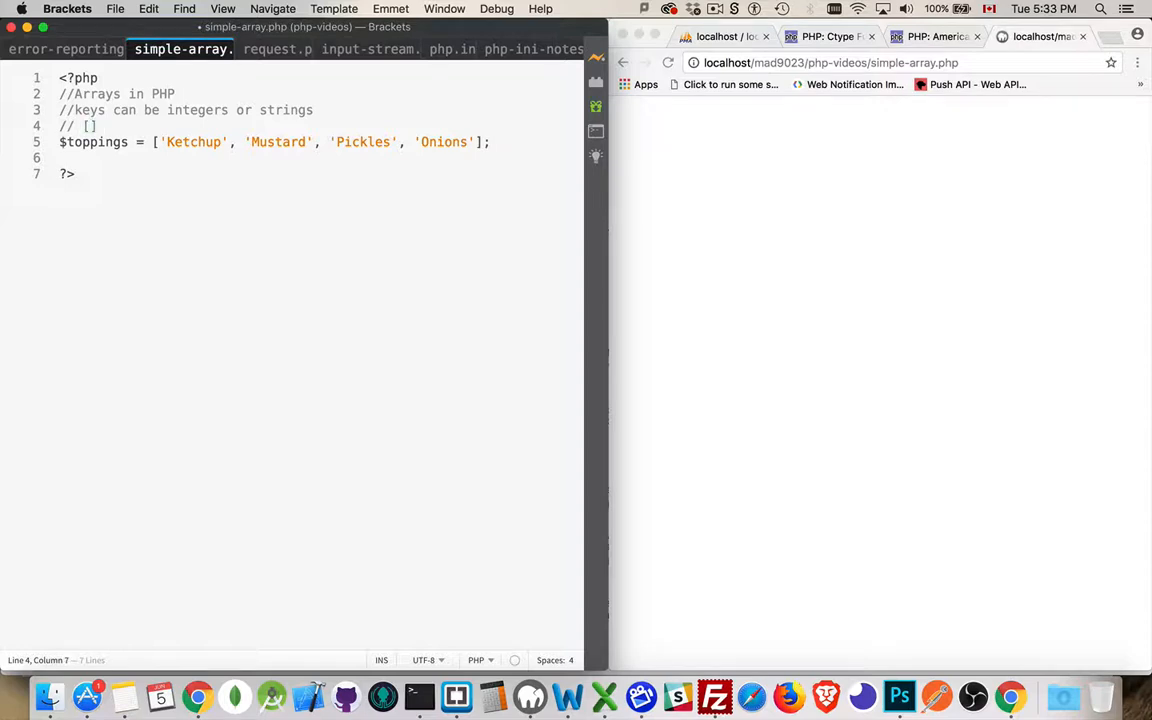
pyautogui.write('v5.4 and up')
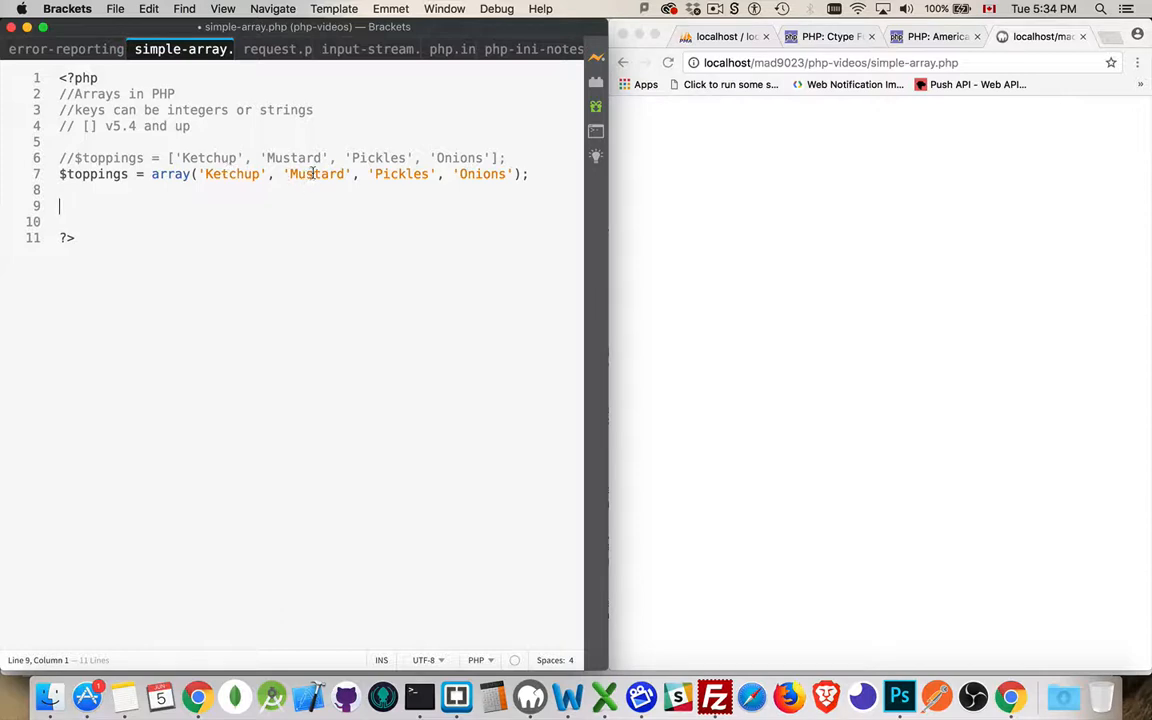
# Add the line $toppings[] = 'Lettuce'; below the array() definition
pyautogui.doubleClick(482, 174)
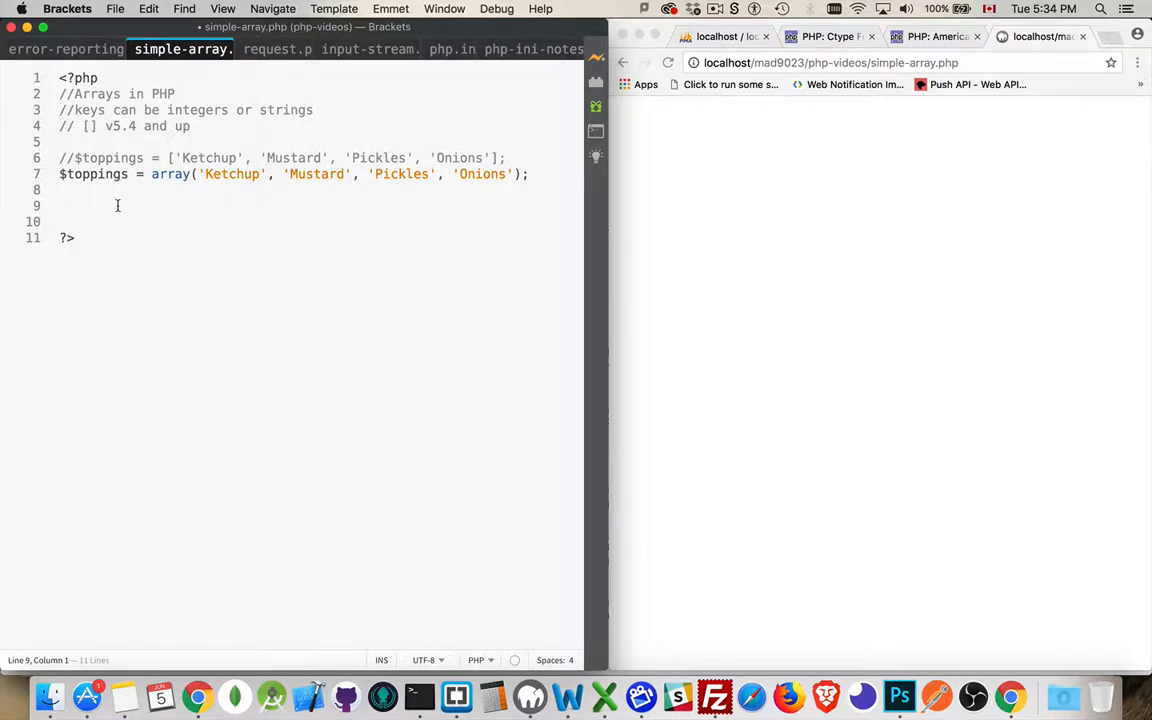
pyautogui.write('$toppings')
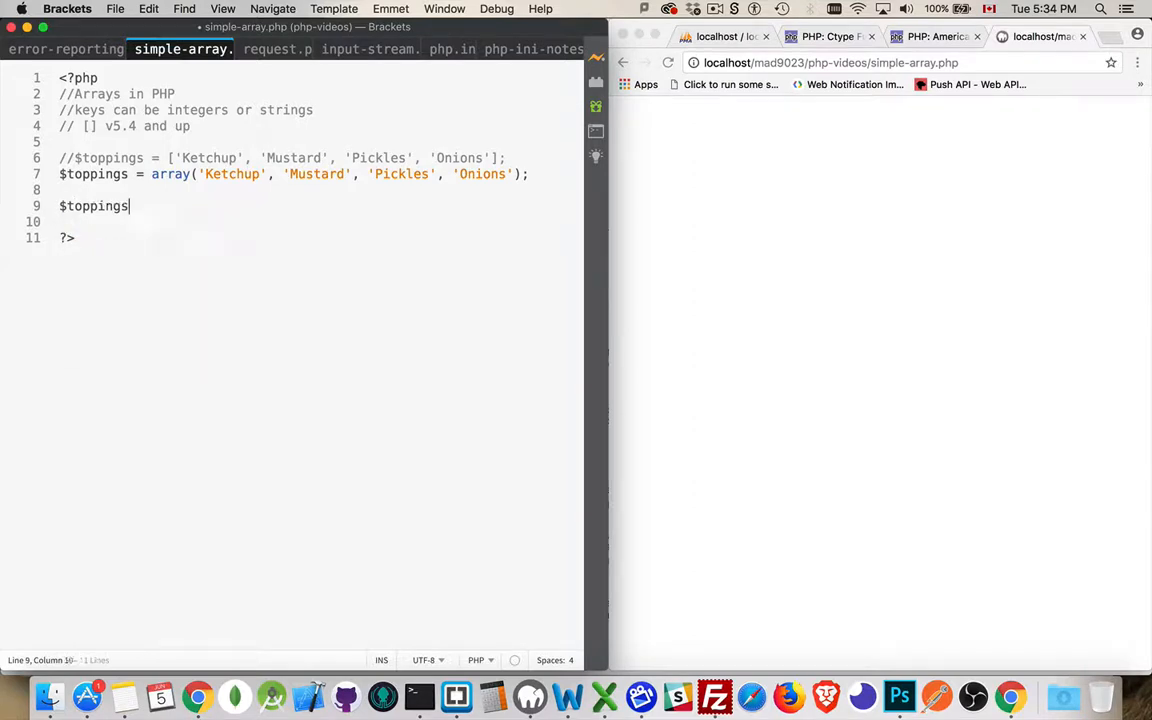
pyautogui.write('[]')
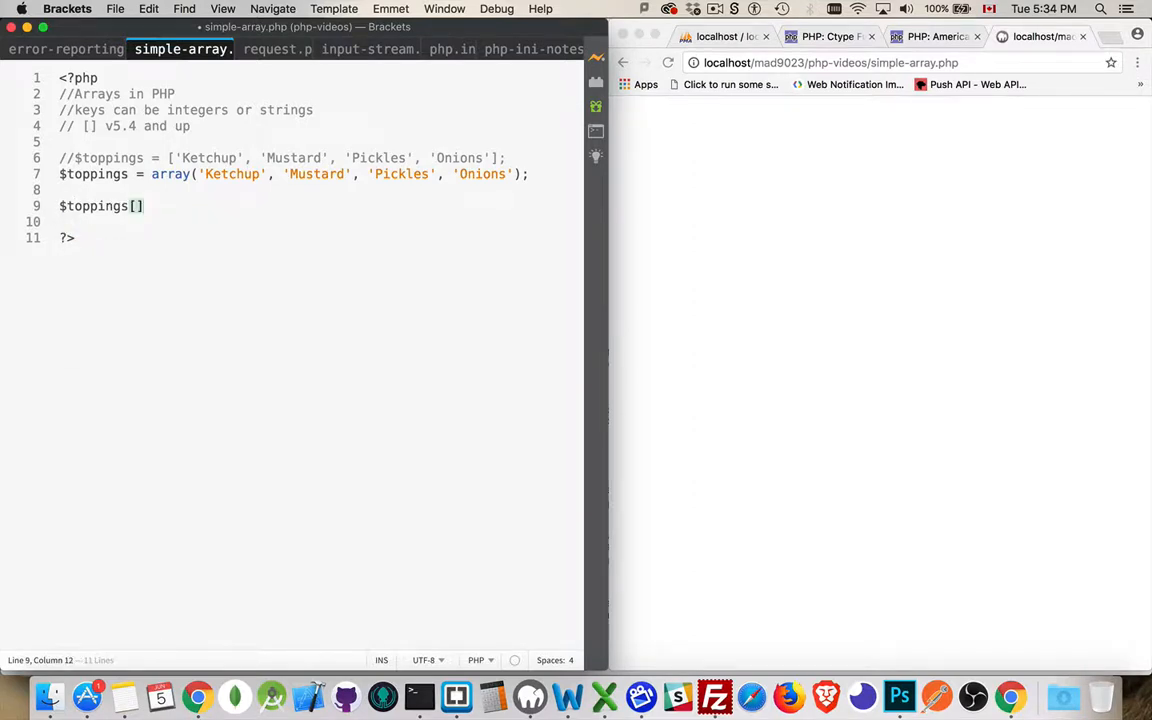
pyautogui.write('=')
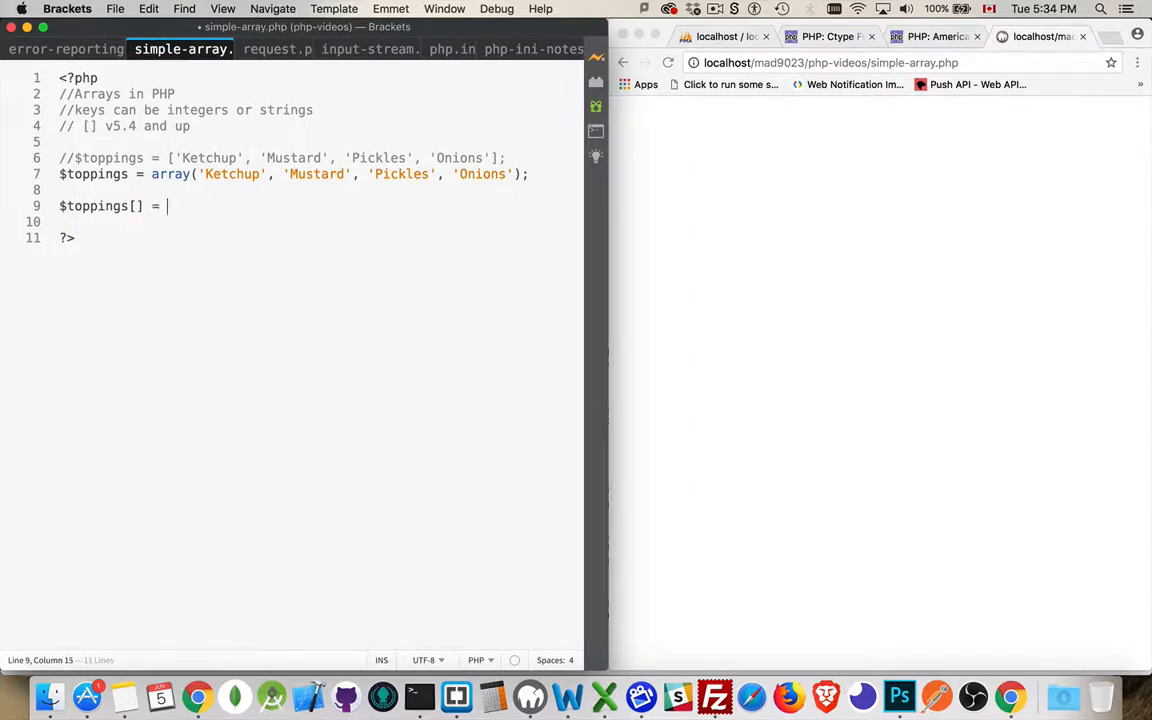
pyautogui.write("'Lett")
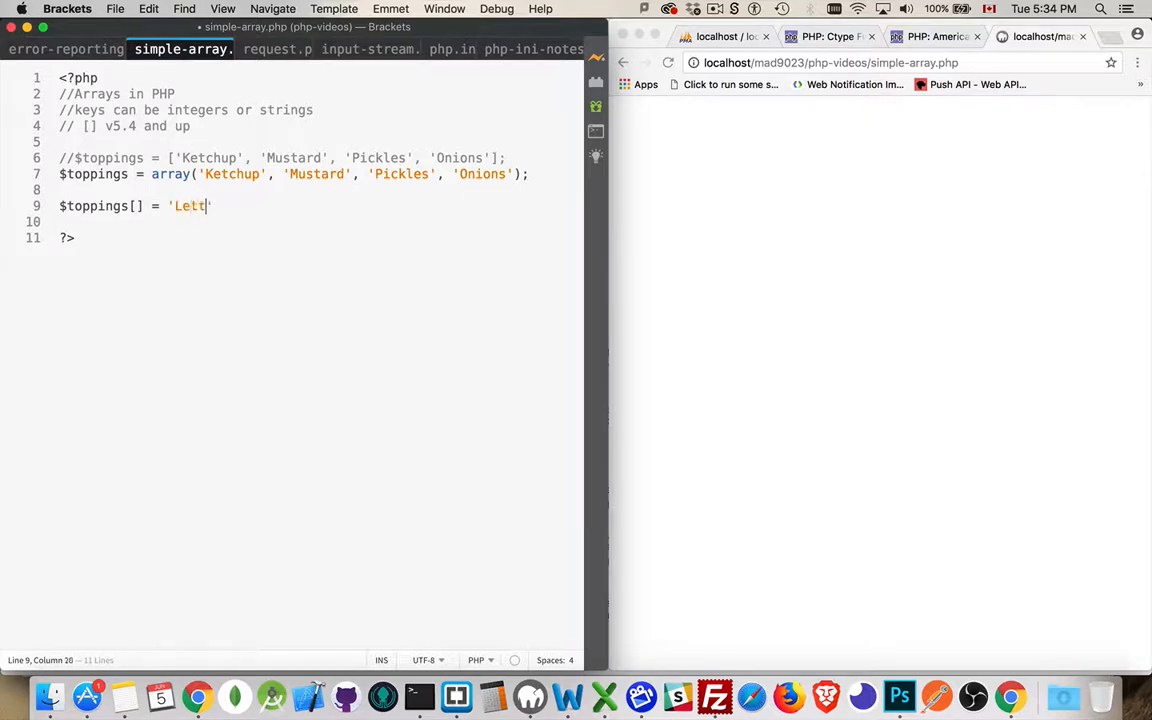
pyautogui.write("uce';")
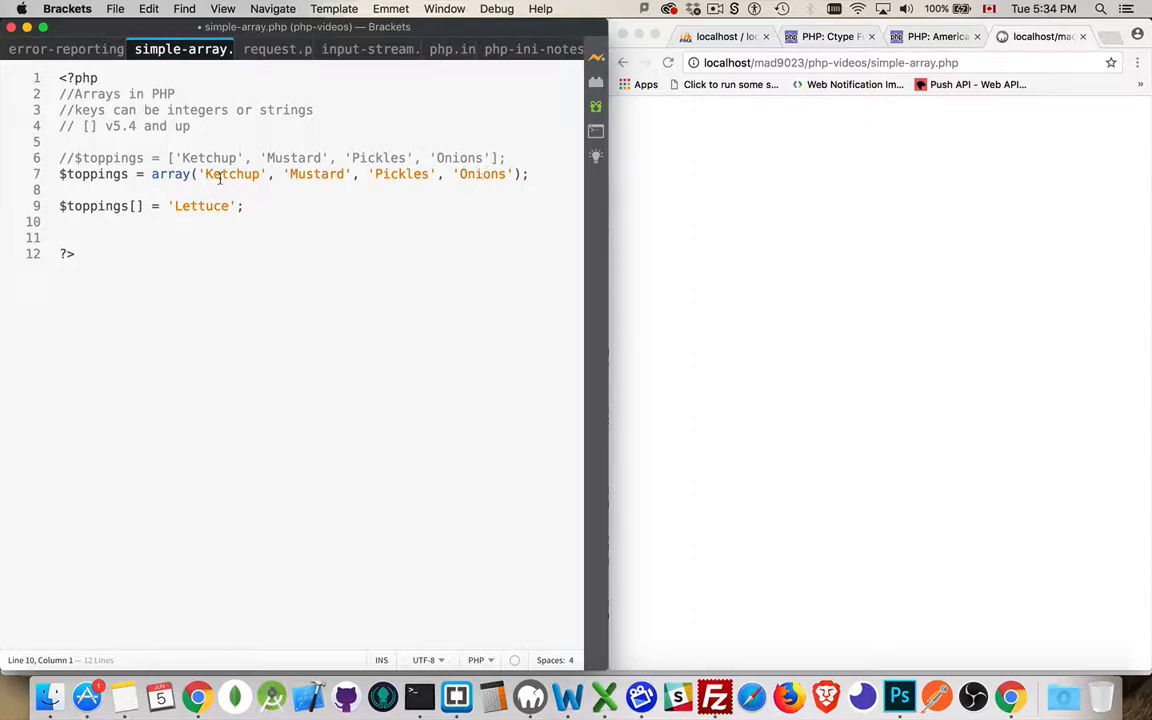
pyautogui.moveTo(472, 174)
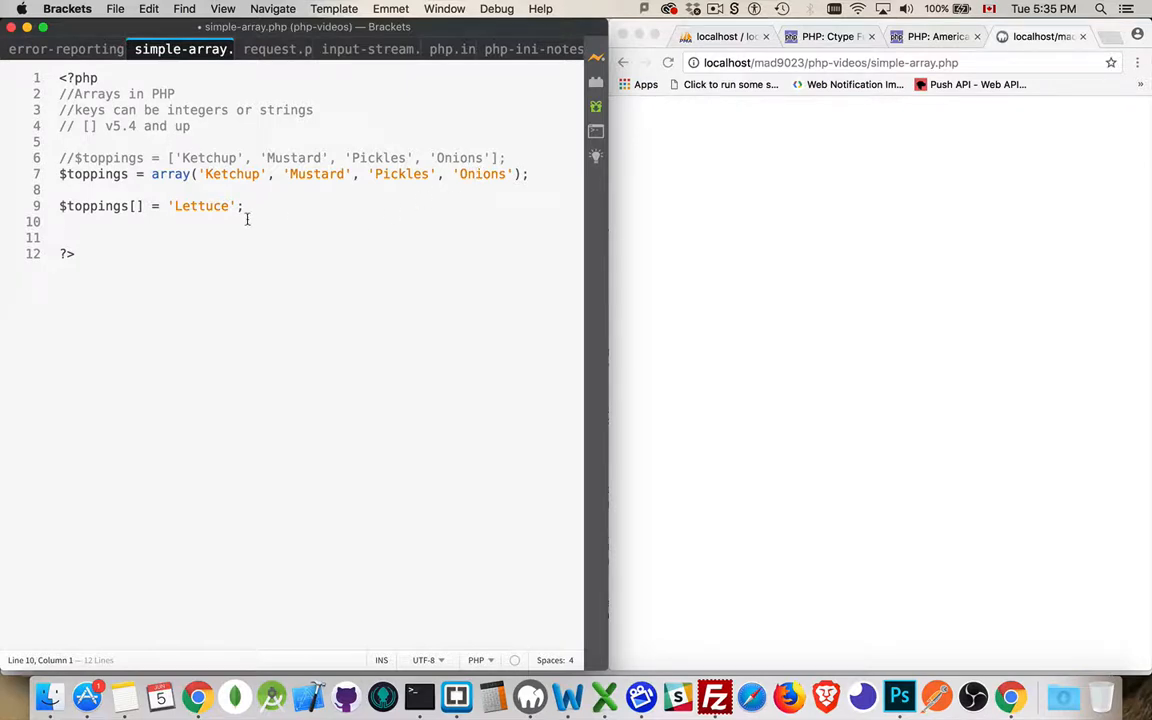
# Append the comment //$toppings[4] to the end of the Lettuce line
pyautogui.click(276, 206)
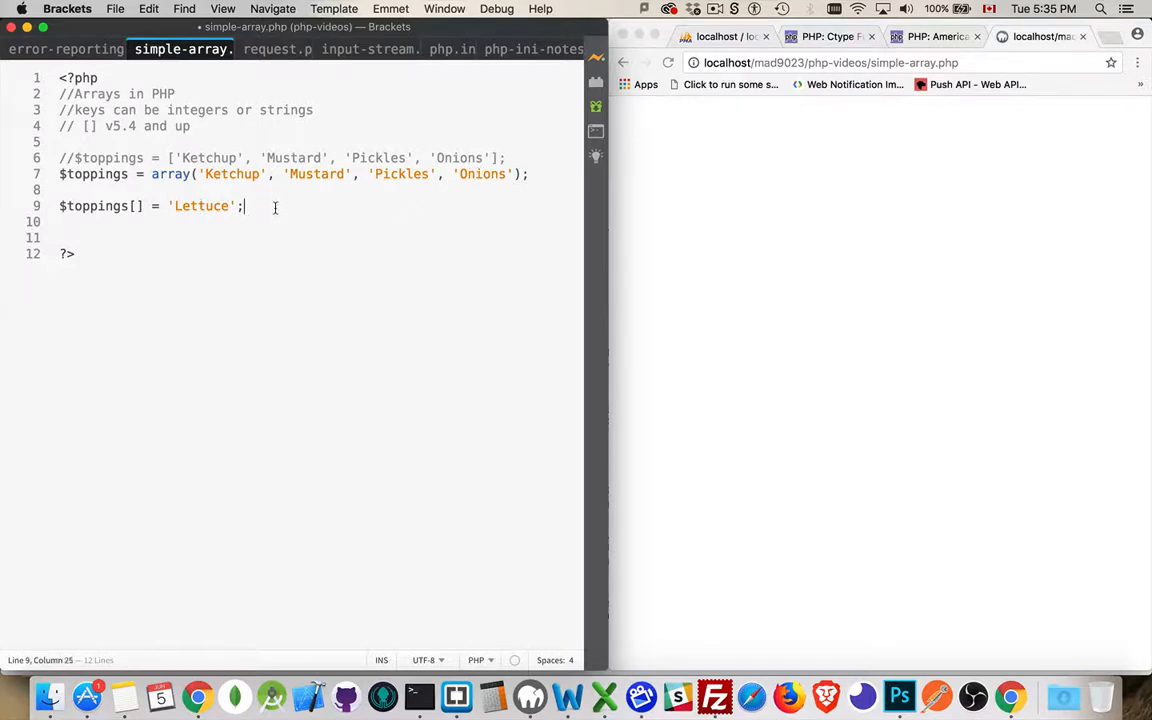
pyautogui.write('//')
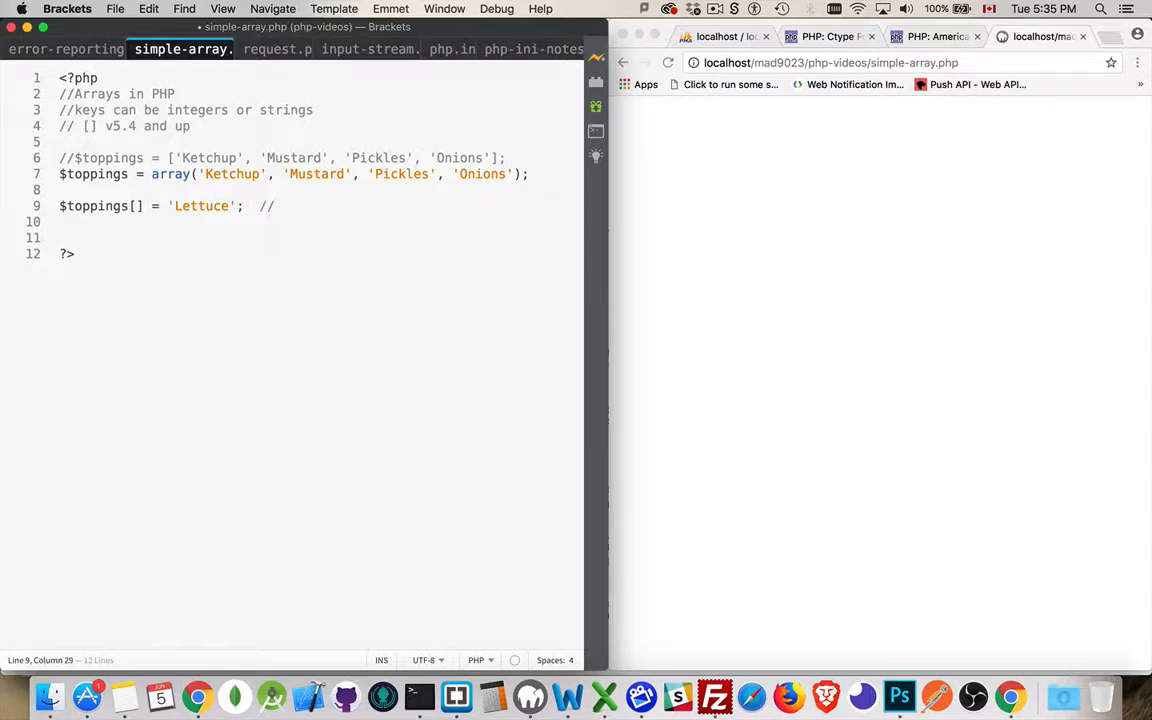
pyautogui.write('$')
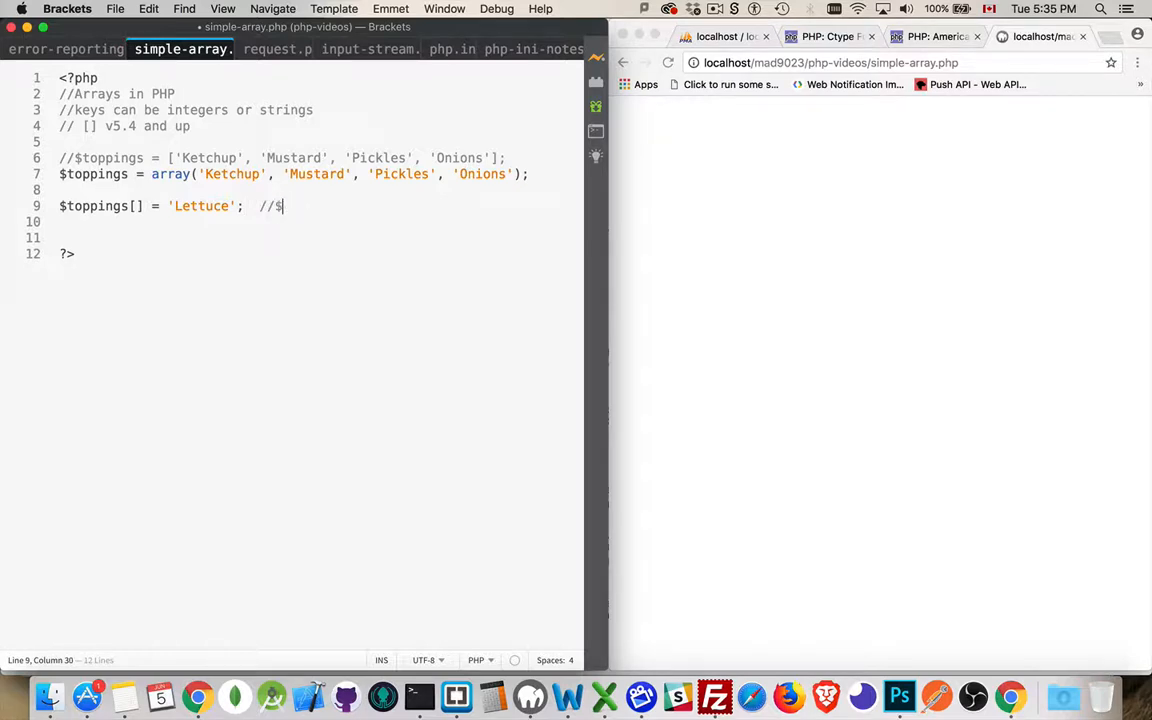
pyautogui.write('toppings[]')
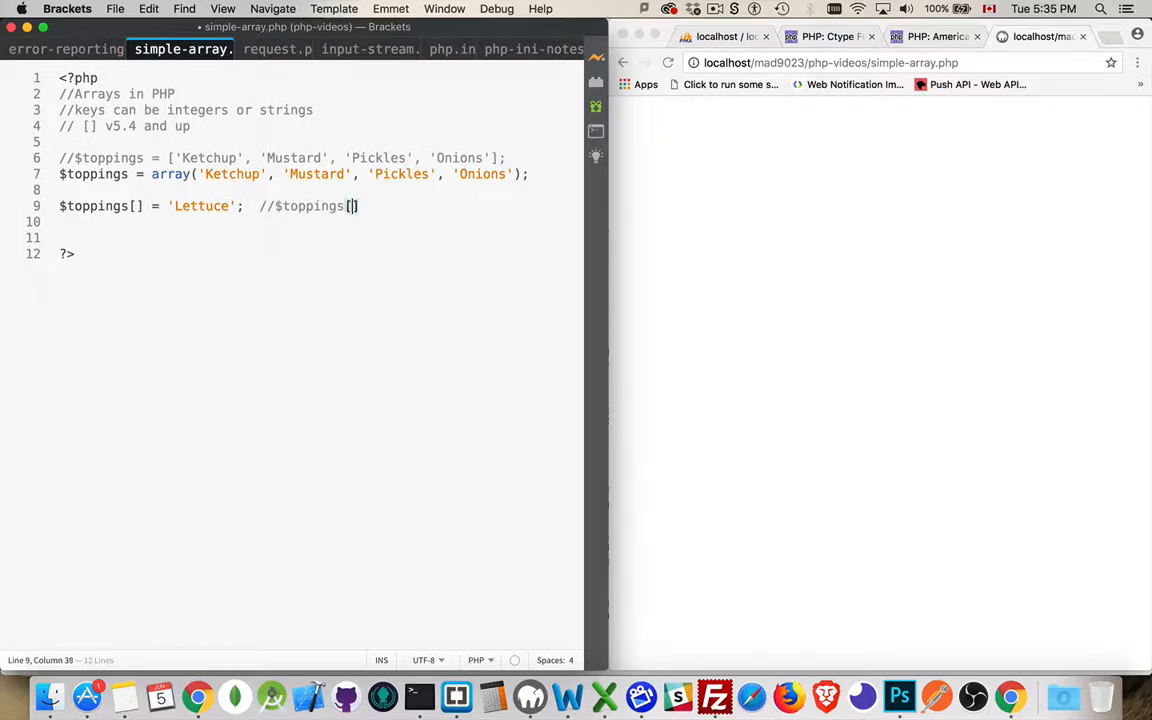
pyautogui.write('4')
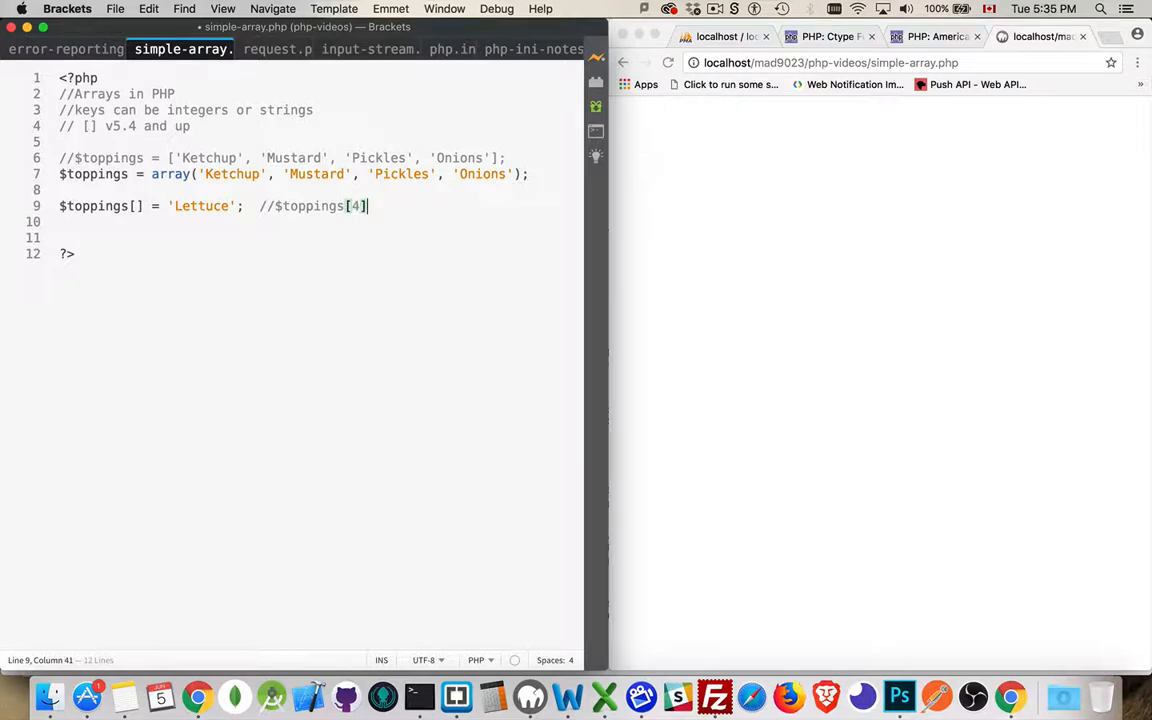
# Add echo $toppings[2]; on a new line to output the third topping
pyautogui.write('echo')
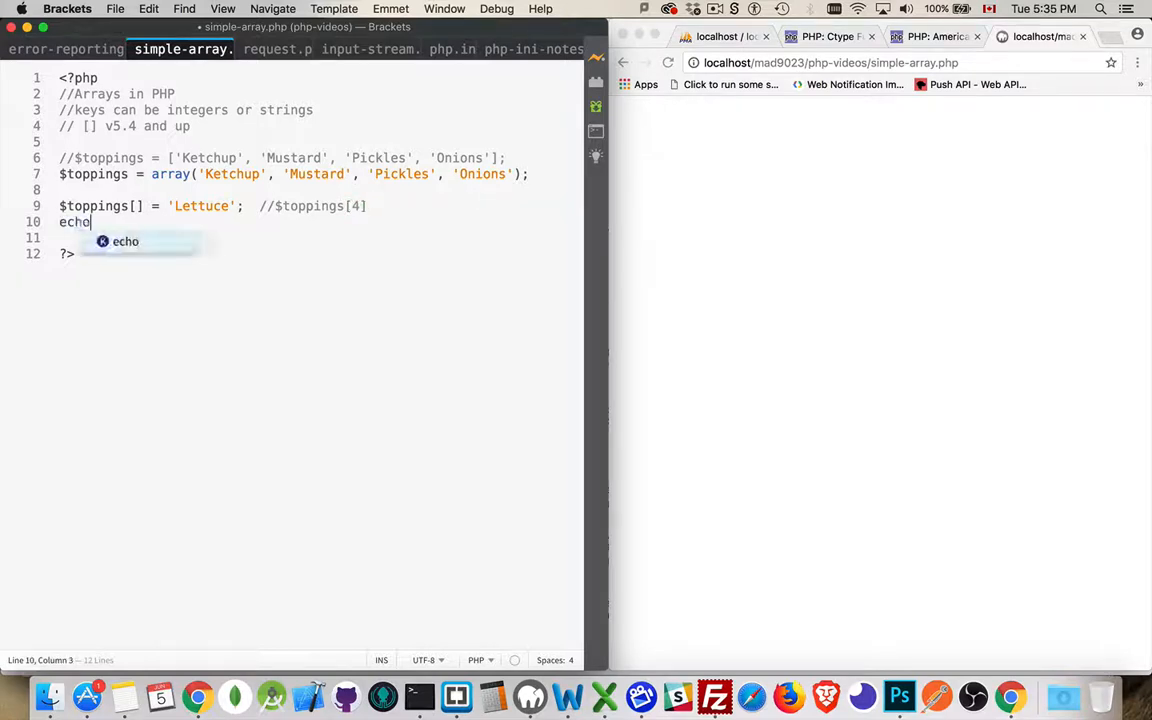
pyautogui.write('$')
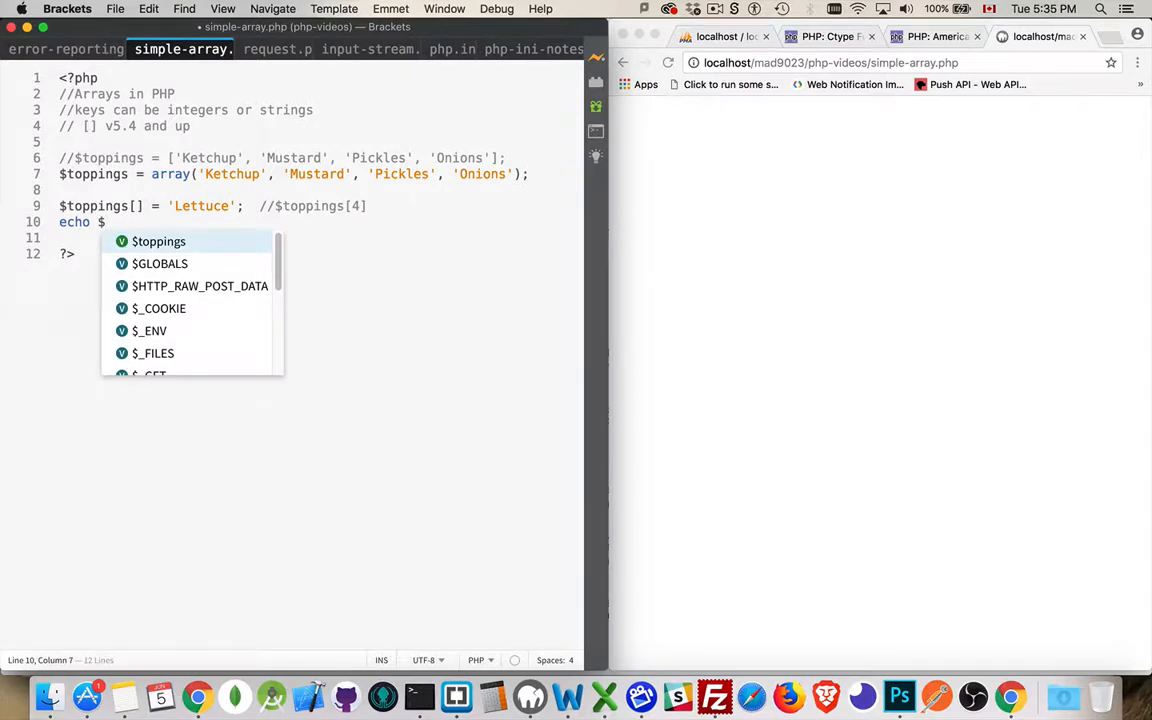
pyautogui.write('toppings[2];')
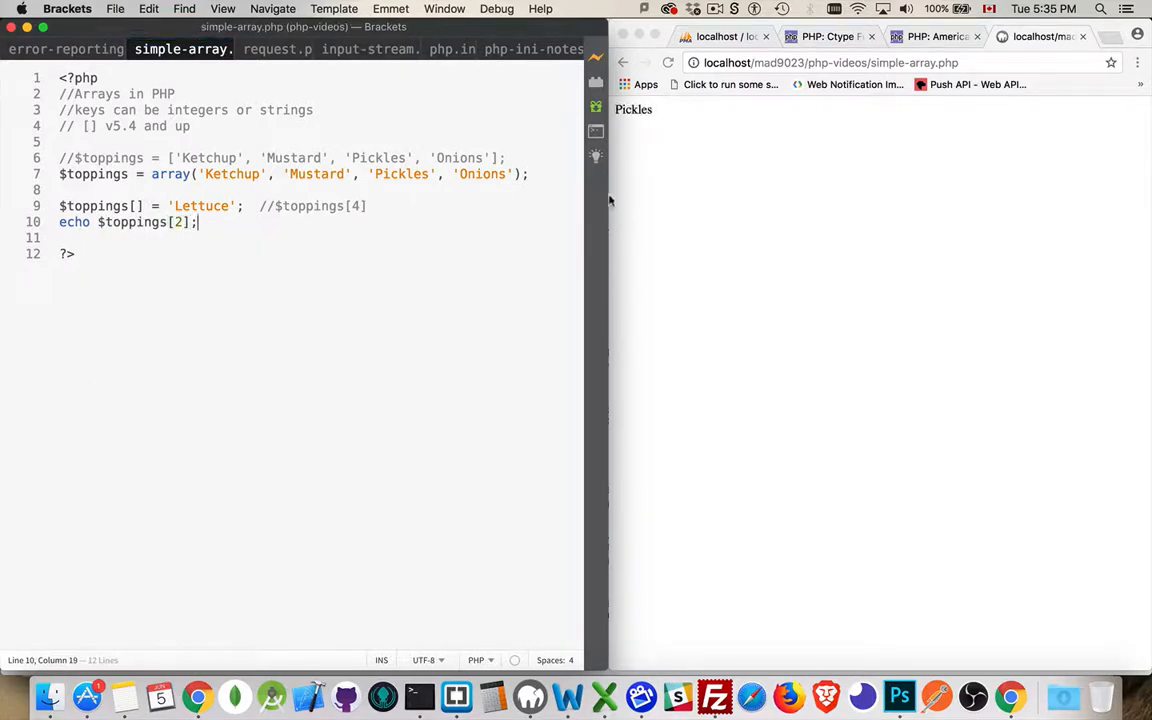
pyautogui.click(724, 180)
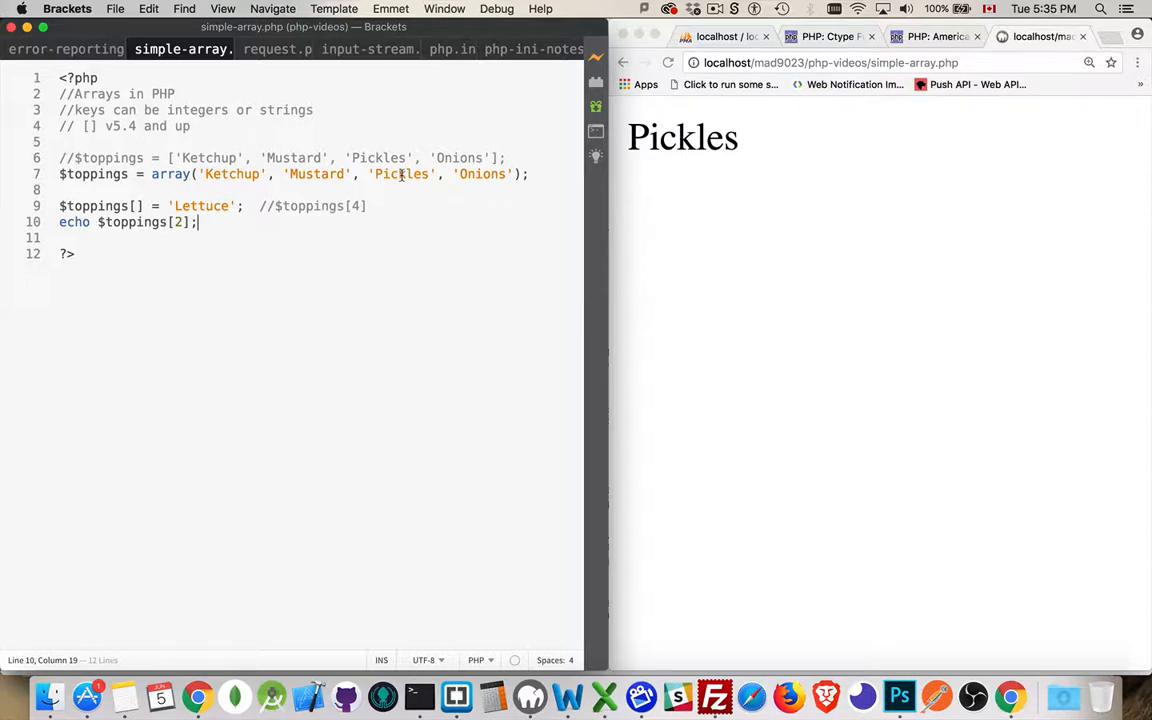
pyautogui.doubleClick(400, 172)
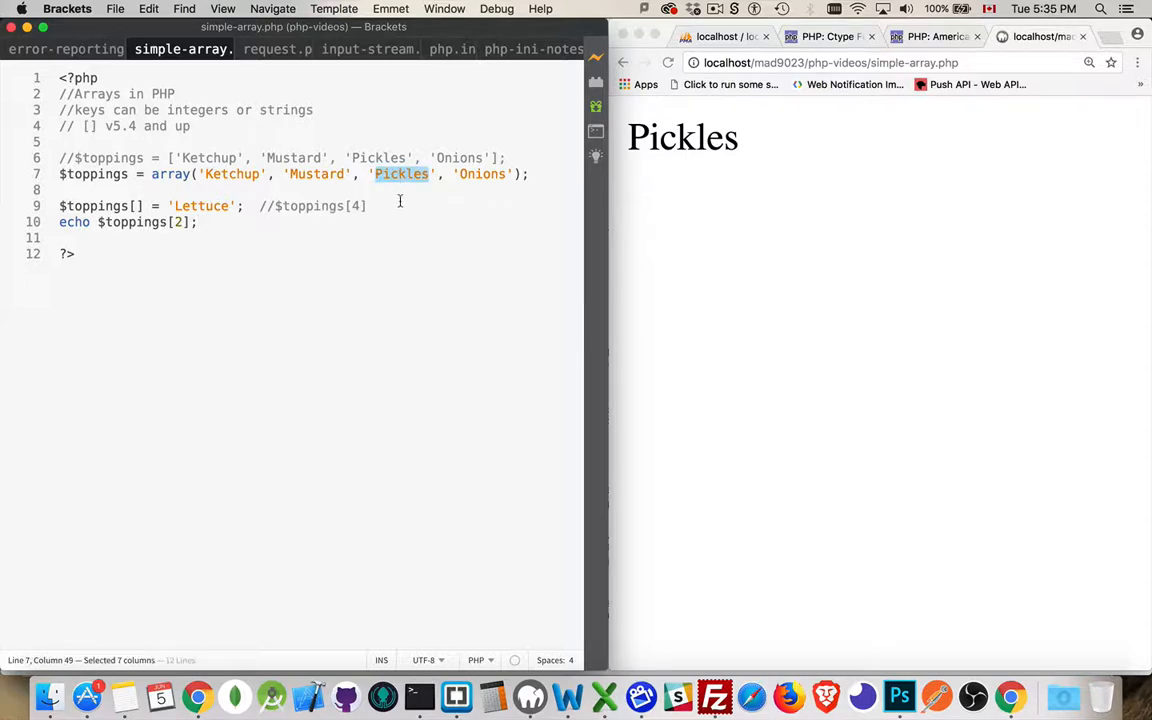
pyautogui.click(200, 222)
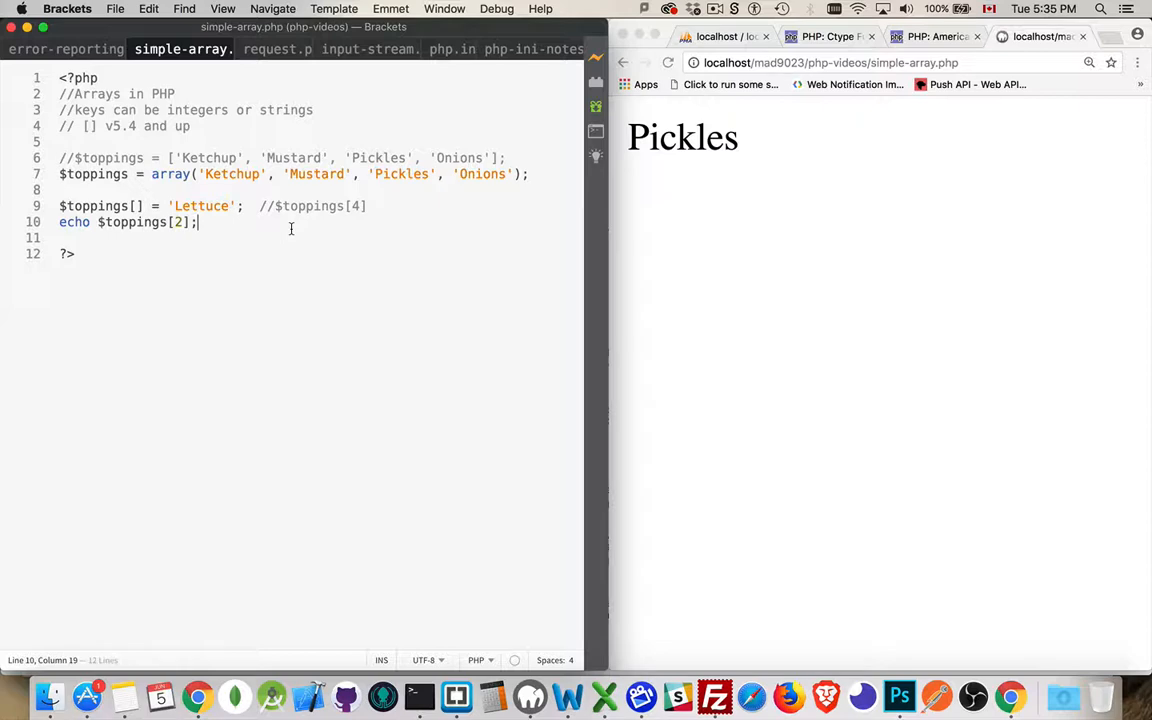
pyautogui.click(76, 110)
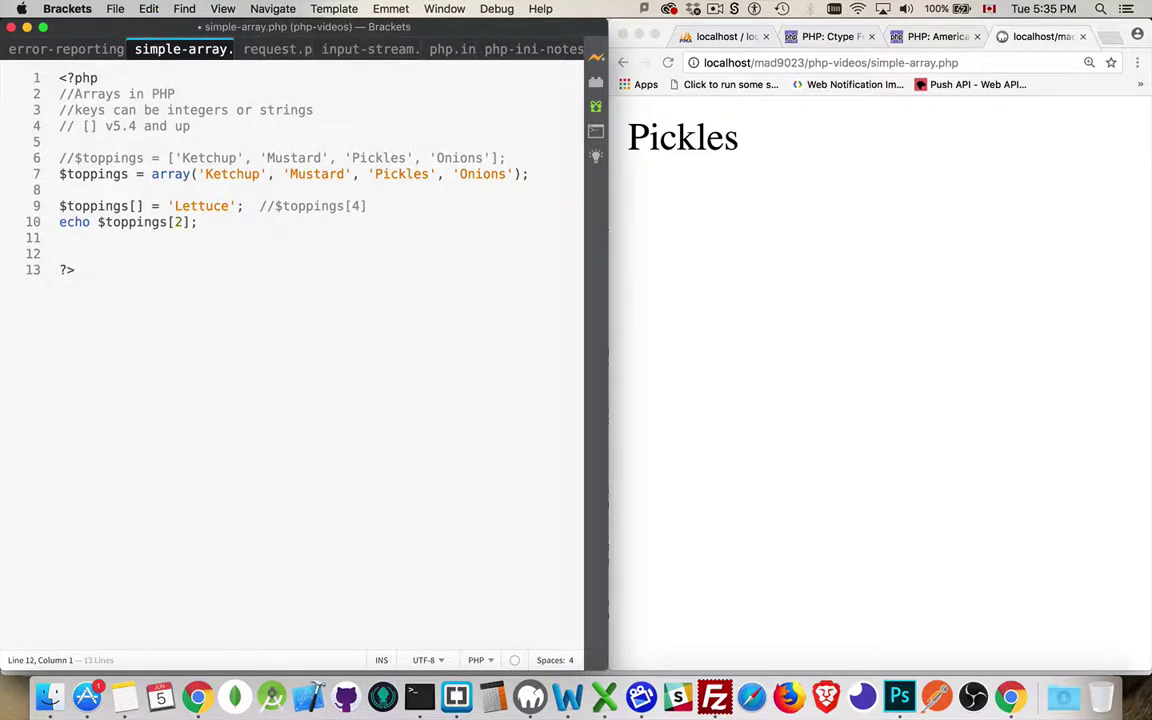
# Add the line $toppings['cheese'] = 'cheddar'; to the script
pyautogui.write('$')
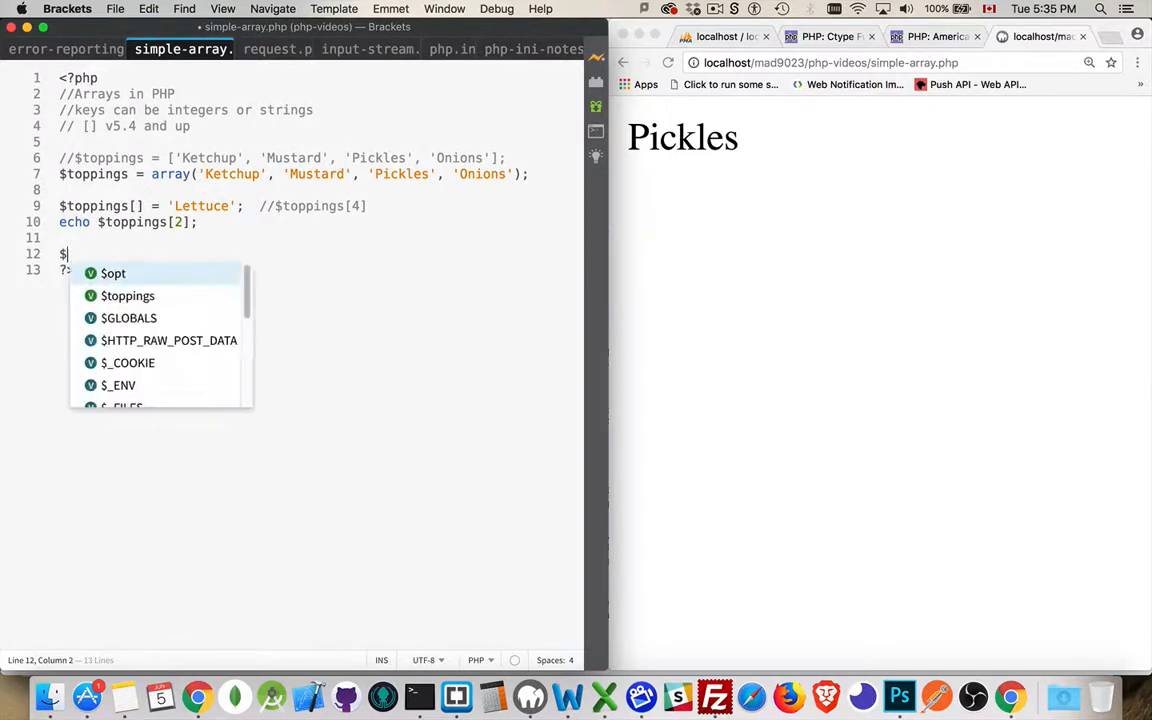
pyautogui.write("toppings['cheese")
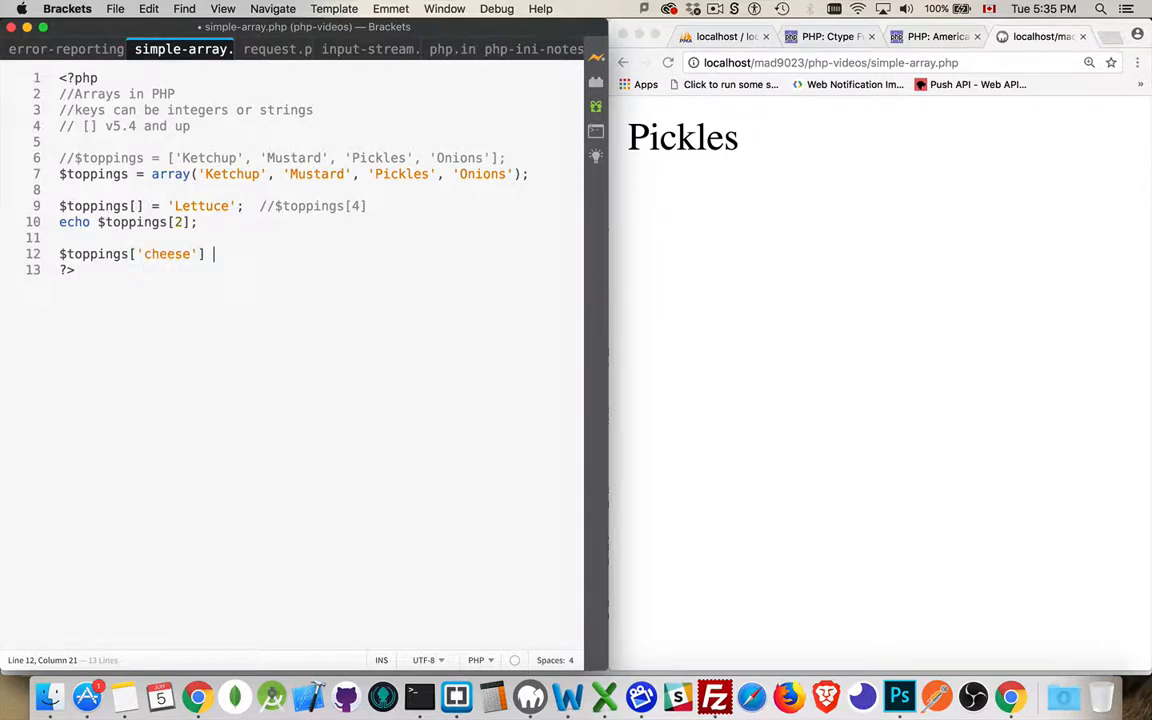
pyautogui.write('=')
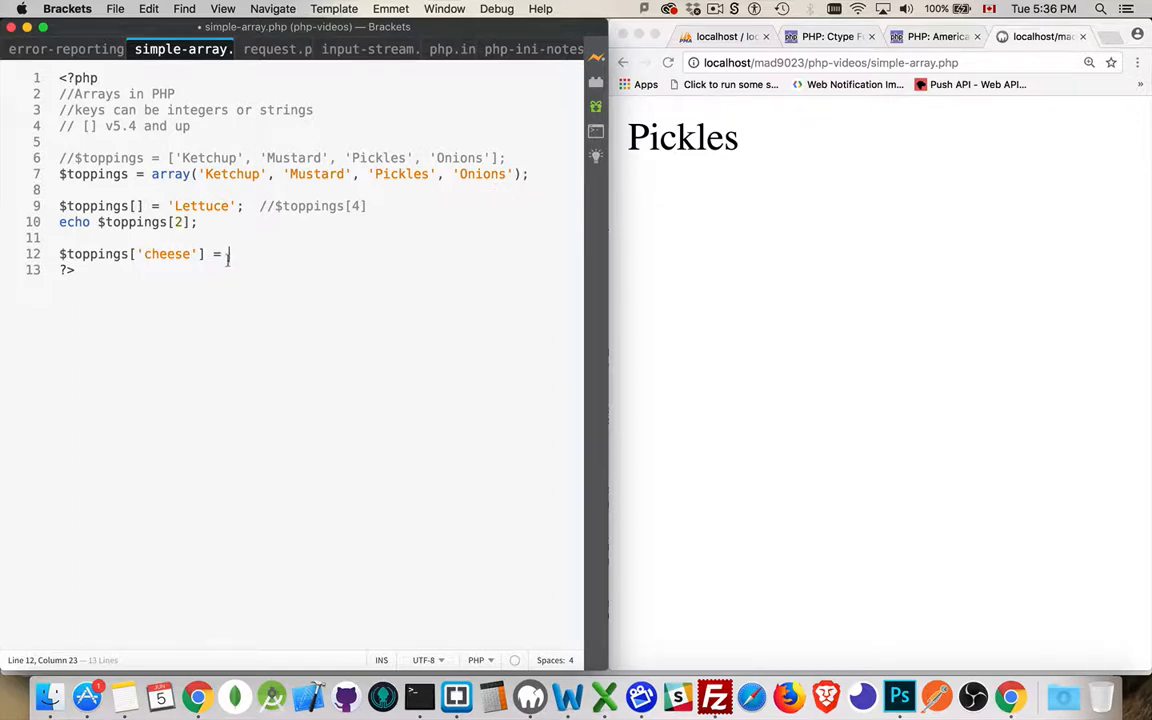
pyautogui.write("'che'")
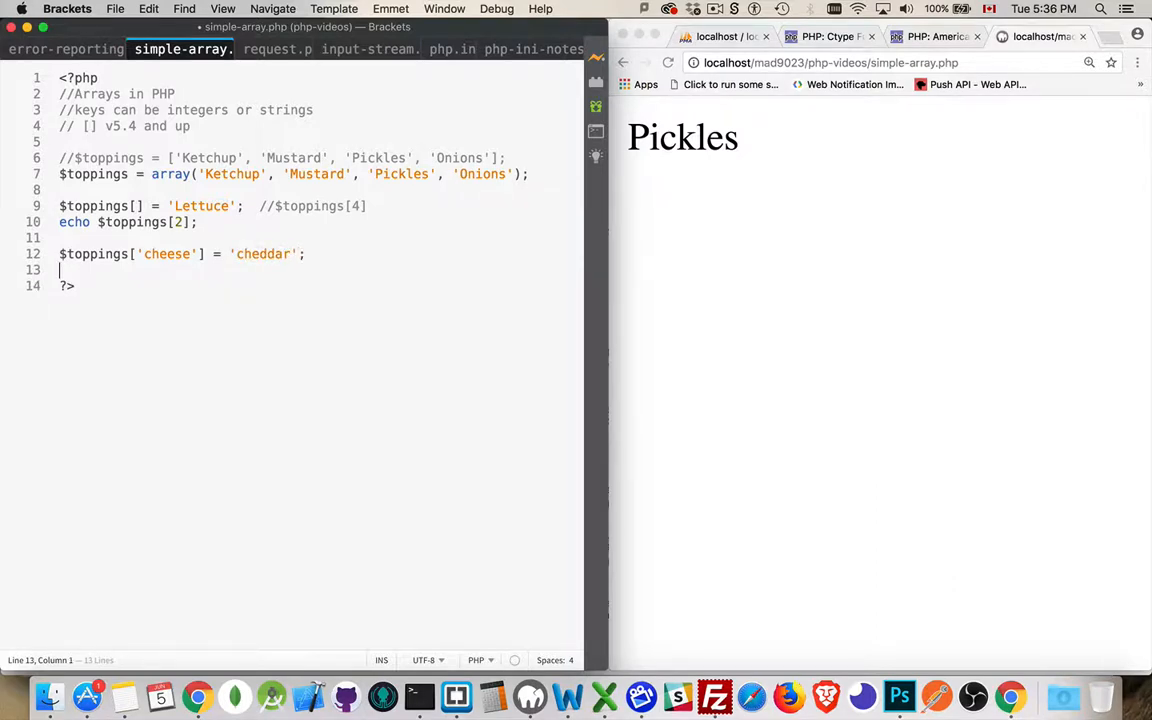
# Add var_dump($toppings); before the closing PHP tag
pyautogui.write('var_dump($')
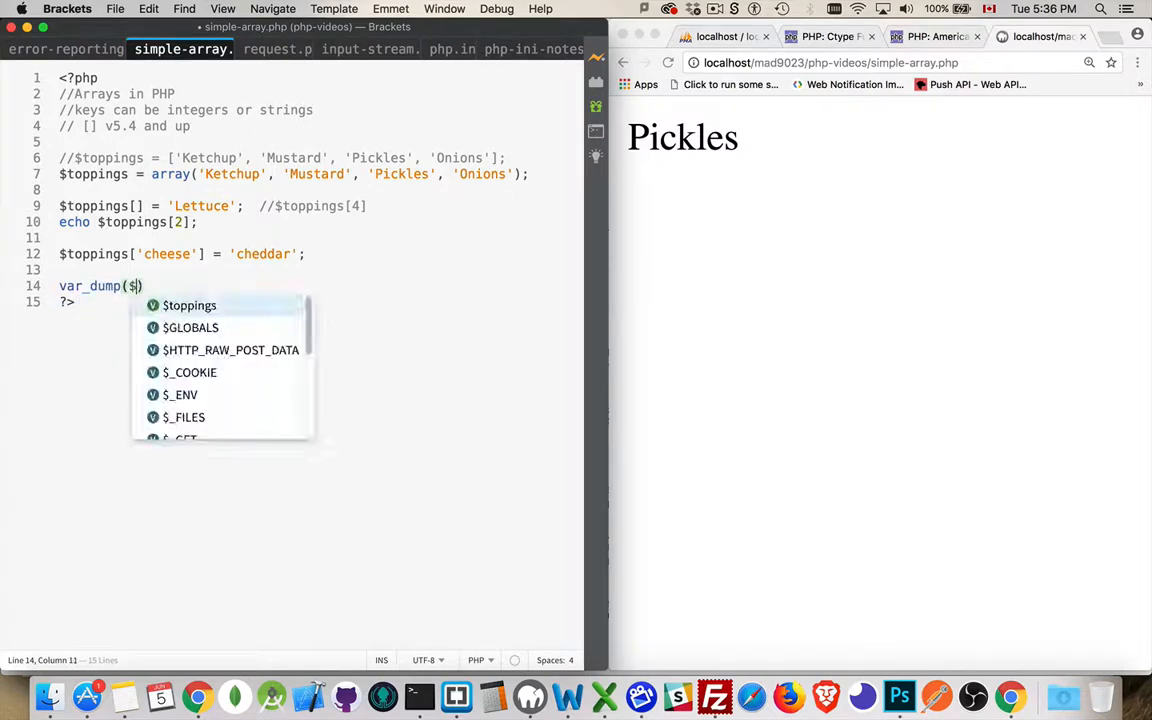
pyautogui.write('t')
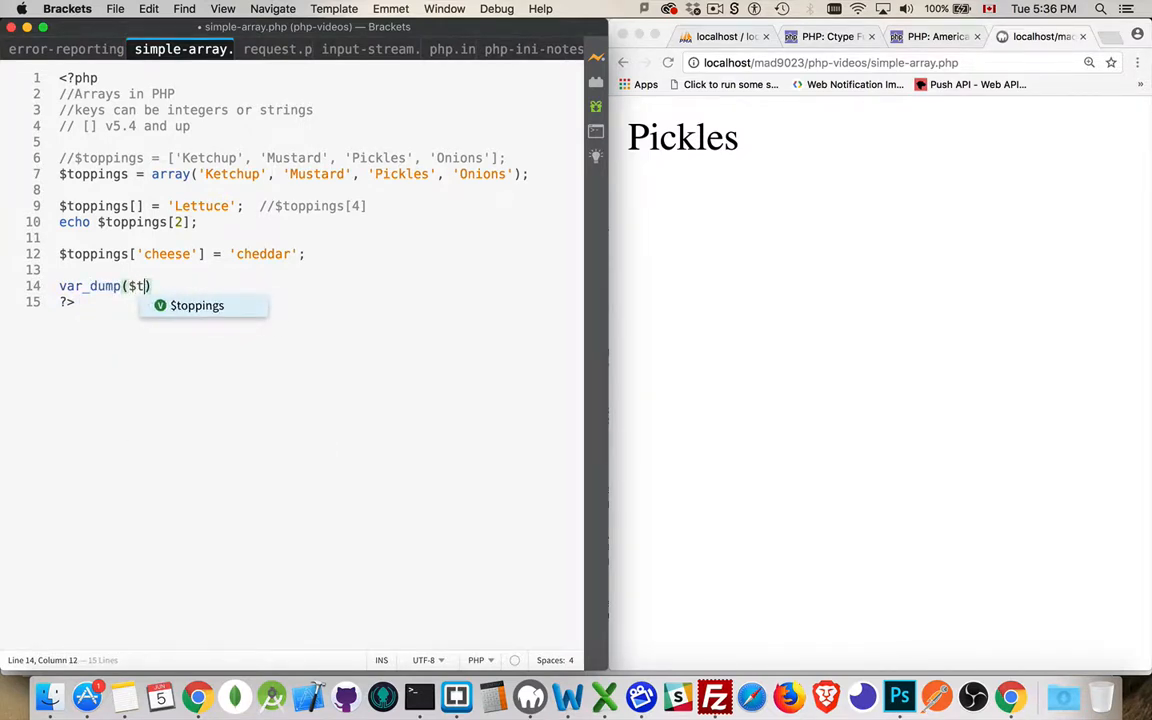
pyautogui.write('opping)')
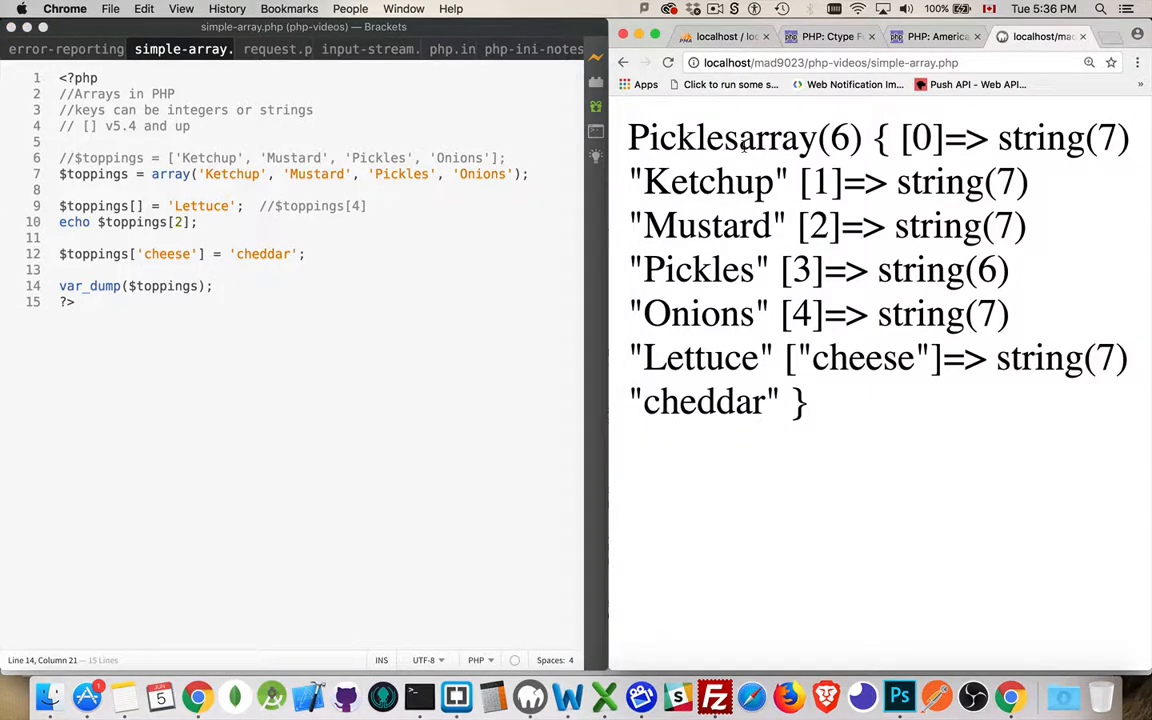
# Highlight the dumped array and its 'cheese' key in Chrome, then return to the editor
pyautogui.moveTo(740, 136); pyautogui.dragTo(808, 402)
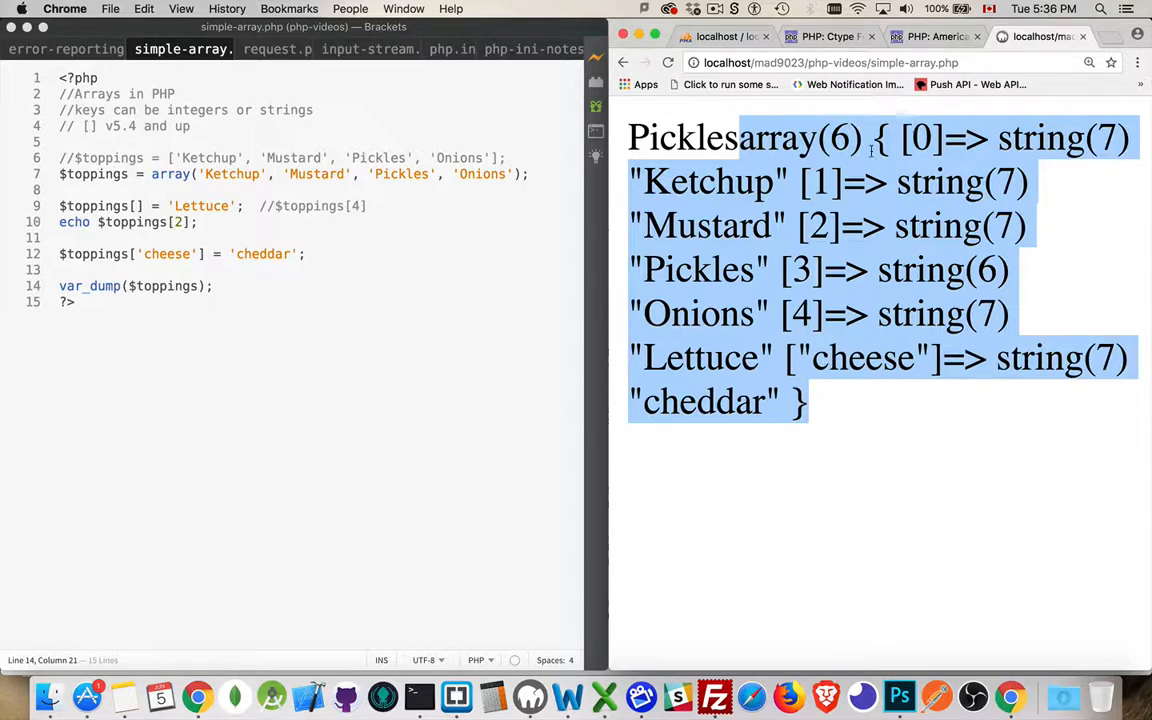
pyautogui.doubleClick(862, 358)
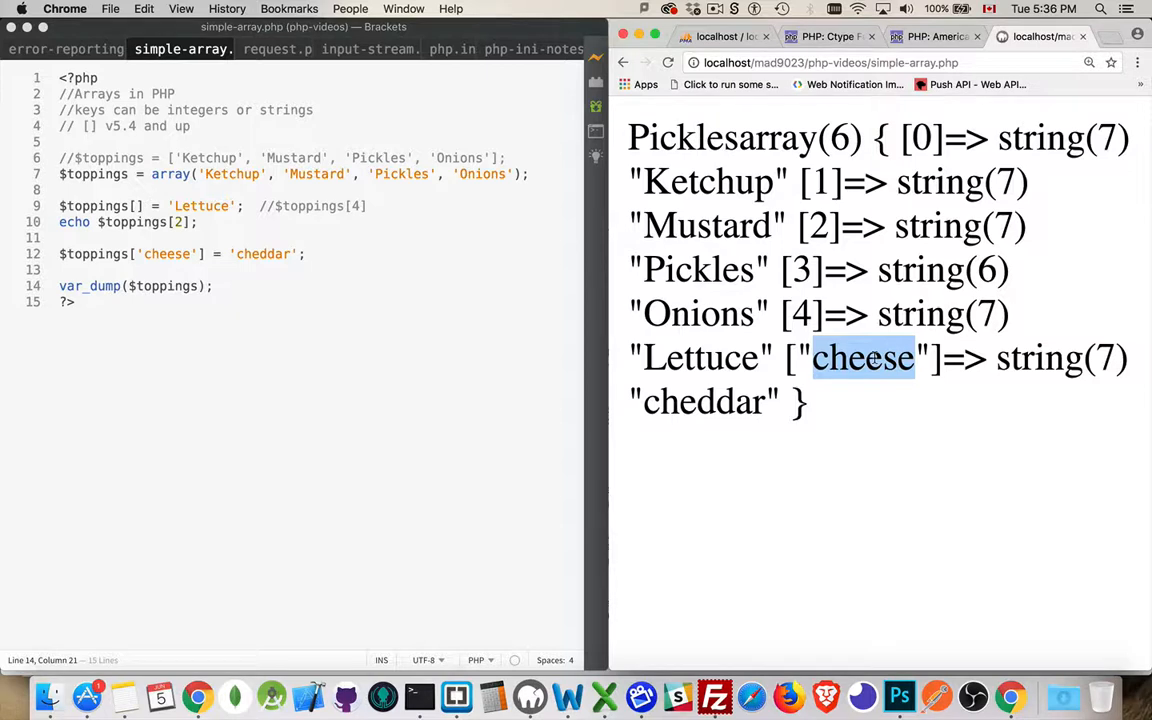
pyautogui.moveTo(264, 296)
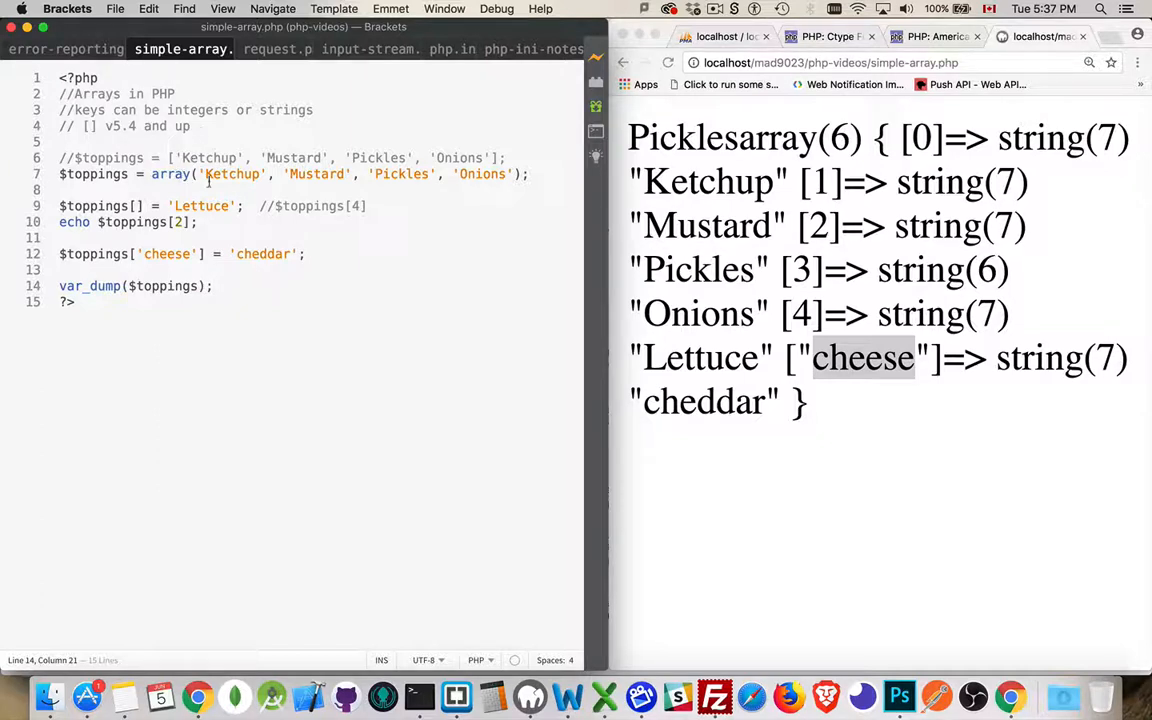
pyautogui.click(134, 206)
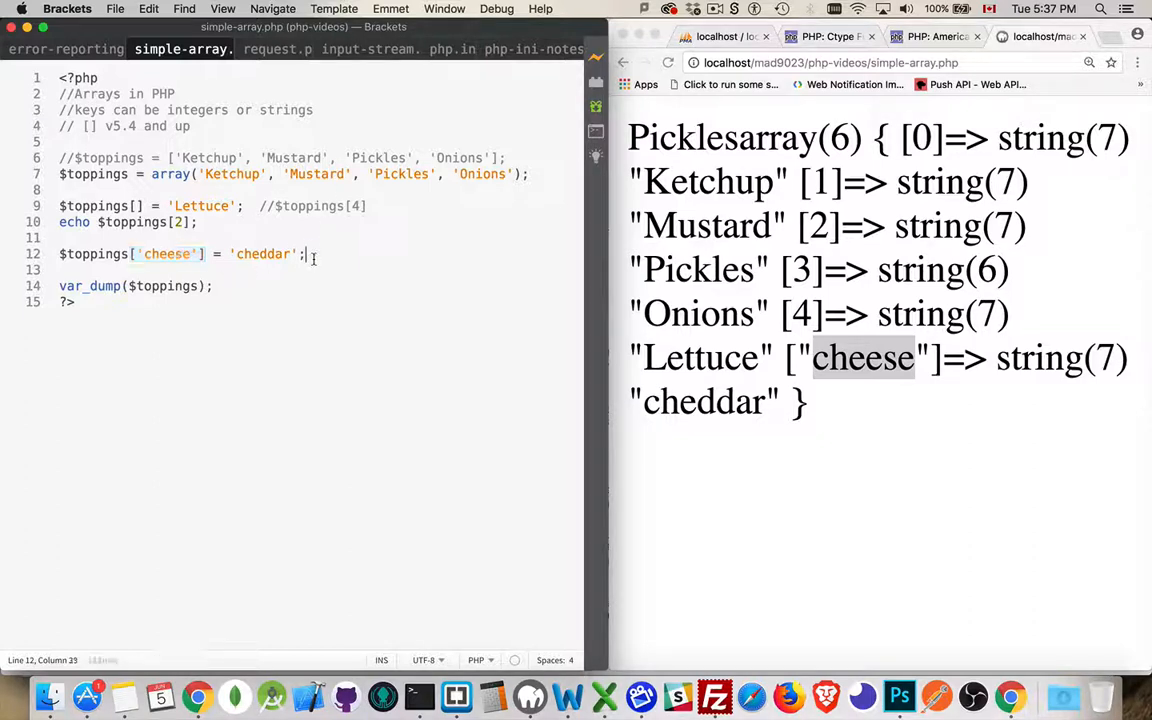
# Add the line $toppings[0] = 'Catsup'; below the cheese assignment
pyautogui.write('$op')
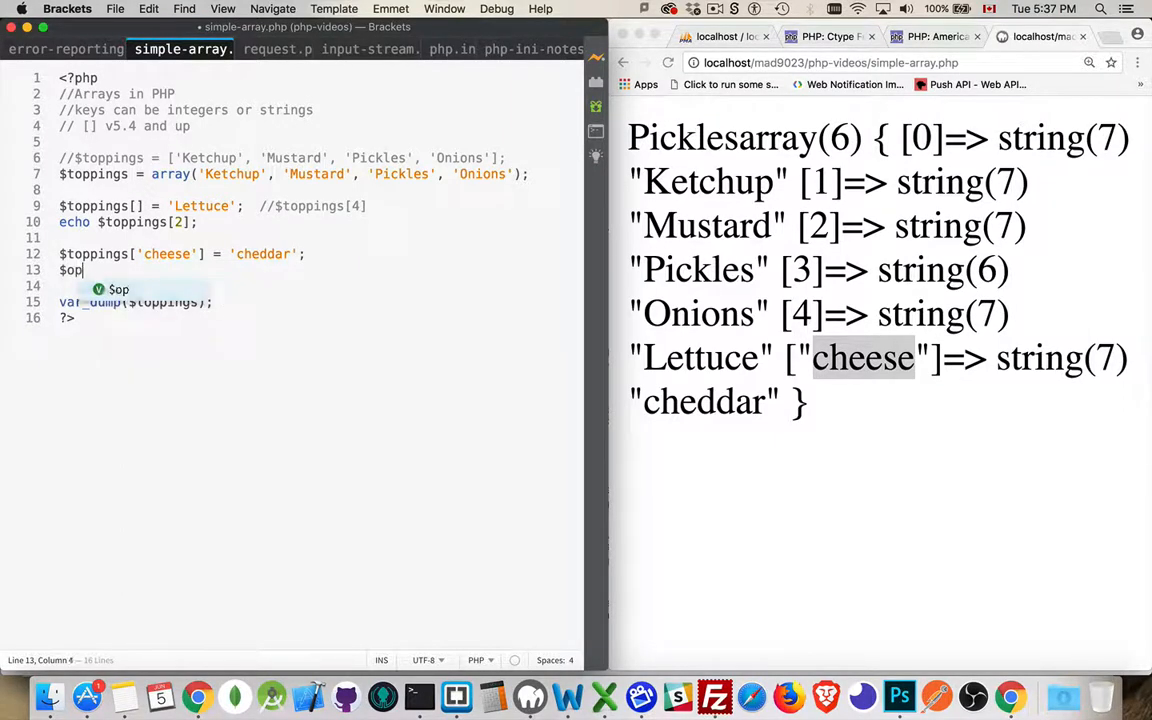
pyautogui.write('pings')
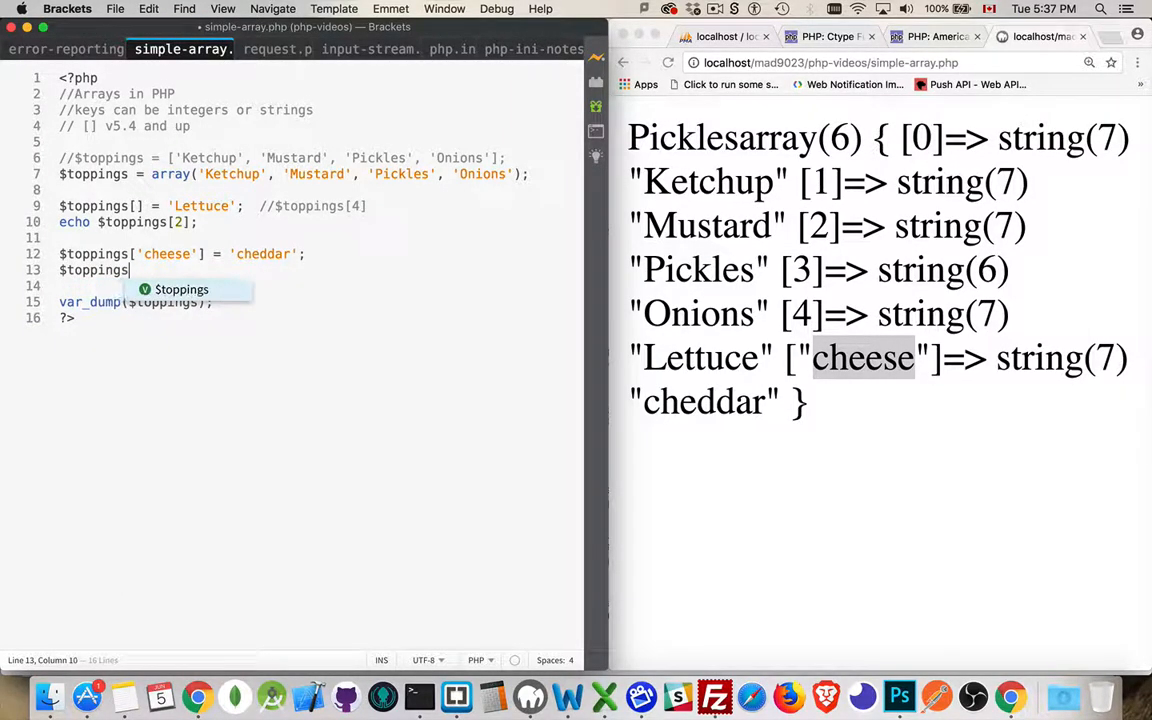
pyautogui.write('[')
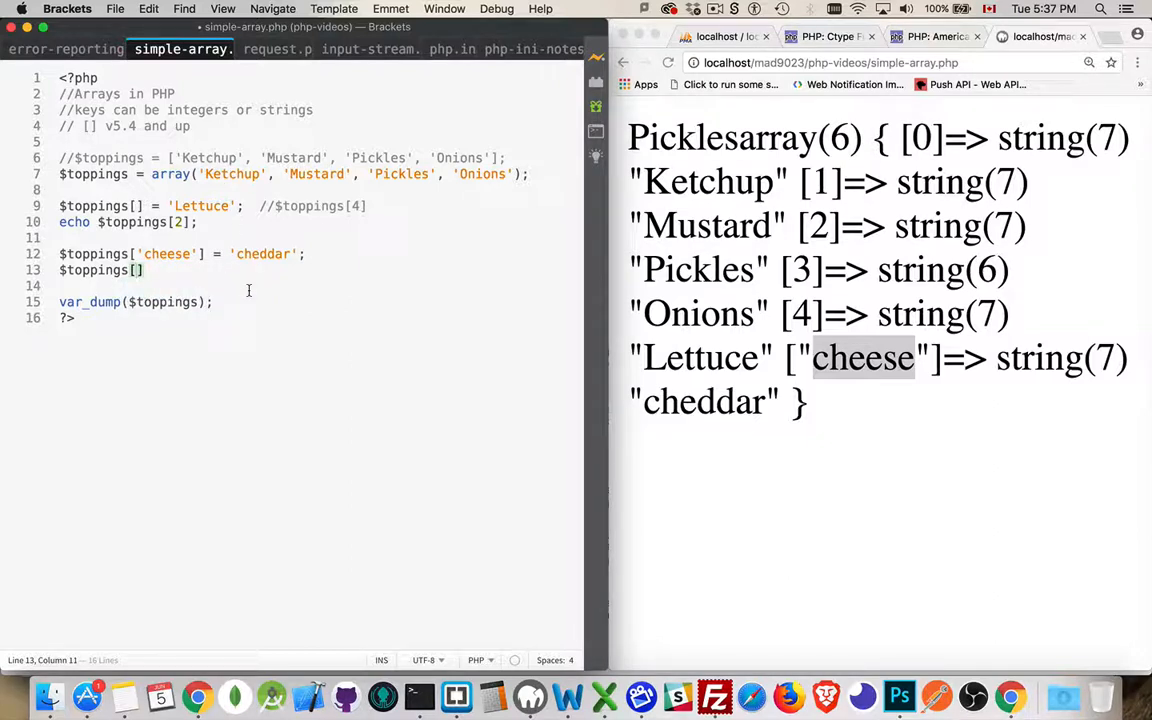
pyautogui.write('0] =')
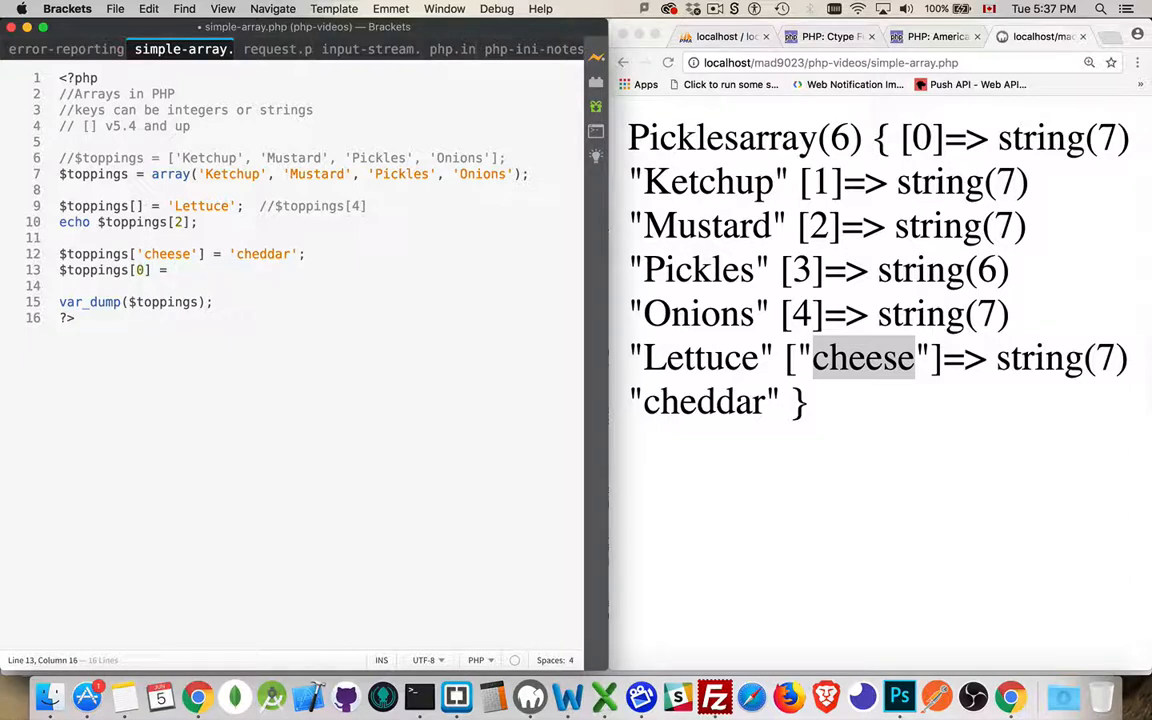
pyautogui.write("'Catsup';")
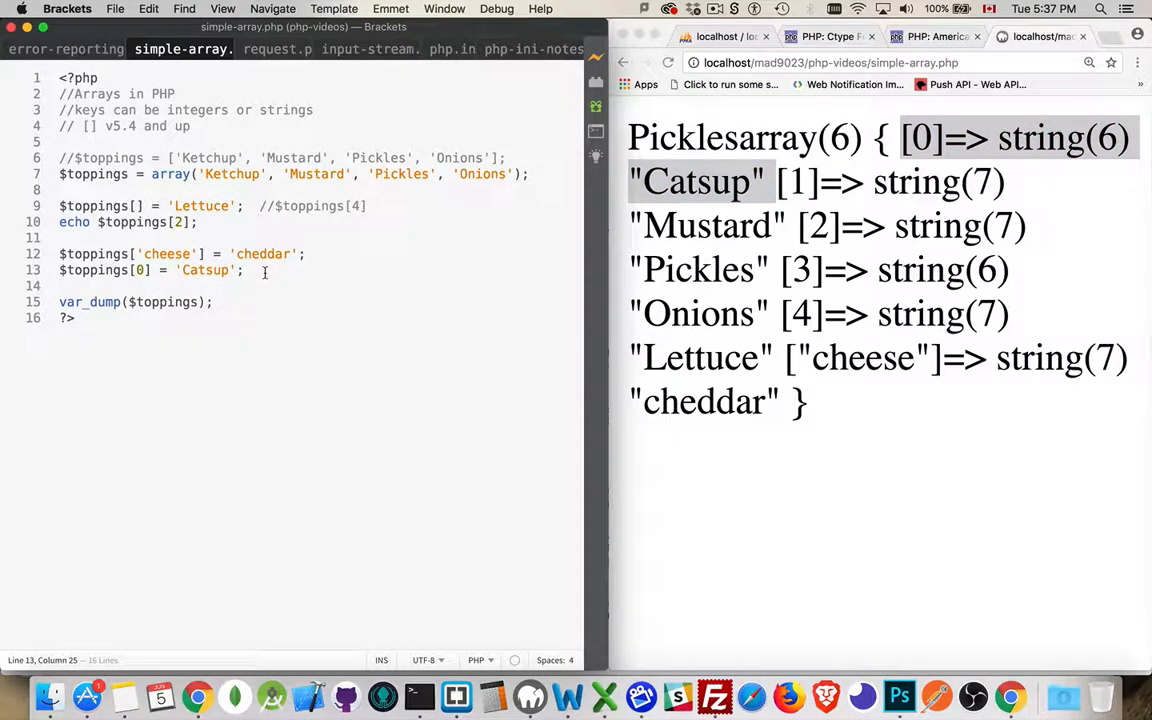
# Add $toppings['cheese'] = 'Stilton'; and highlight the Stilton entry in Chrome's dump
pyautogui.write('$toppings')
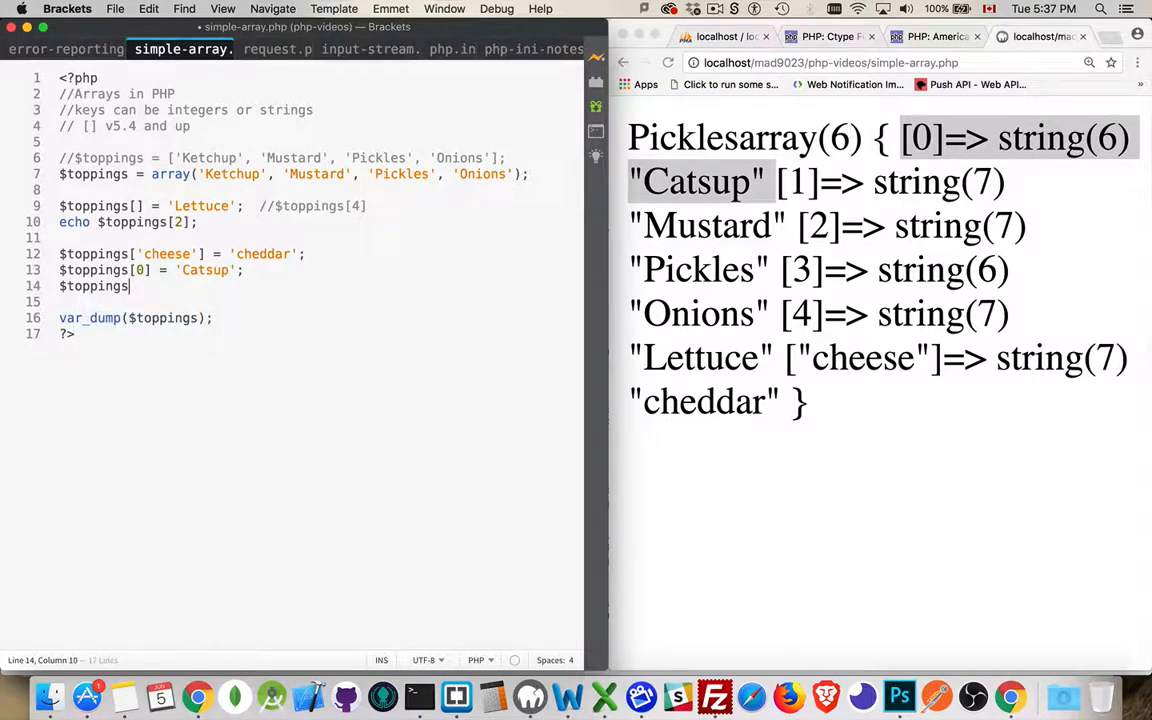
pyautogui.write("['c']")
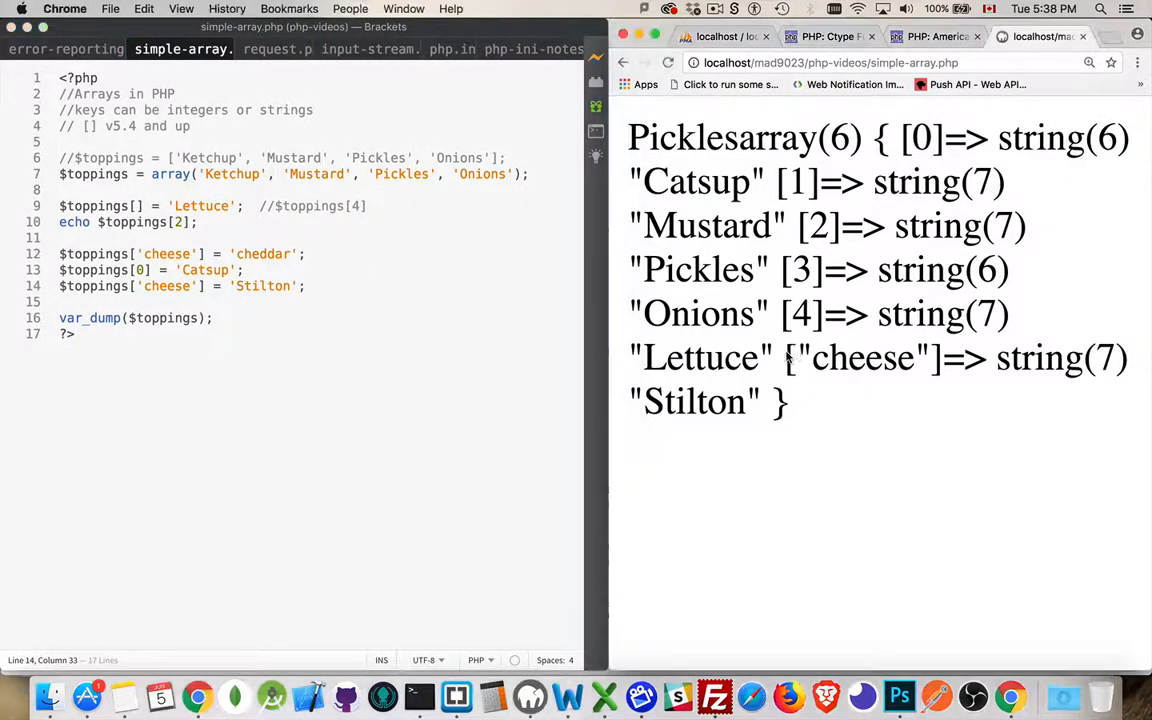
pyautogui.moveTo(790, 356); pyautogui.dragTo(760, 400)
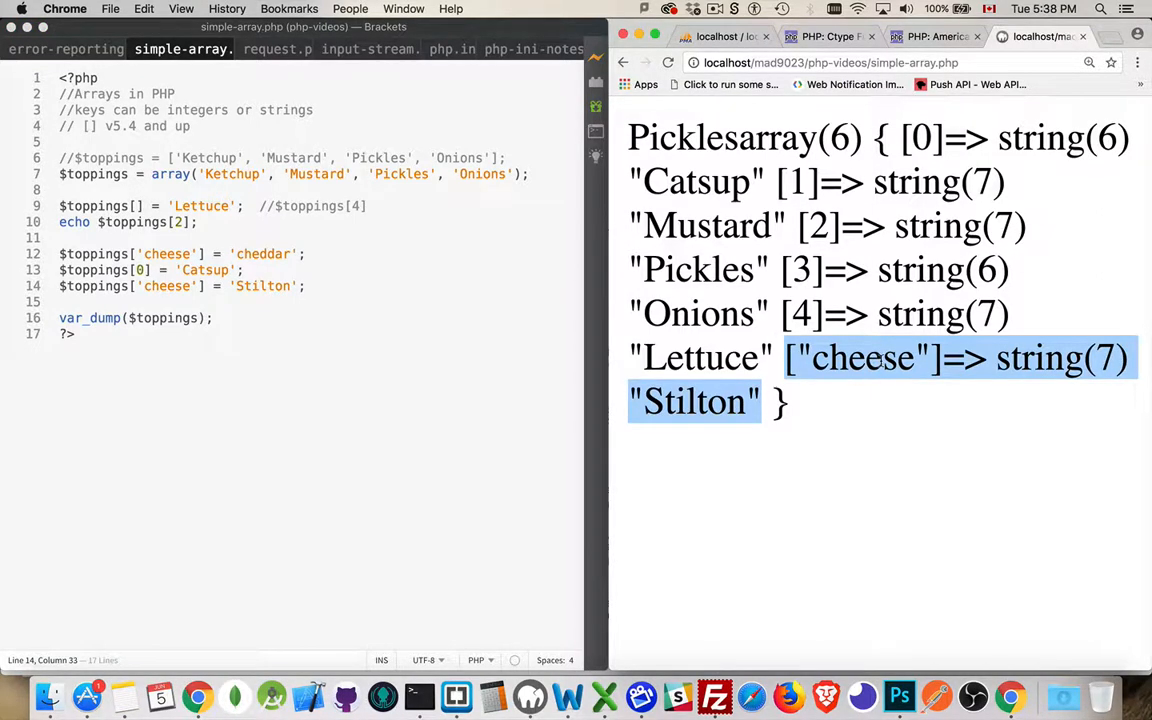
pyautogui.moveTo(428, 376)
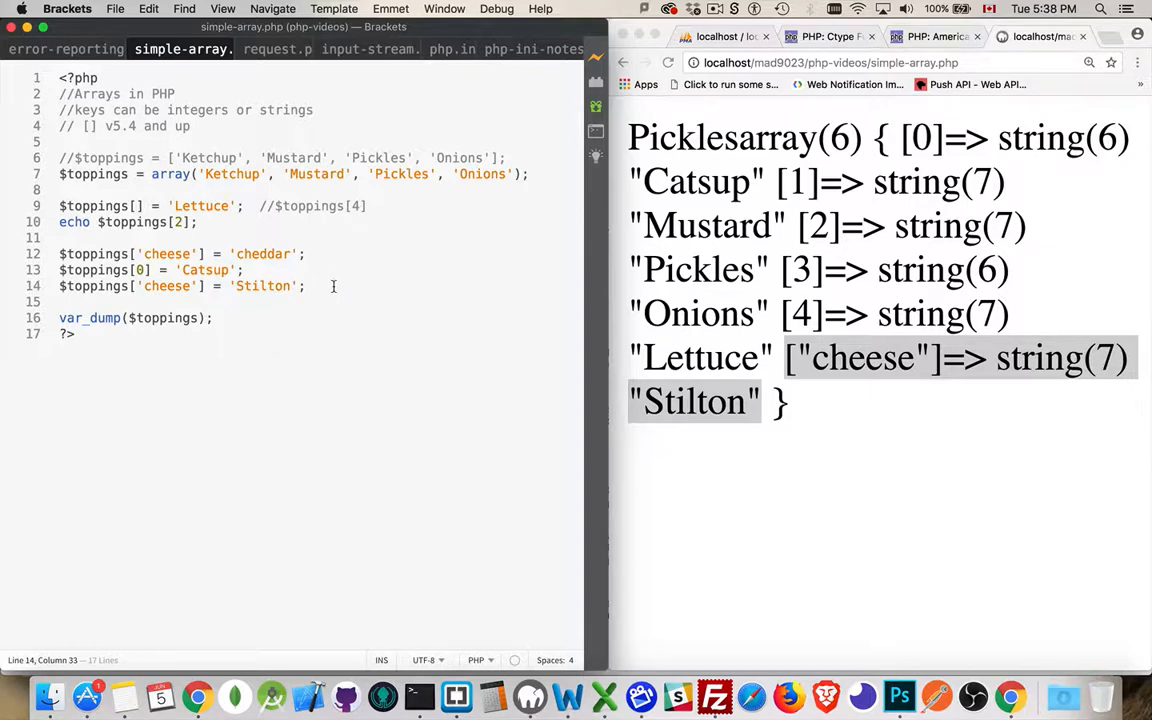
# Add $toppings[1] = NULL; and highlight the NULL at index 1 in Chrome's dump
pyautogui.write('$t')
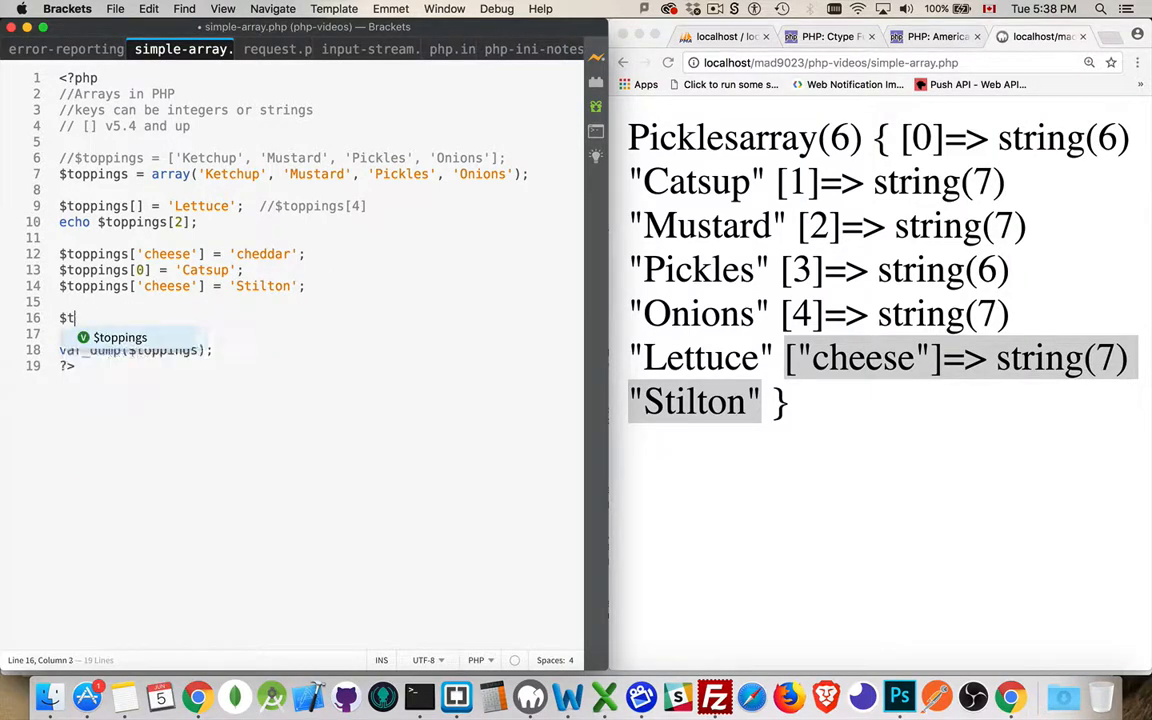
pyautogui.write('oppings[]')
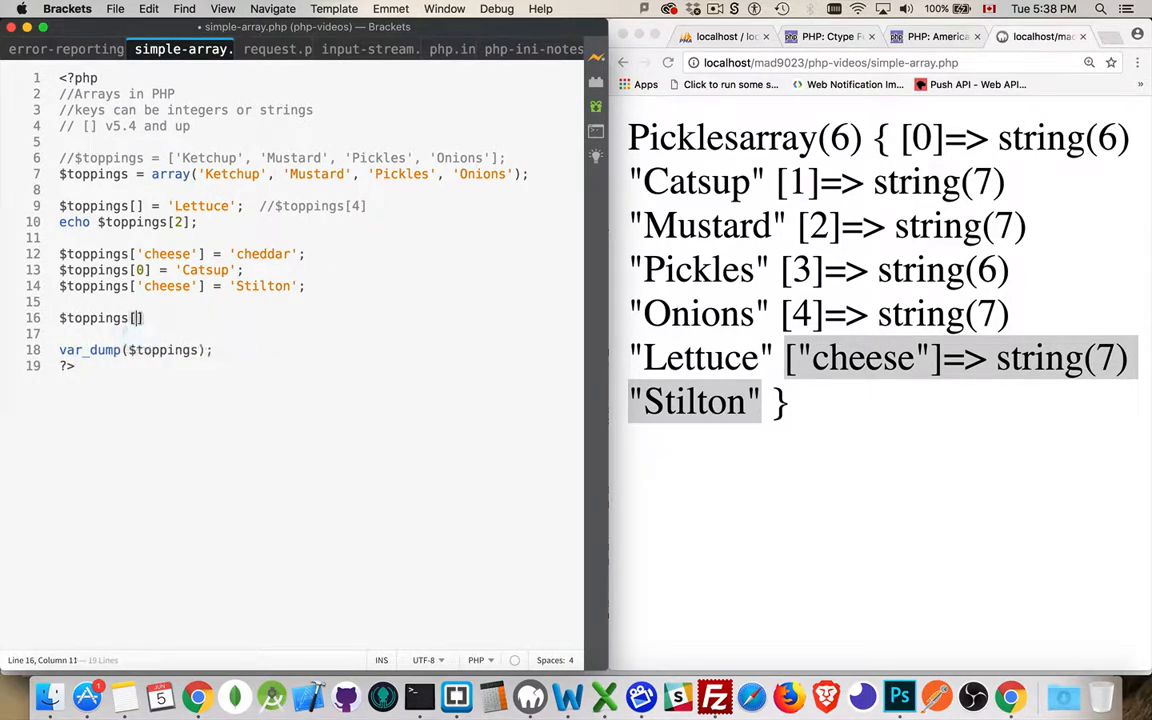
pyautogui.moveTo(392, 128)
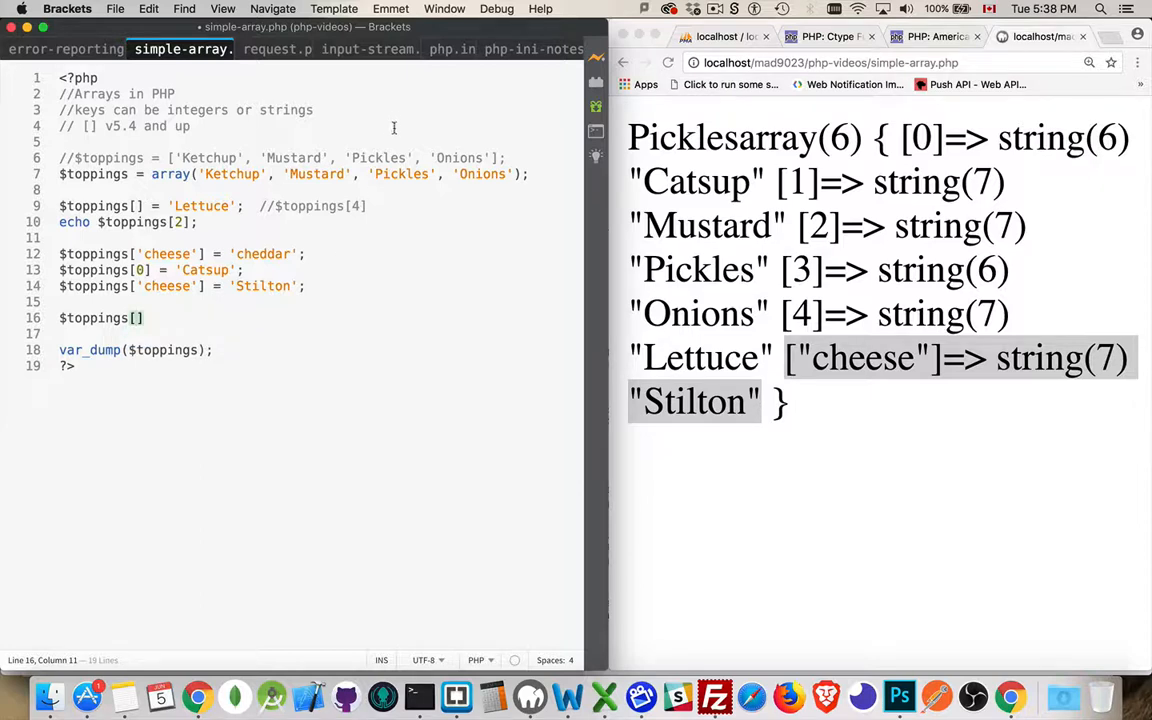
pyautogui.moveTo(234, 414)
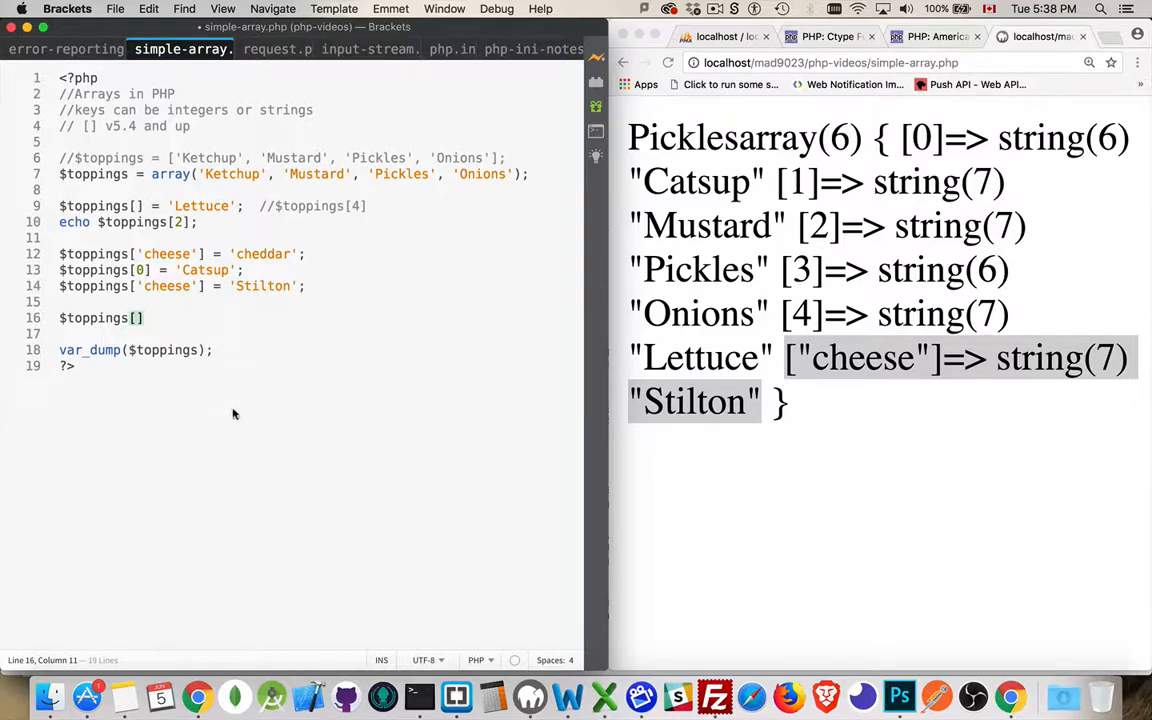
pyautogui.write('1')
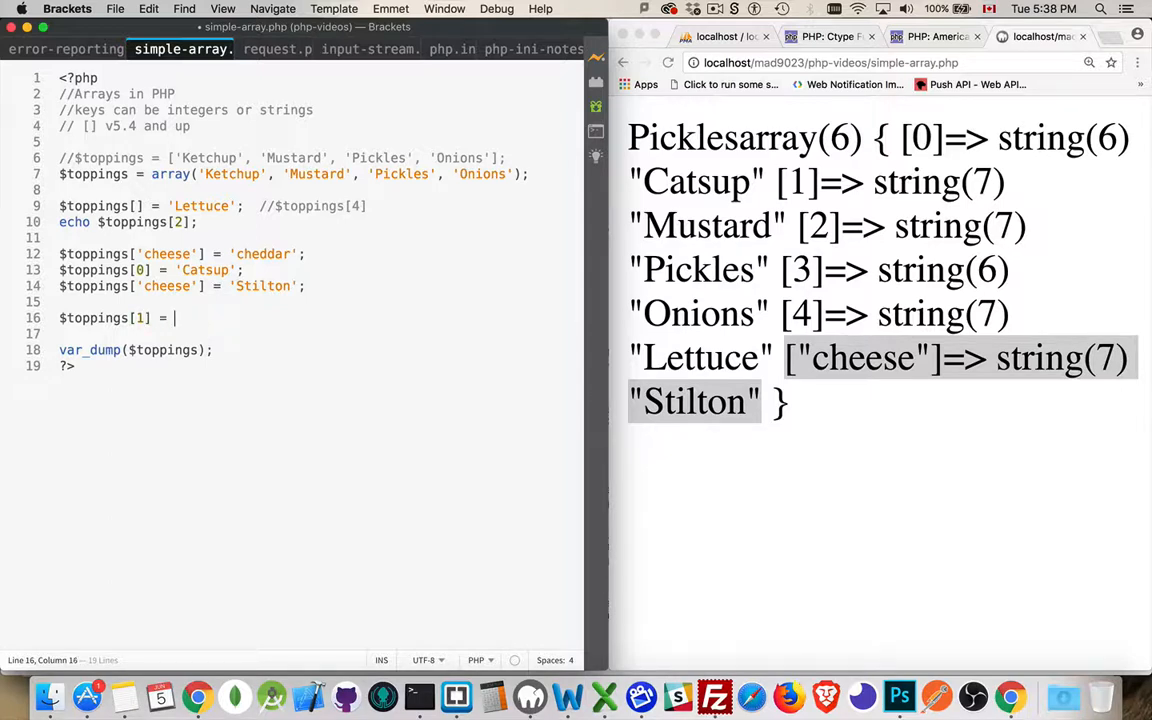
pyautogui.write('NULL;')
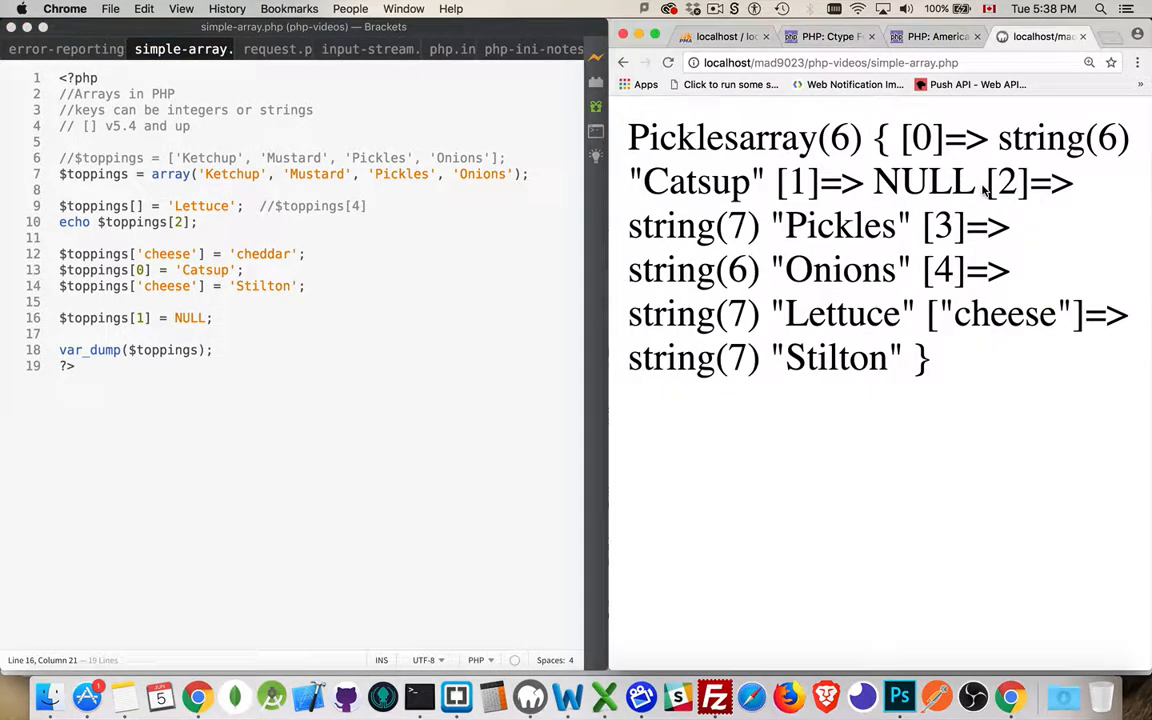
pyautogui.moveTo(778, 182); pyautogui.dragTo(970, 182)
pyautogui.write('/')
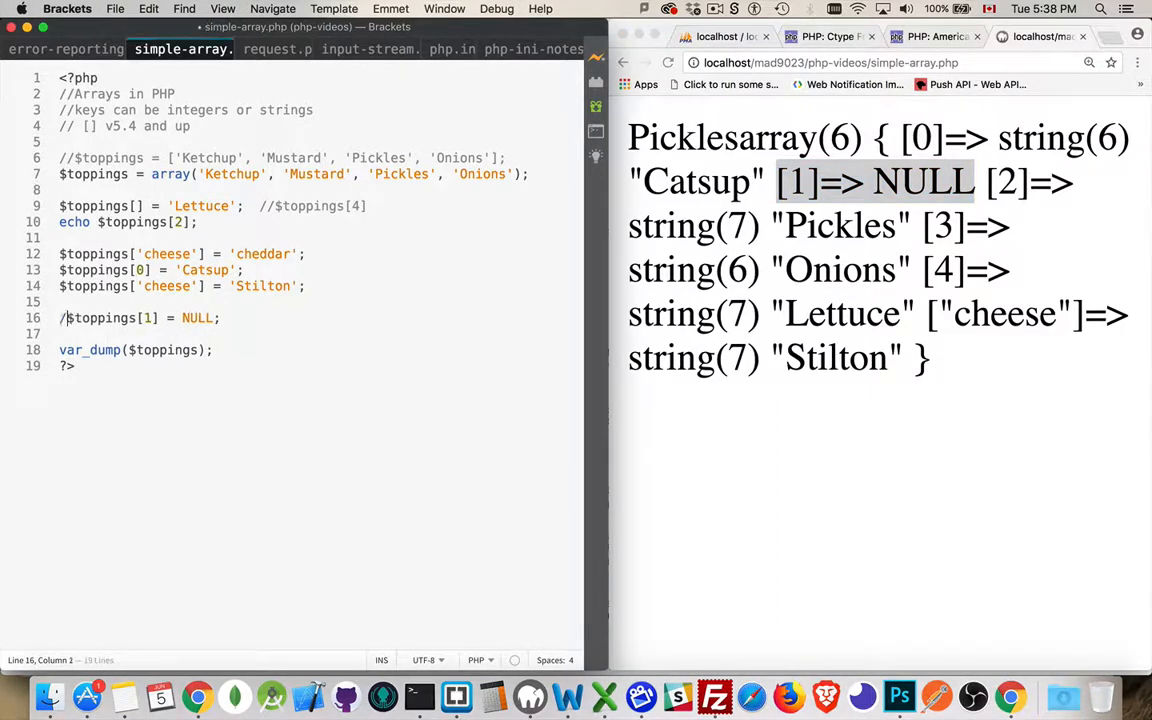
# Add unset($toppings[1]); to remove the element at index 1
pyautogui.write('unset(')
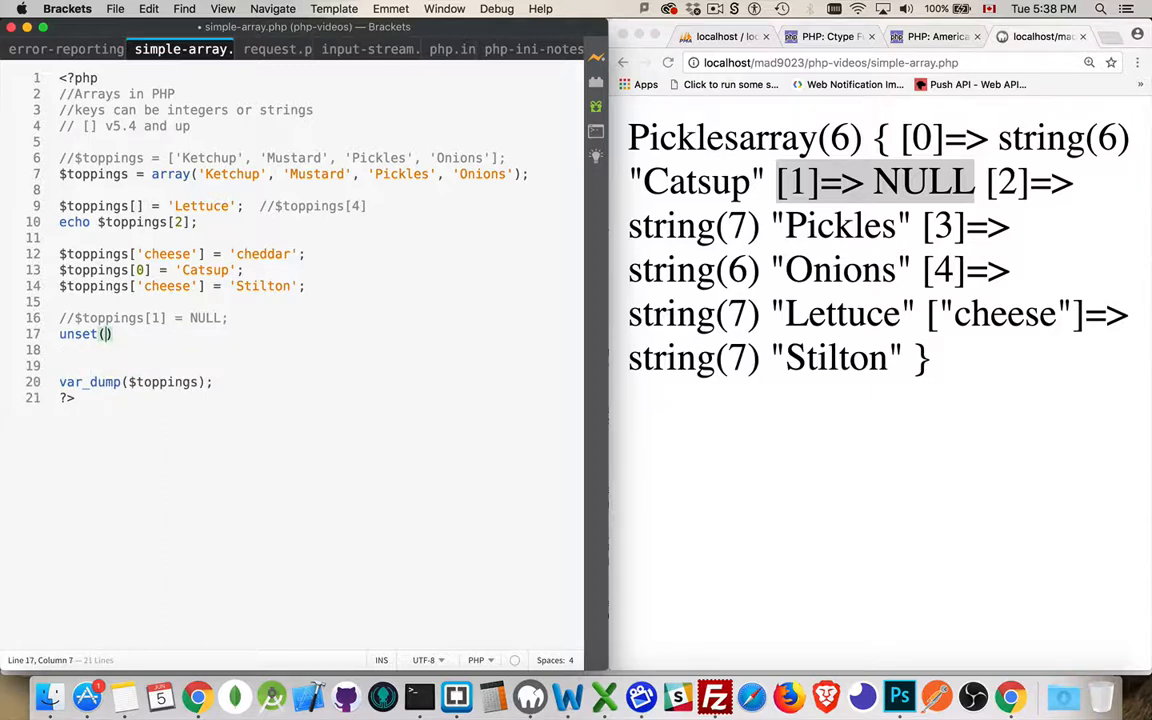
pyautogui.write('$')
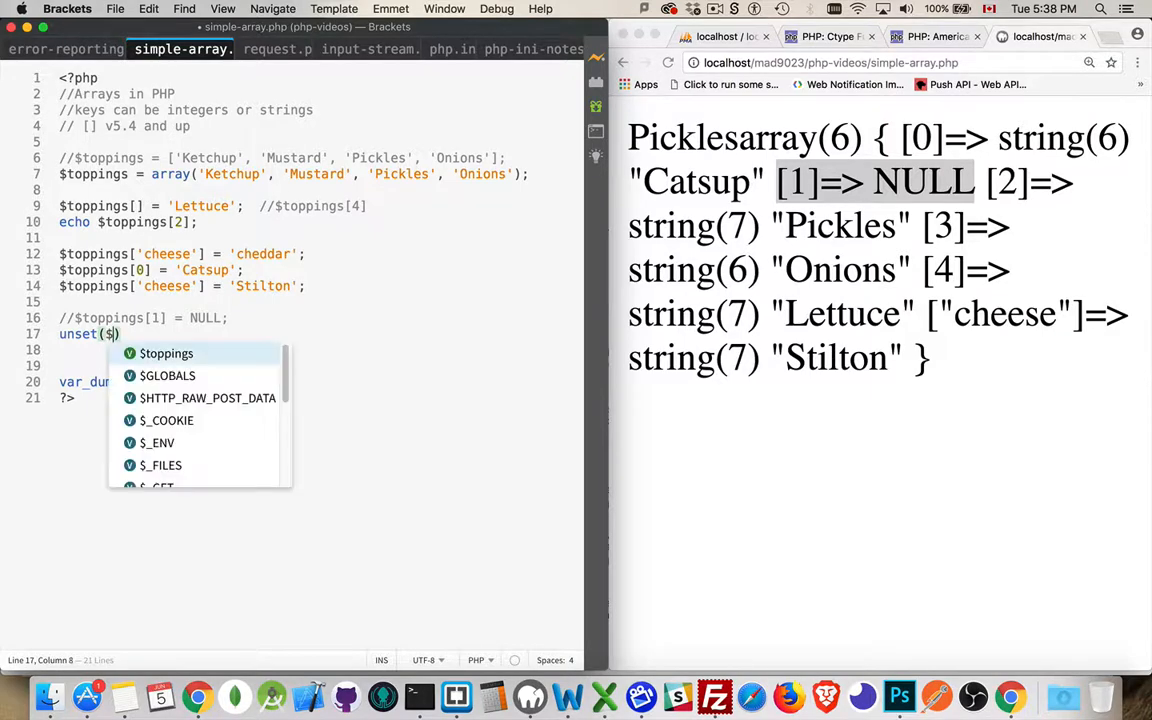
pyautogui.write('toppings')
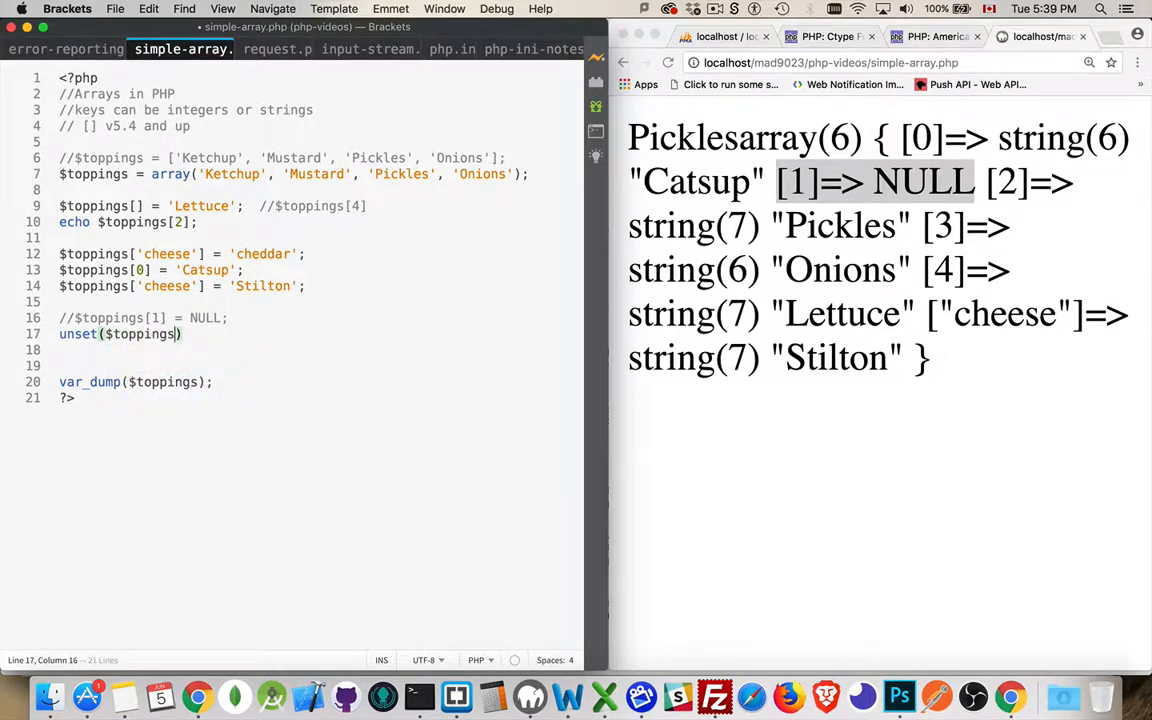
pyautogui.write('[')
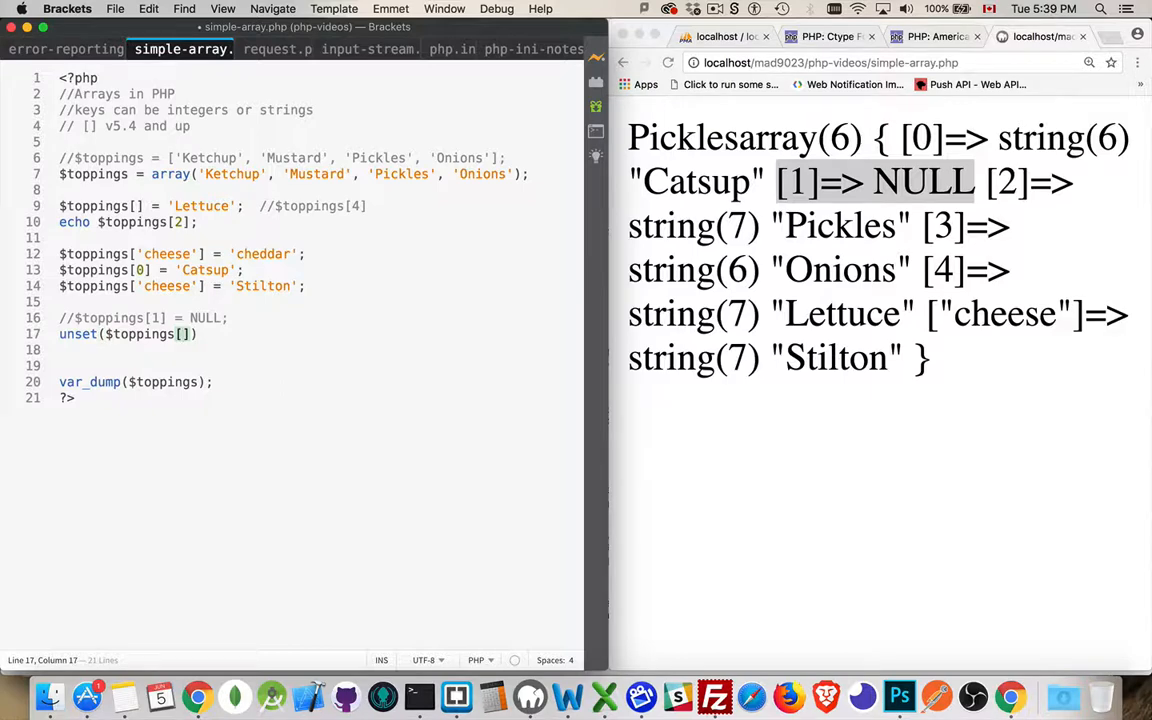
pyautogui.write('1')
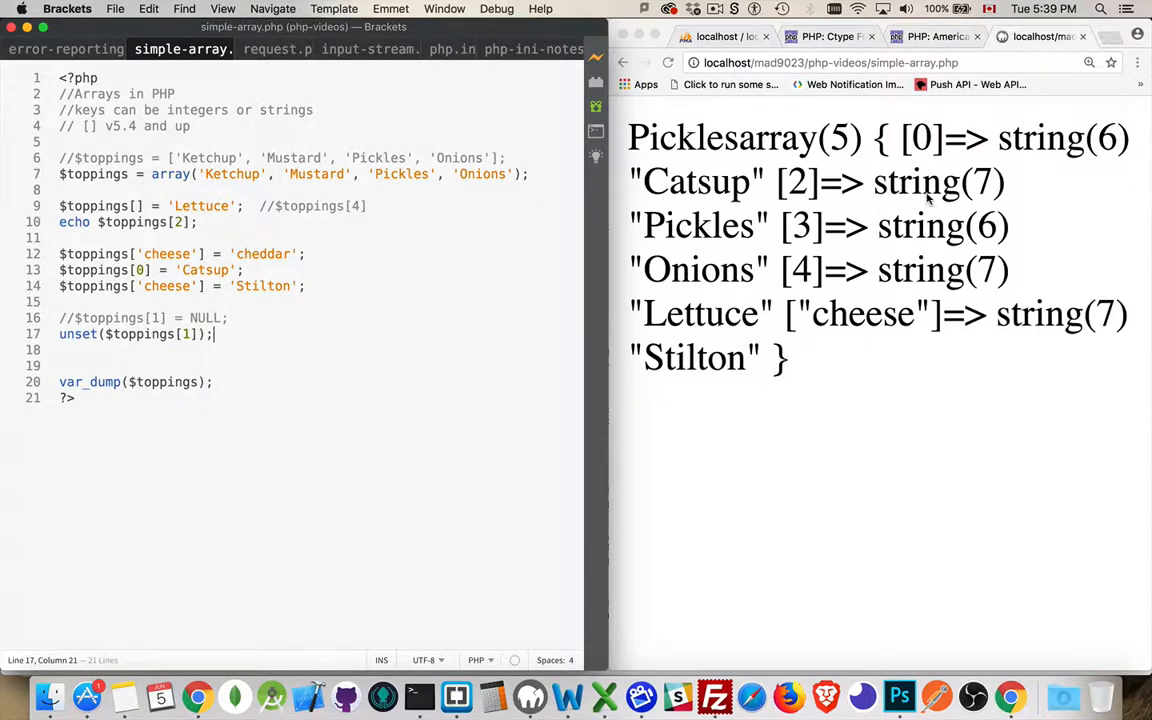
pyautogui.moveTo(928, 164)
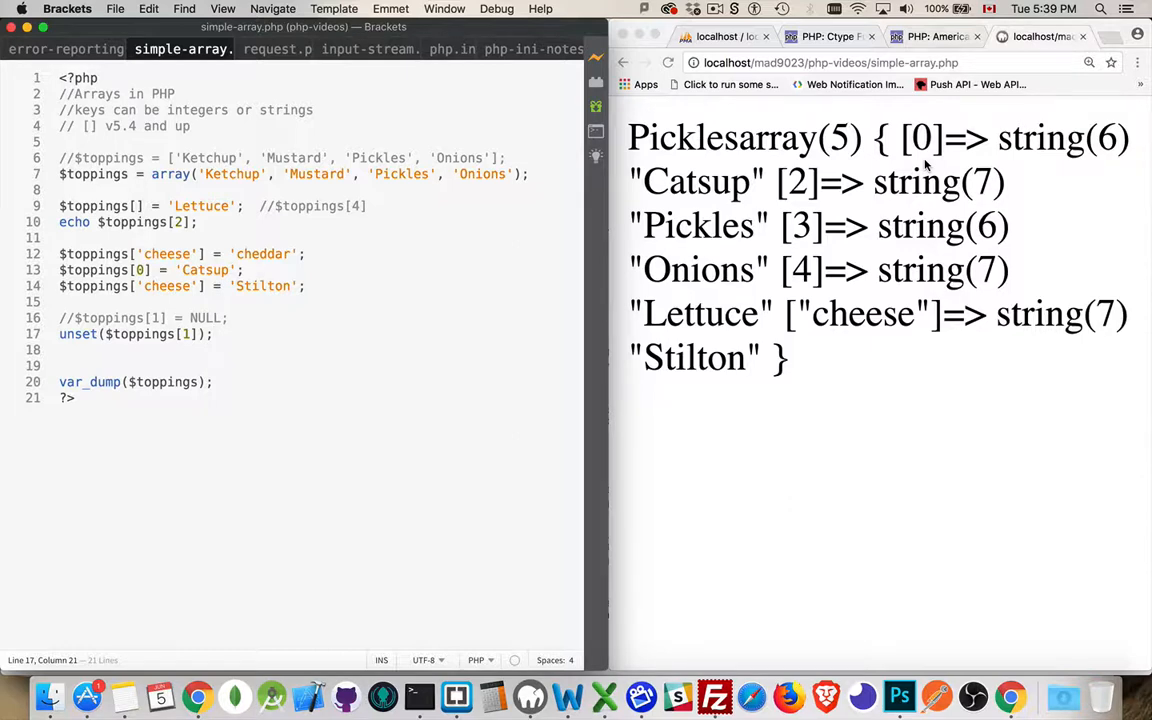
pyautogui.moveTo(784, 252)
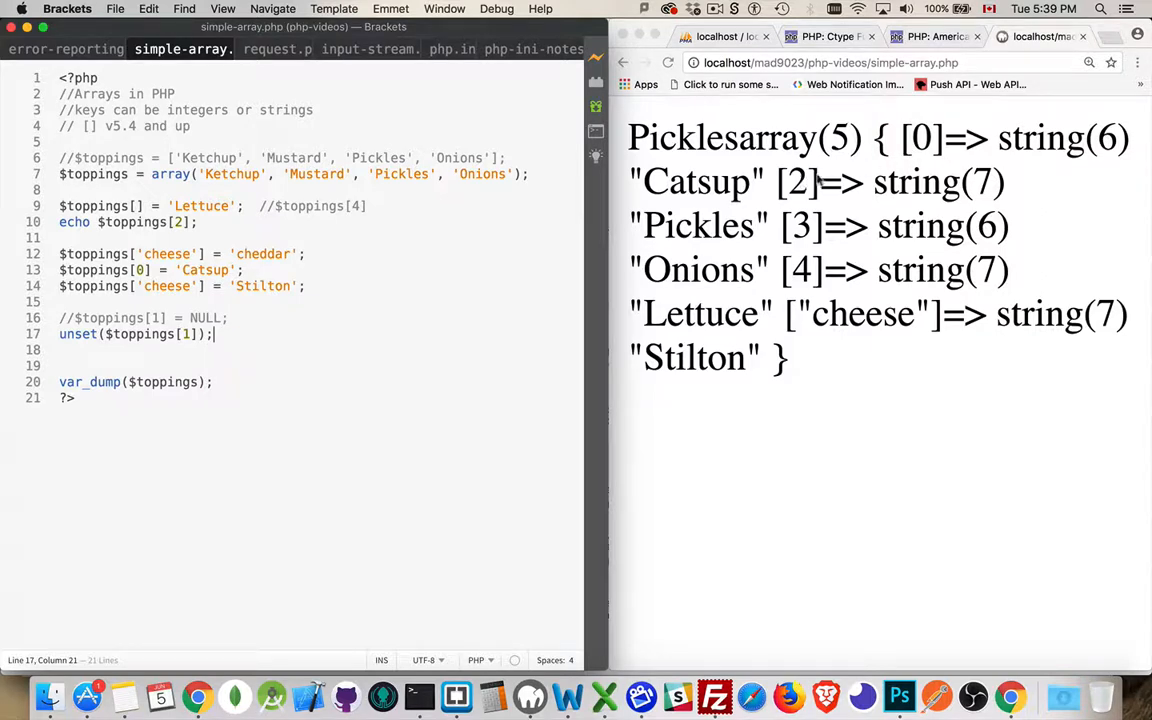
pyautogui.moveTo(796, 196)
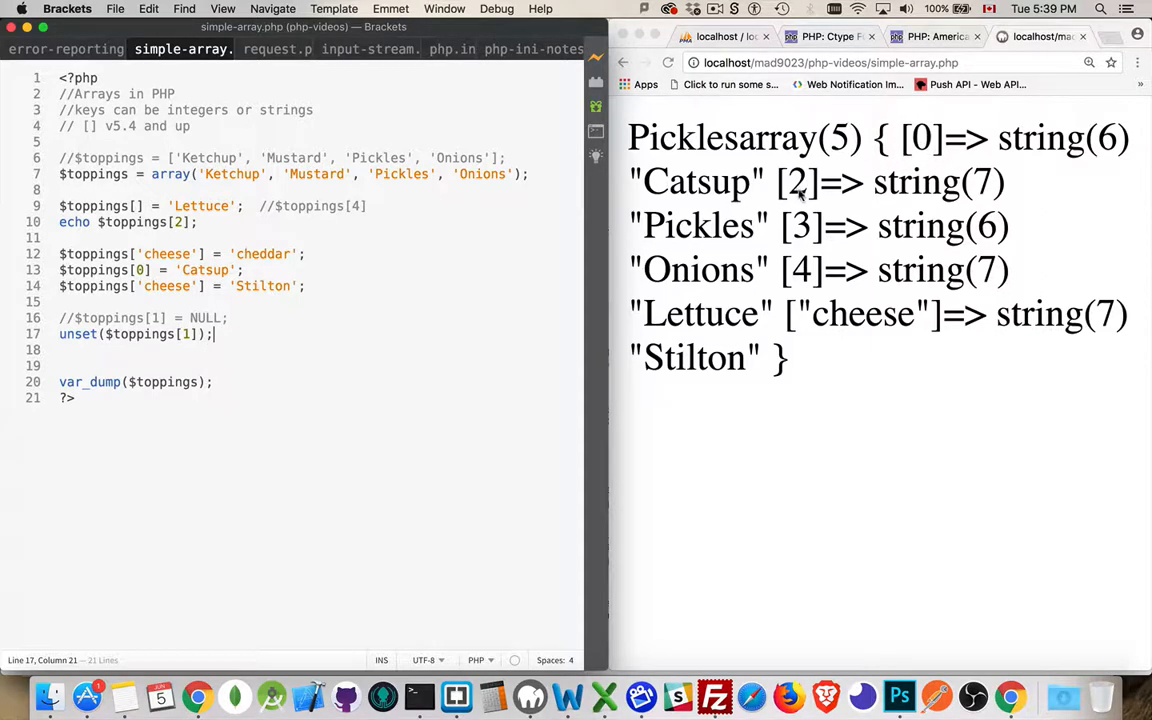
pyautogui.moveTo(810, 276)
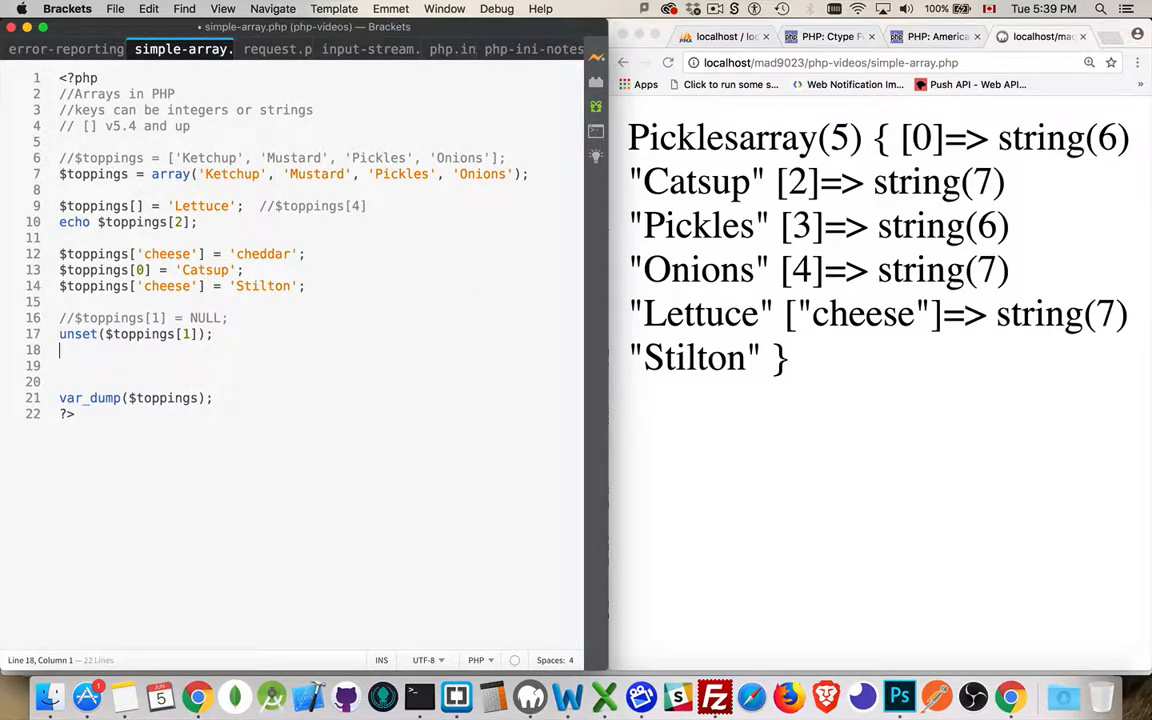
# Add $toppings[] = 'Tomato'; and reload Chrome to show array(6) with Tomato at index 5
pyautogui.write('$')
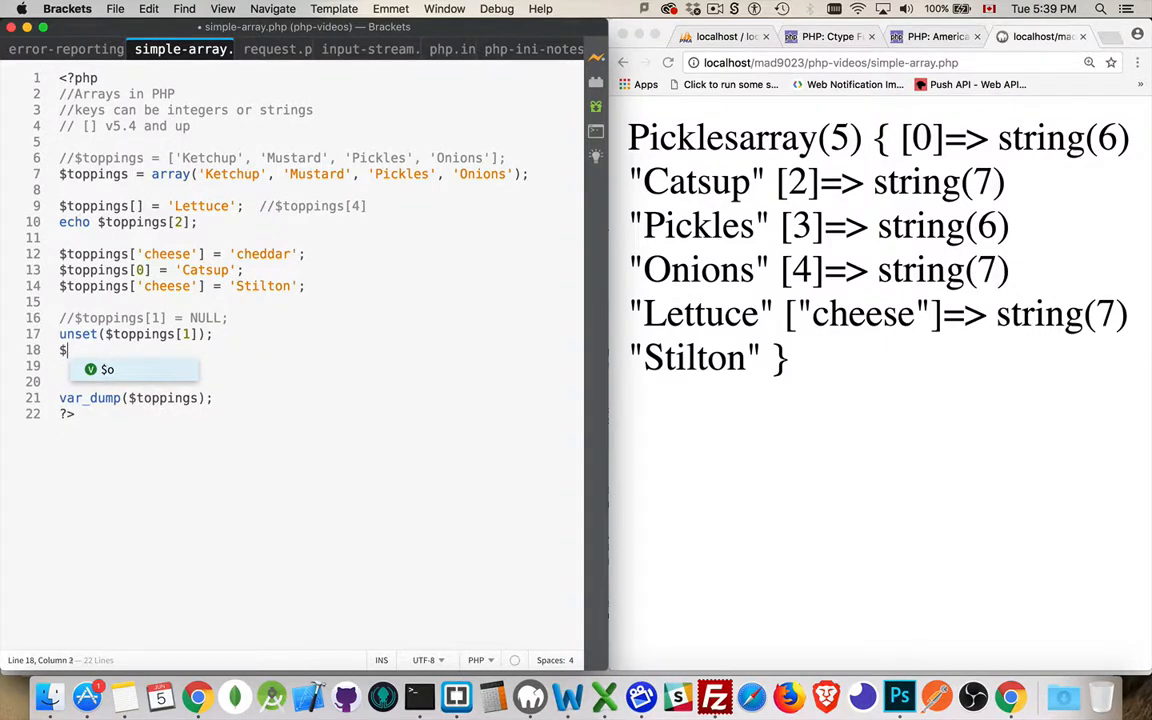
pyautogui.write('toppings[]')
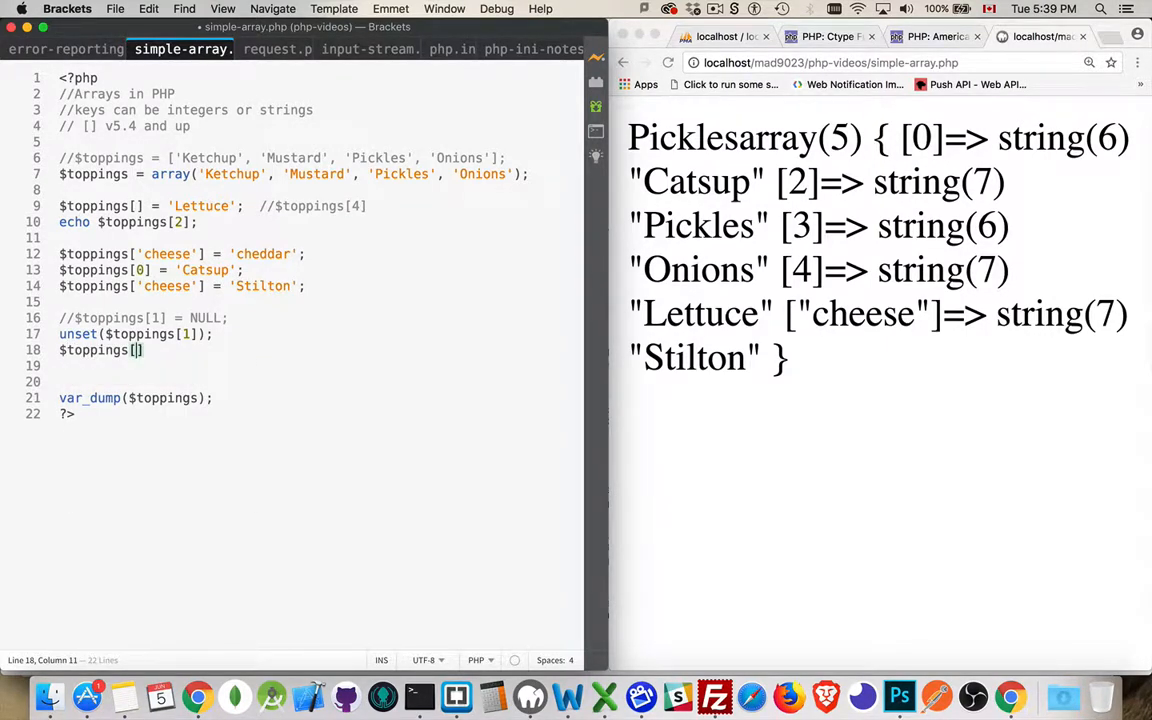
pyautogui.write('=')
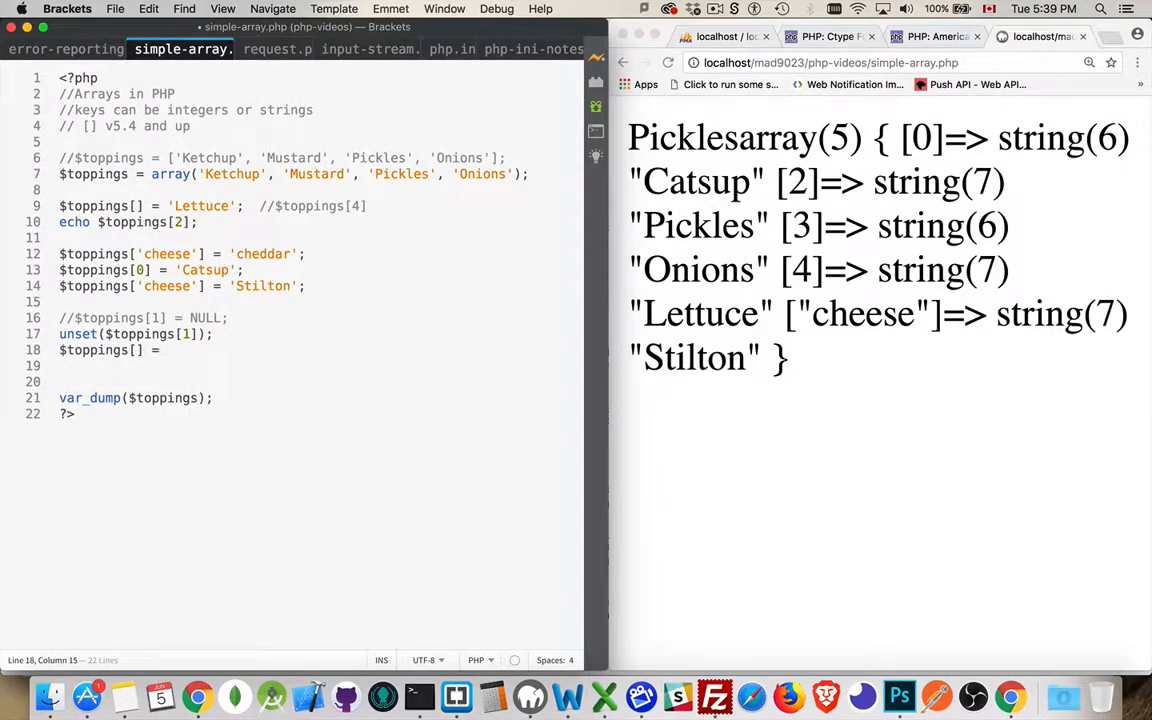
pyautogui.write("'Toma")
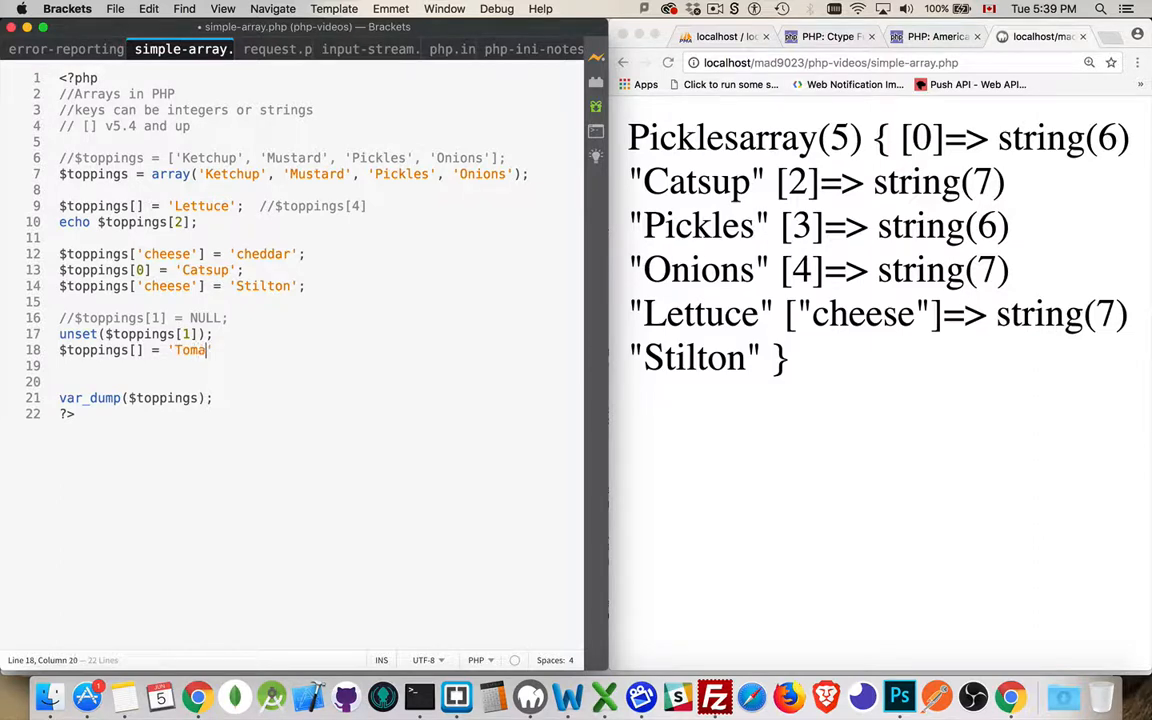
pyautogui.write("to';")
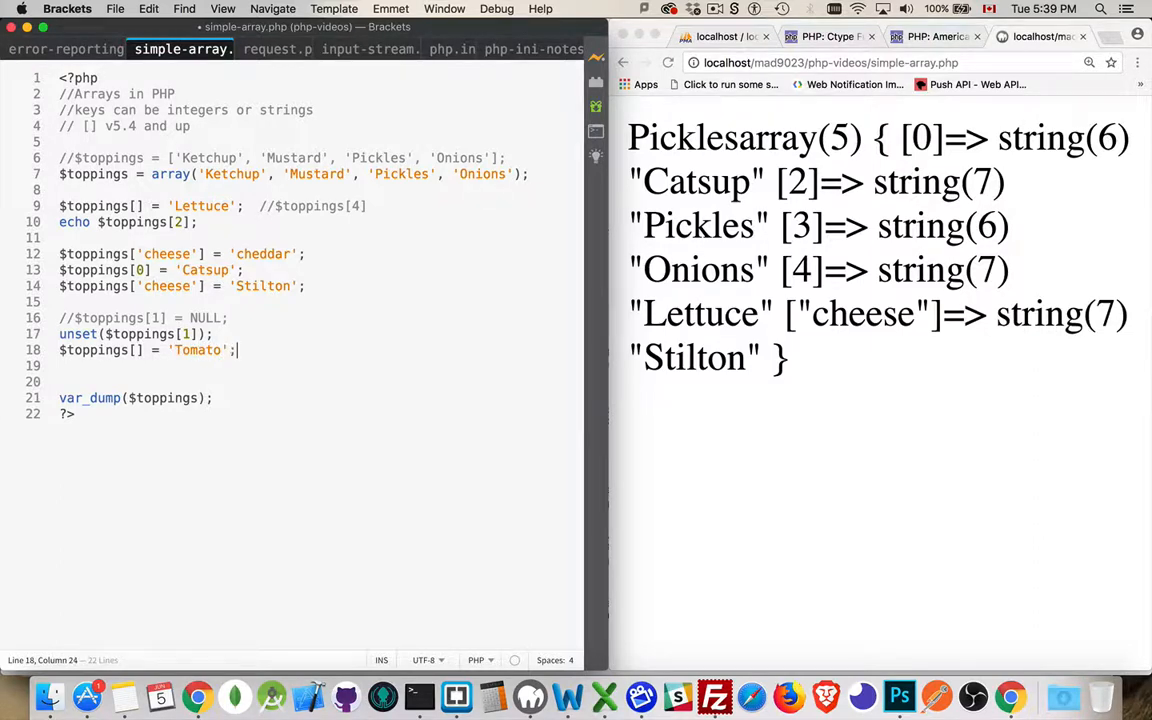
pyautogui.click(670, 62)
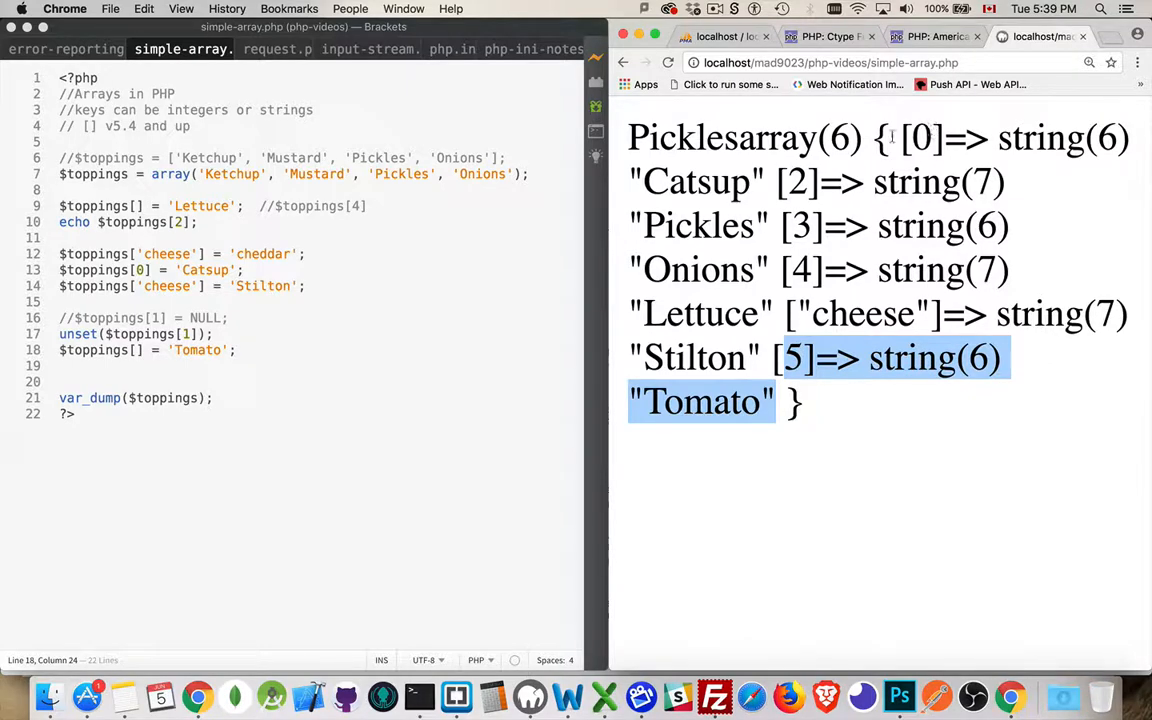
pyautogui.moveTo(866, 162)
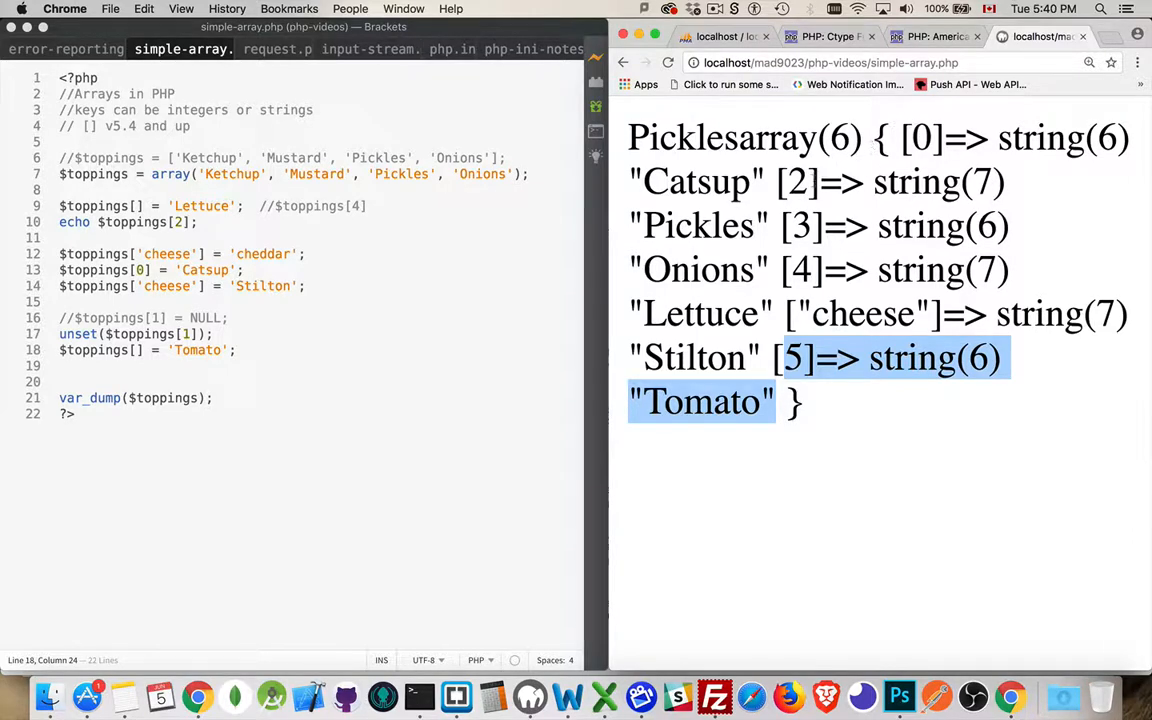
pyautogui.moveTo(816, 264)
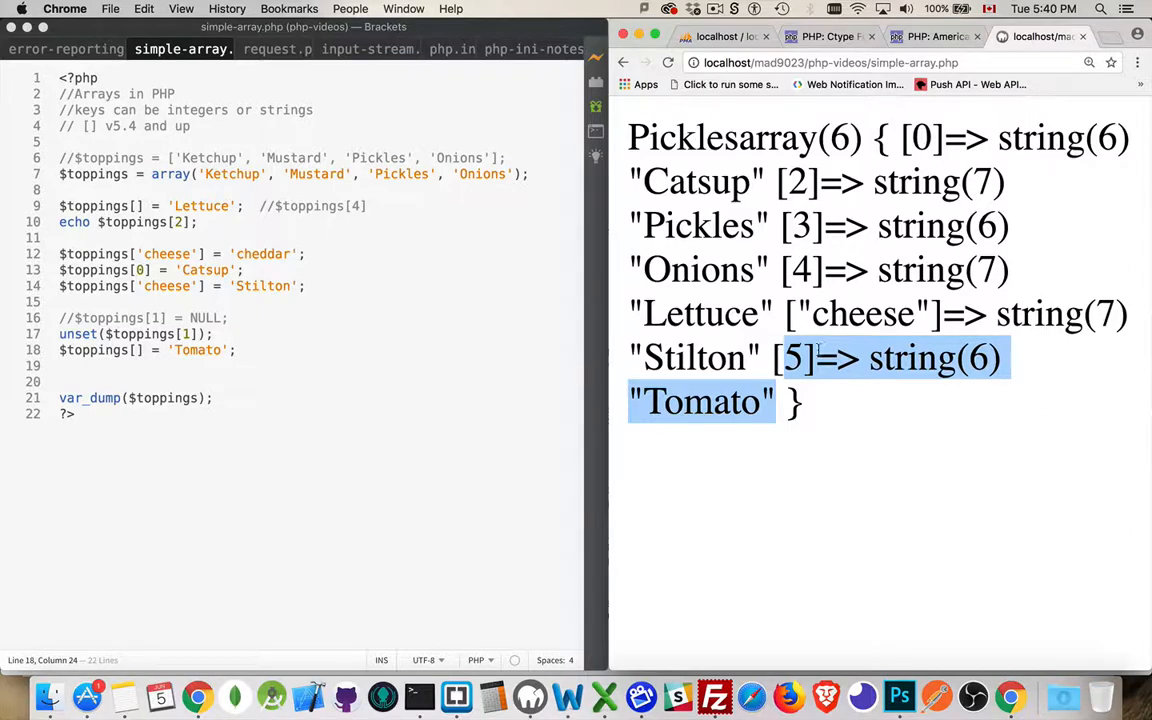
pyautogui.moveTo(194, 458)
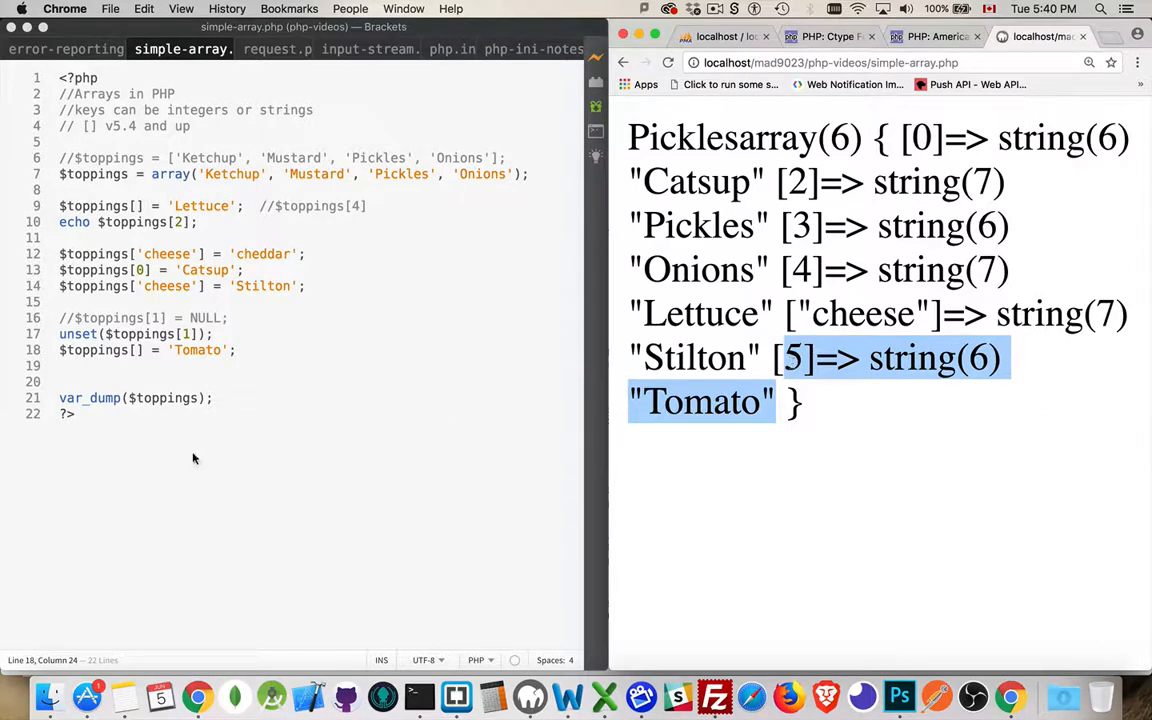
pyautogui.moveTo(162, 370)
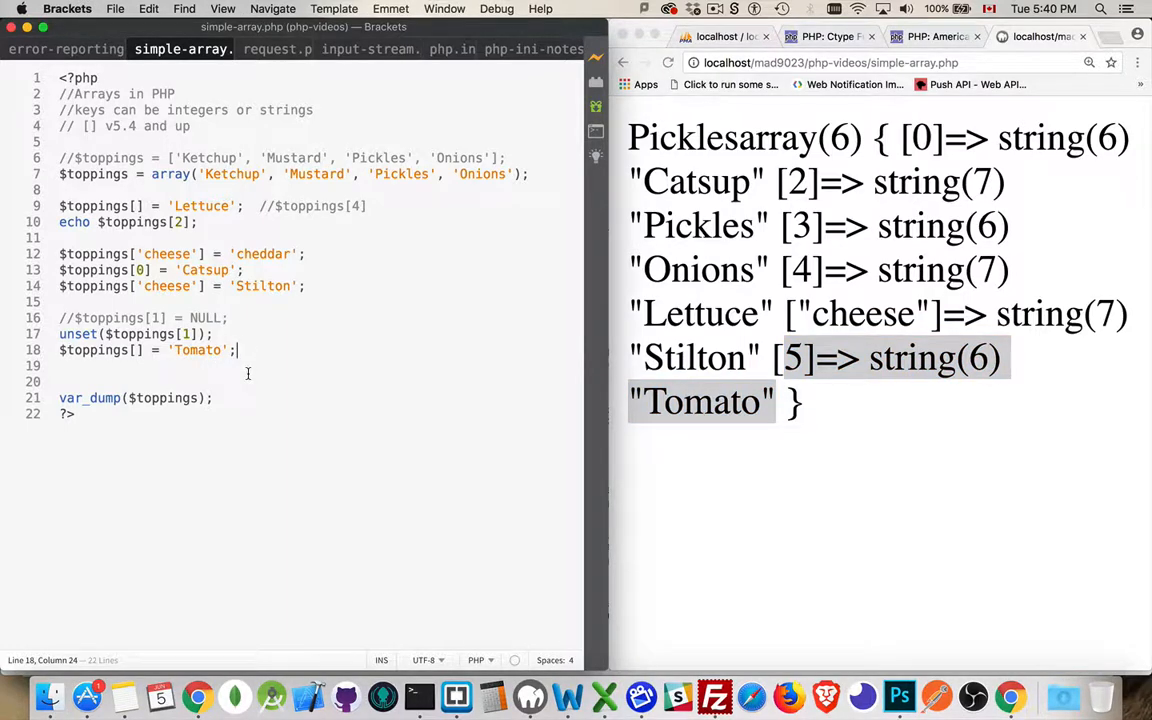
# Add unset($toppings); so Chrome reports an undefined variable notice and var_dump shows NULL
pyautogui.write('unset(')
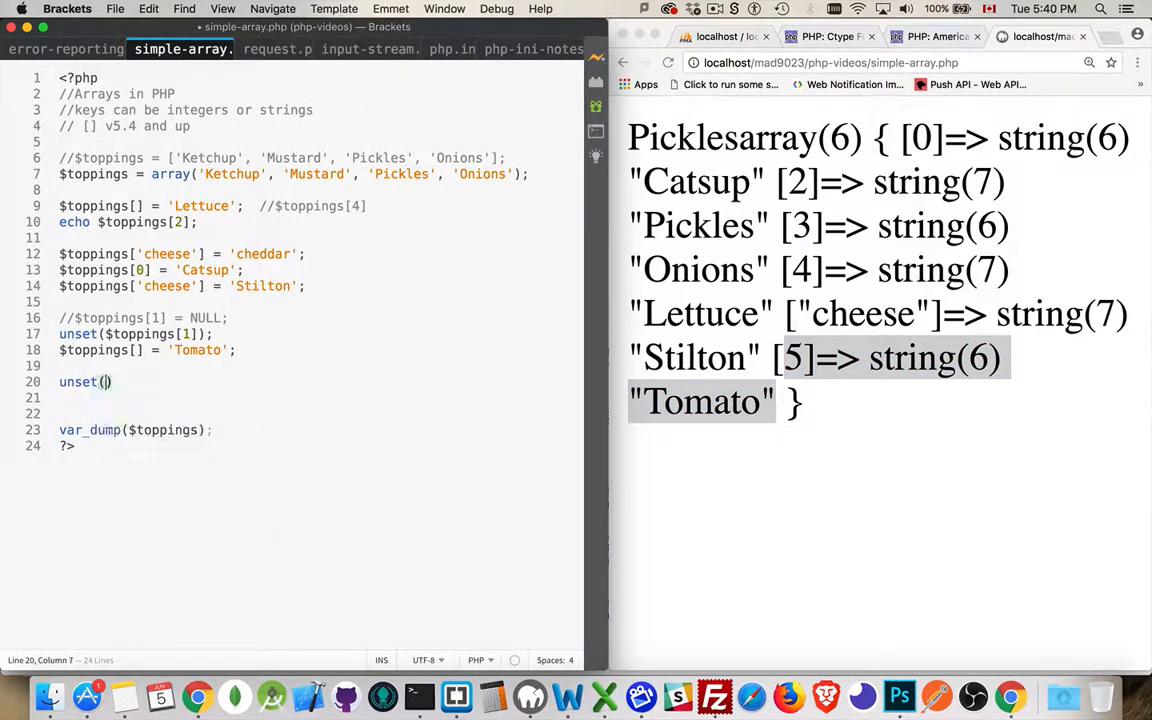
pyautogui.write('$toppings')
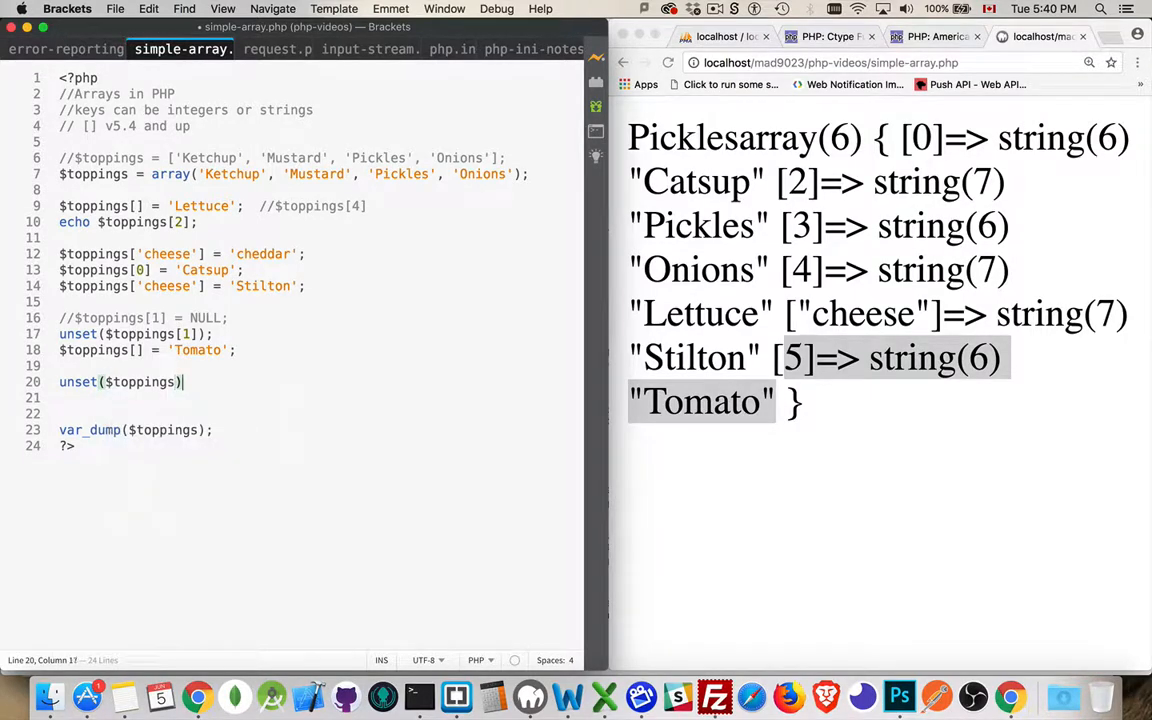
pyautogui.write(';')
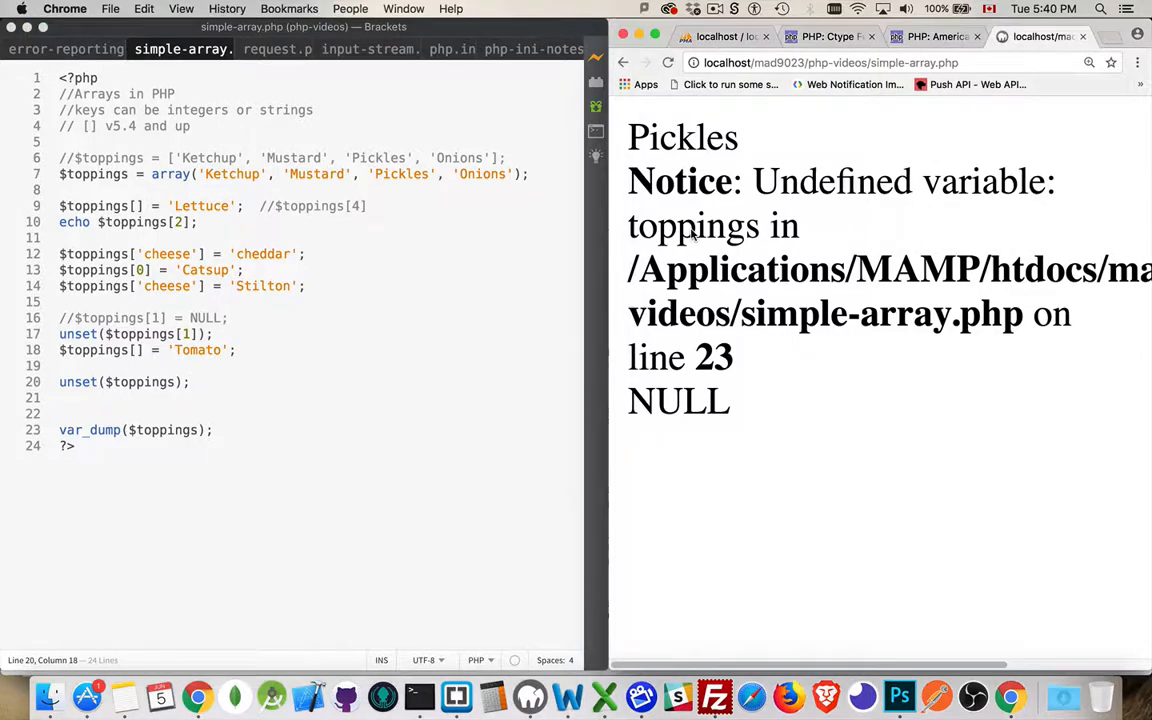
pyautogui.doubleClick(692, 224)
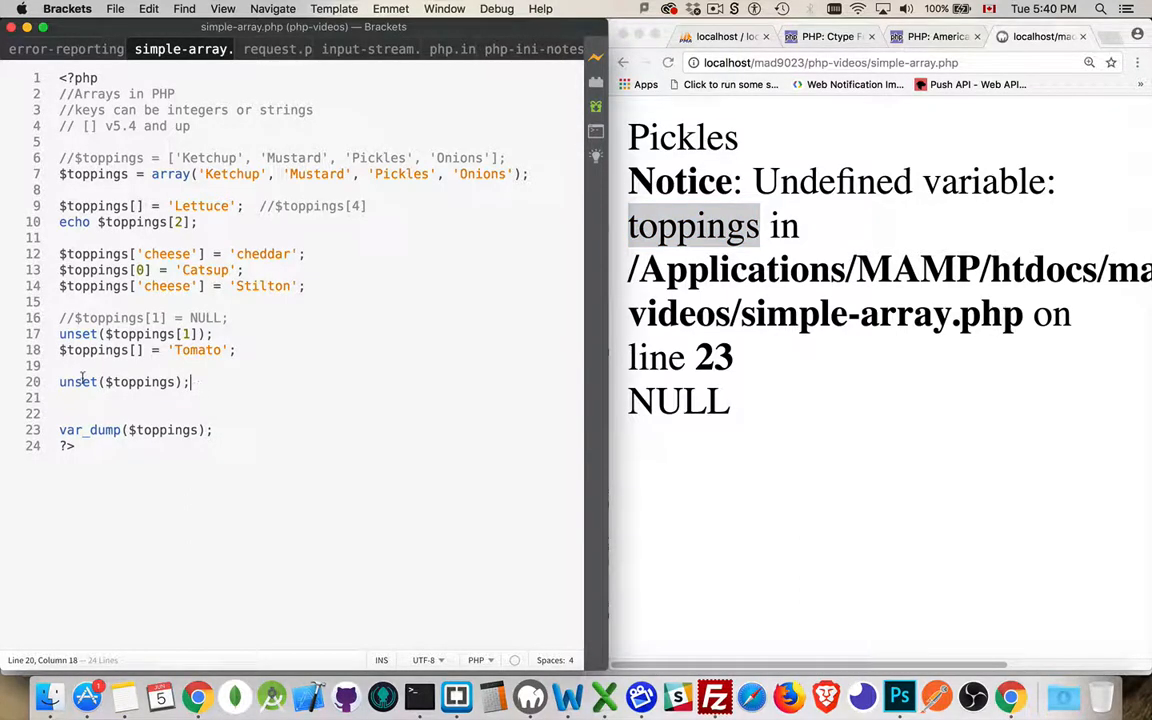
# Comment out the unset, write $toppings = []; // = array(); so Chrome shows array(0) { }
pyautogui.write('/')
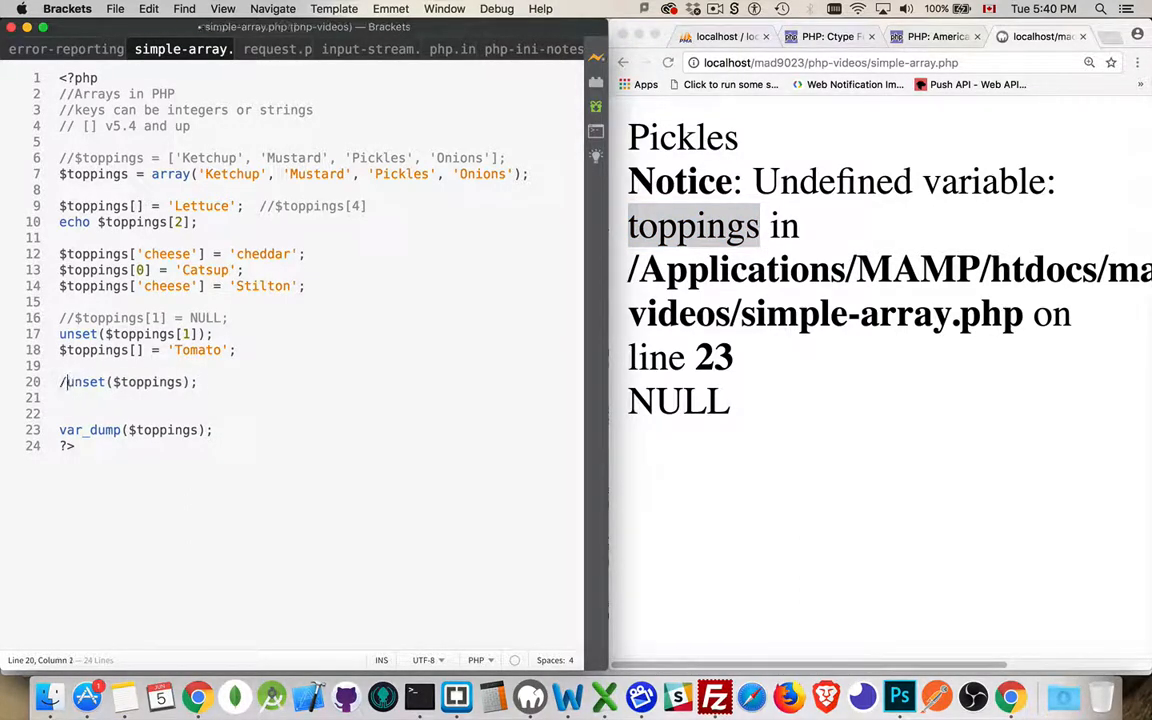
pyautogui.write('/')
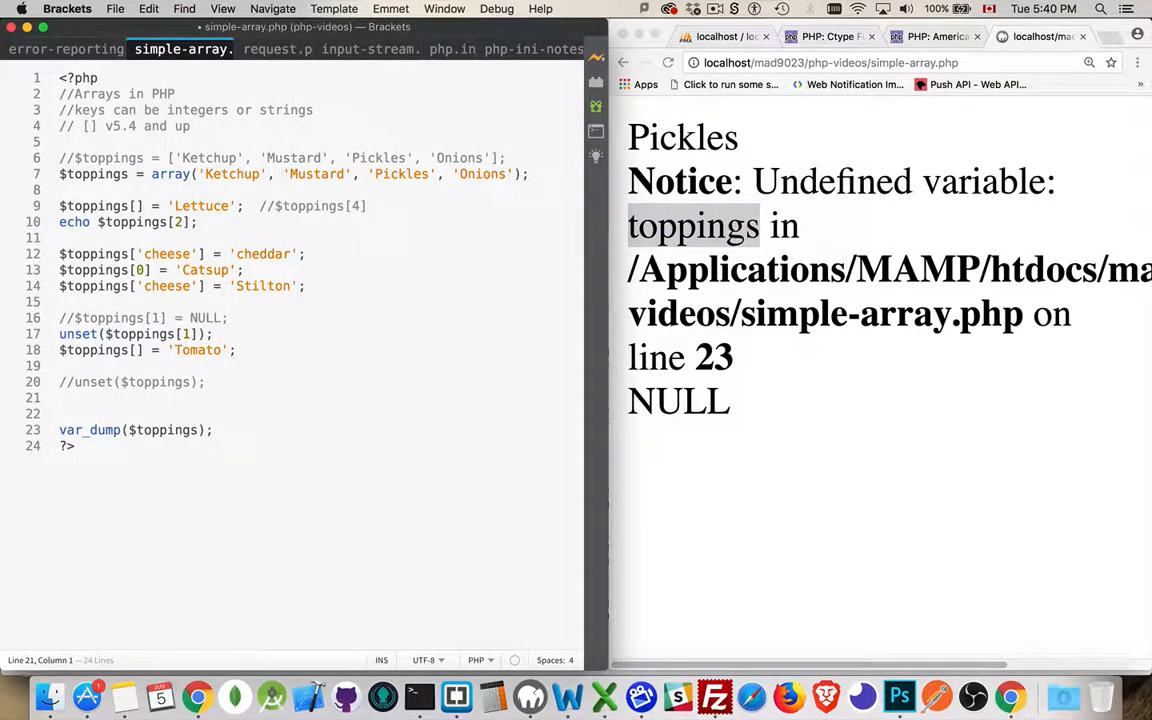
pyautogui.write('$toppings = [];')
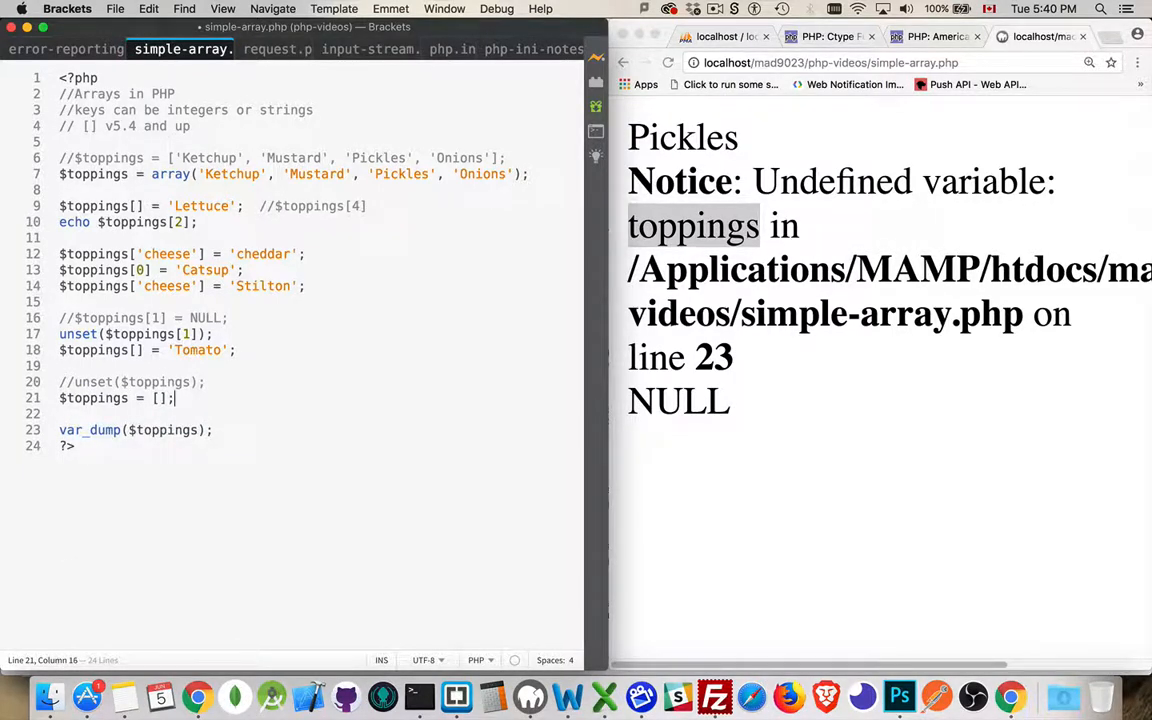
pyautogui.write('// = a')
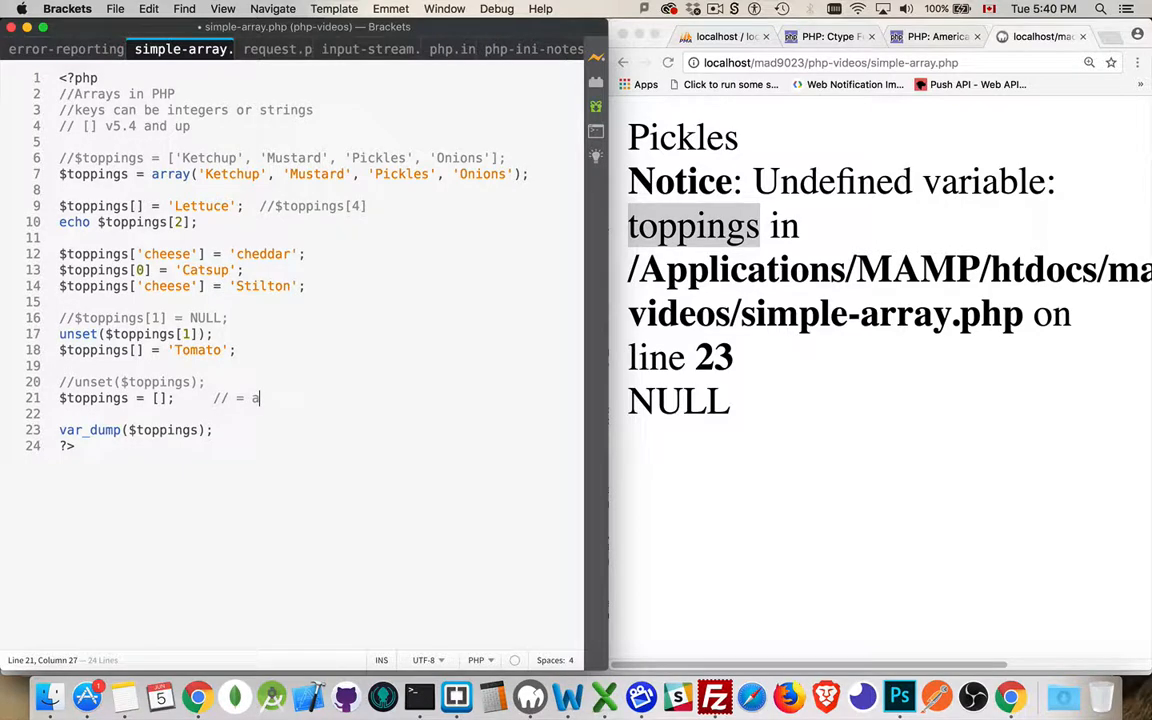
pyautogui.write('rray();')
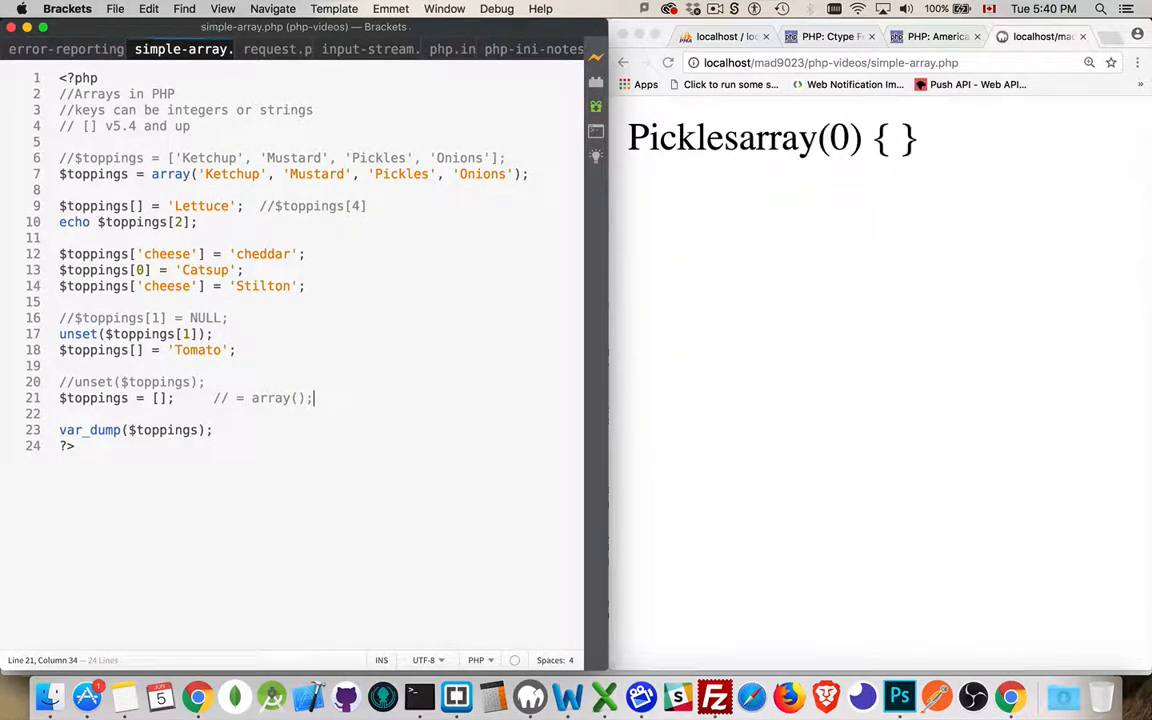
pyautogui.moveTo(736, 148)
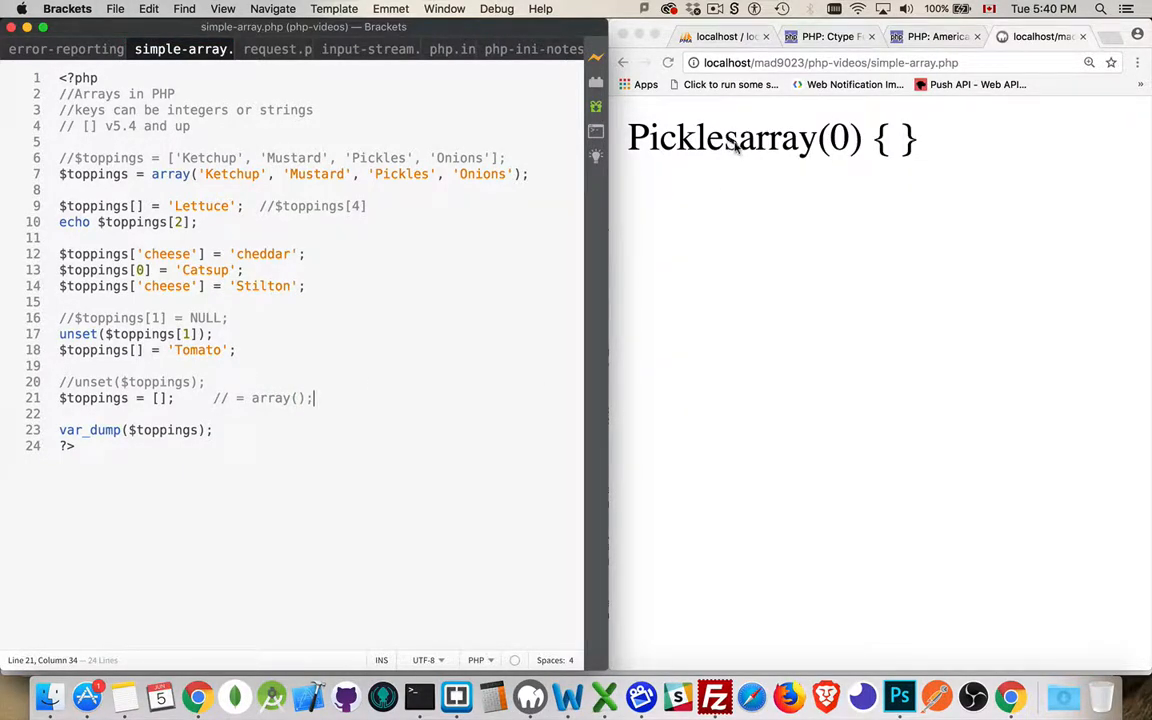
pyautogui.moveTo(740, 138); pyautogui.dragTo(918, 138)
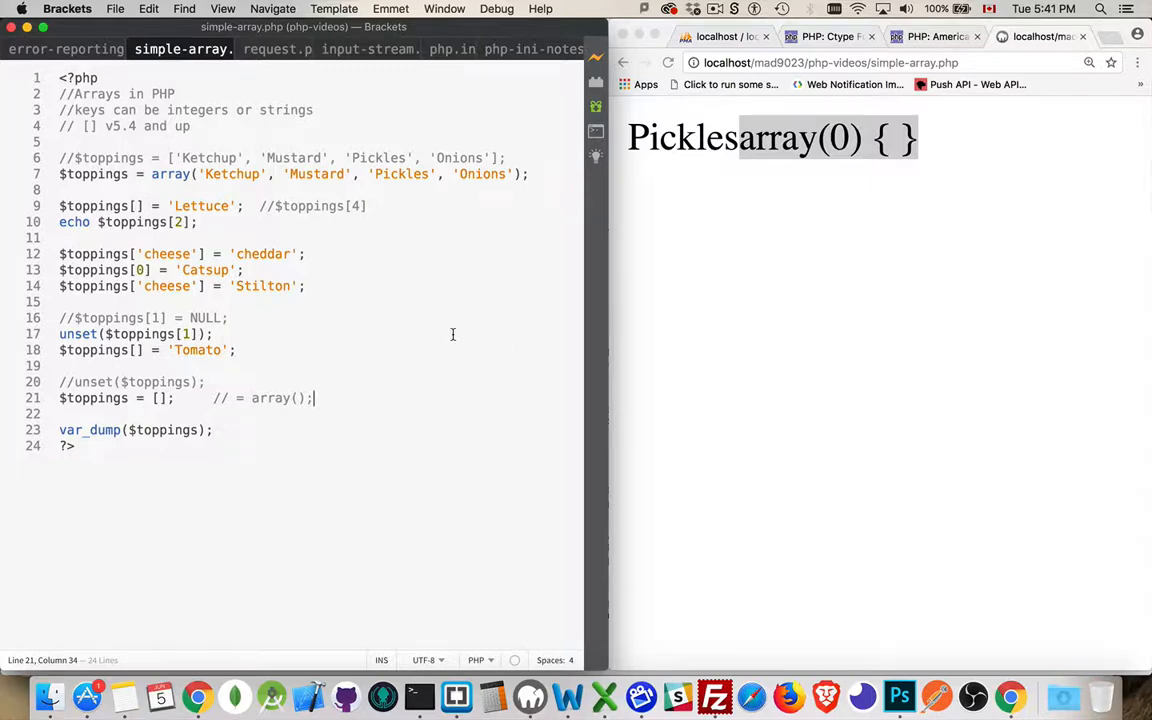
pyautogui.moveTo(380, 384)
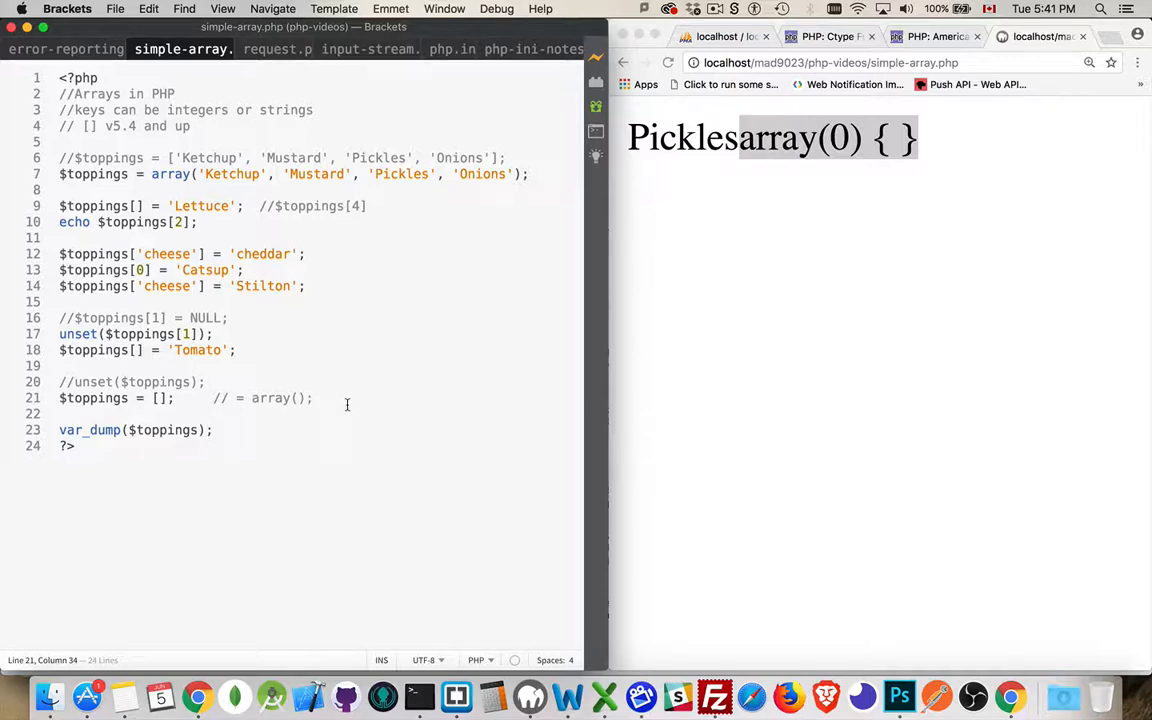
pyautogui.moveTo(332, 388)
pyautogui.write('//')
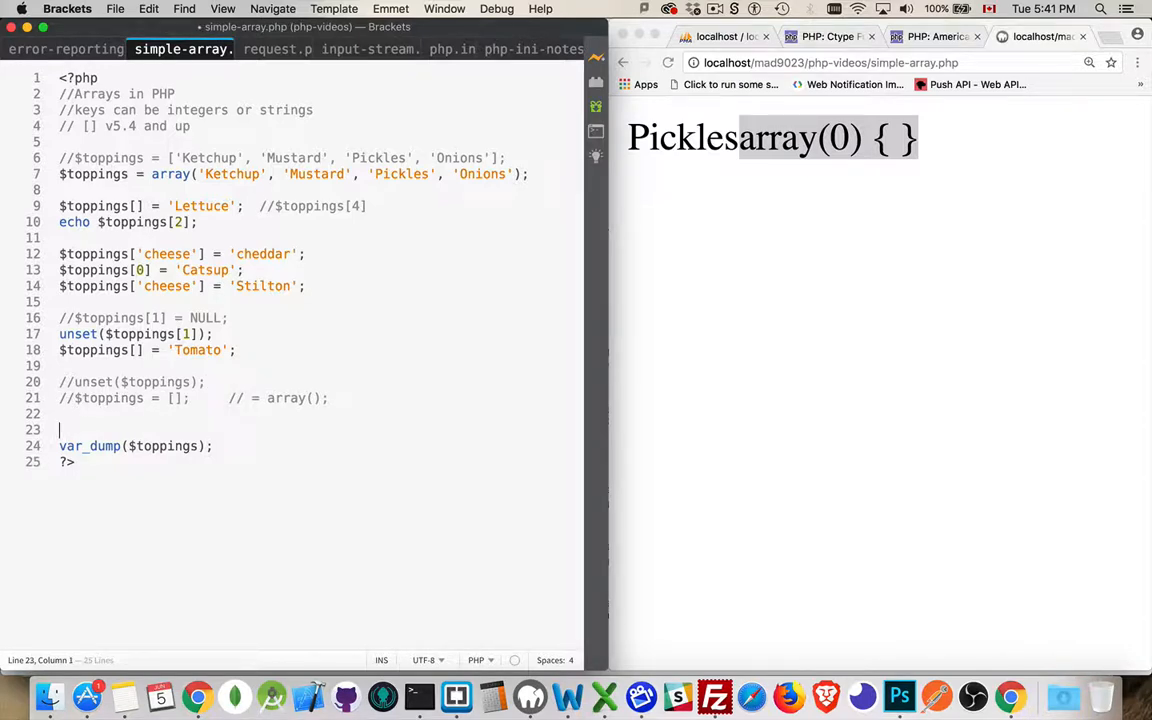
# Add echo sizeof($toppings); and echo count($toppings); above var_dump so Chrome prints 66
pyautogui.press('Enter')
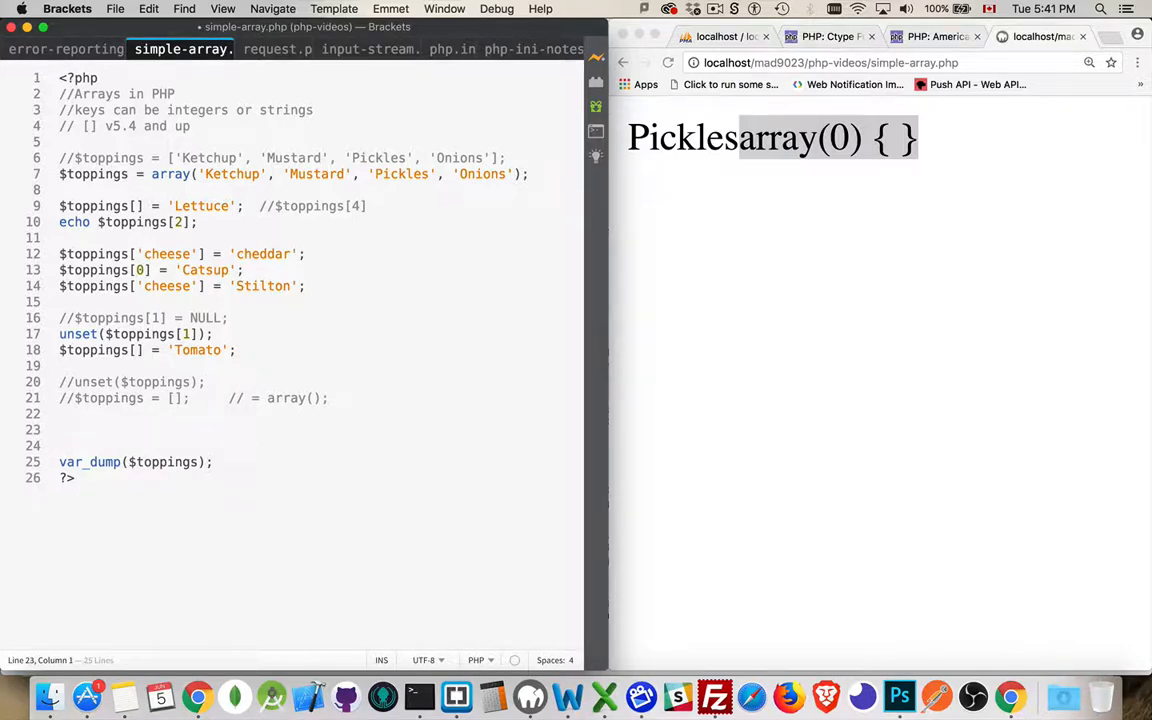
pyautogui.write('echo')
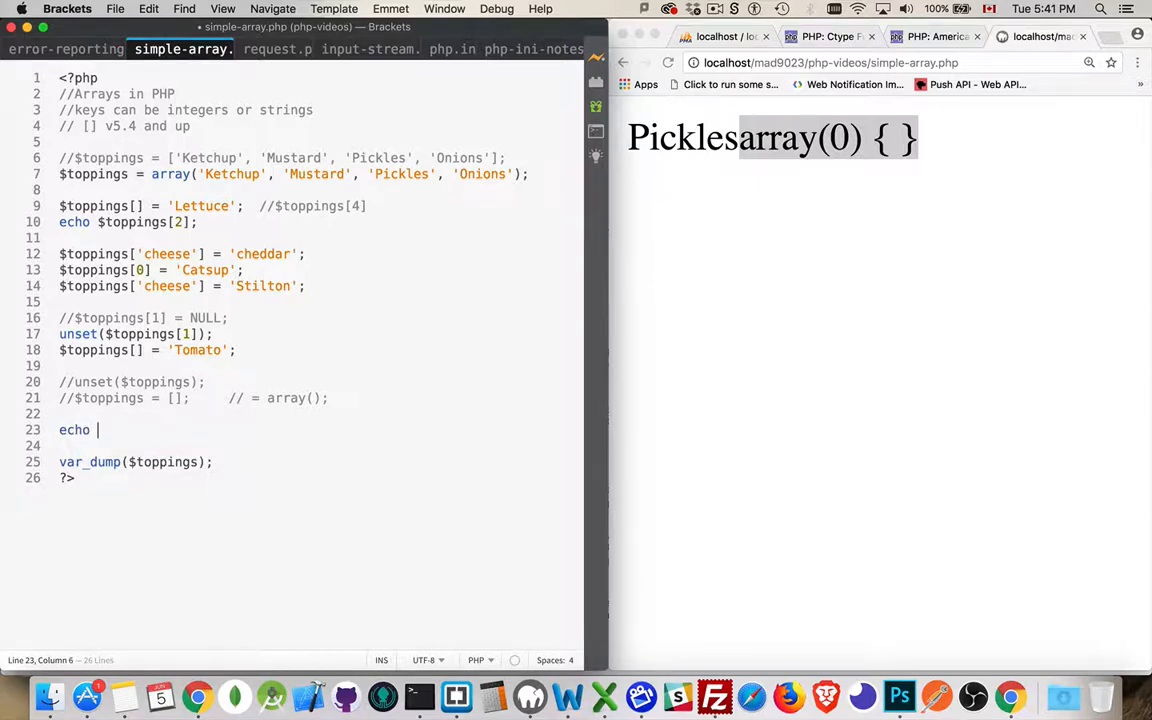
pyautogui.write('sizeof(')
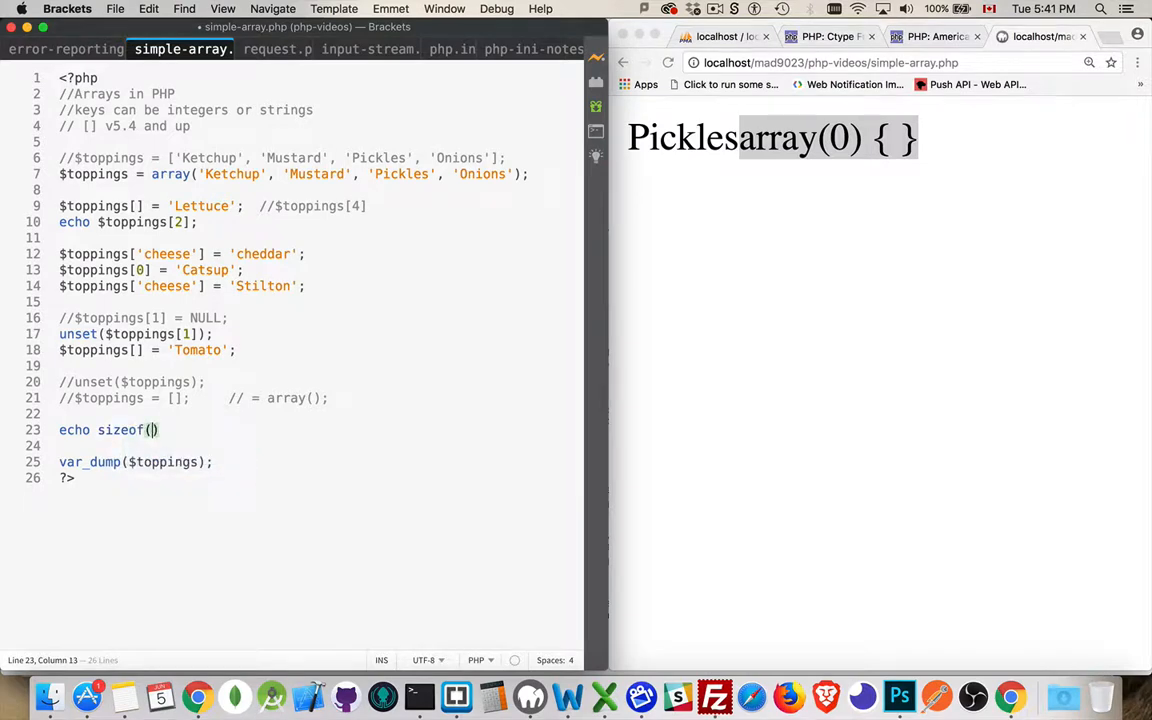
pyautogui.write('$op')
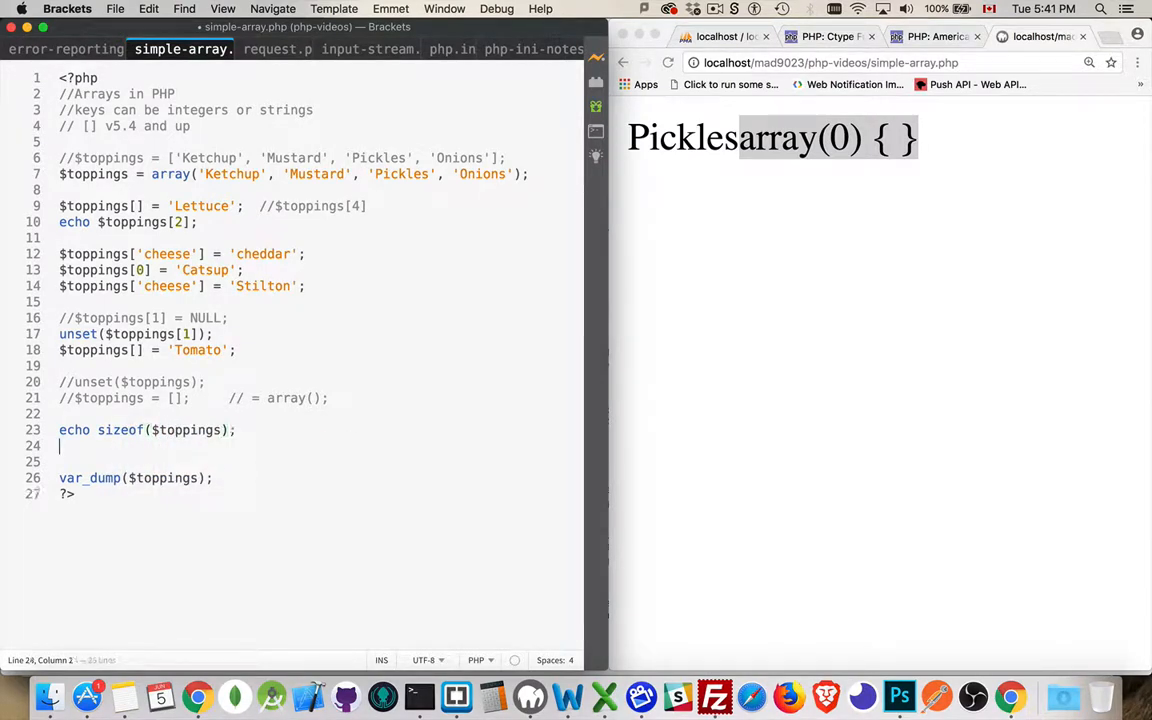
pyautogui.write('echo')
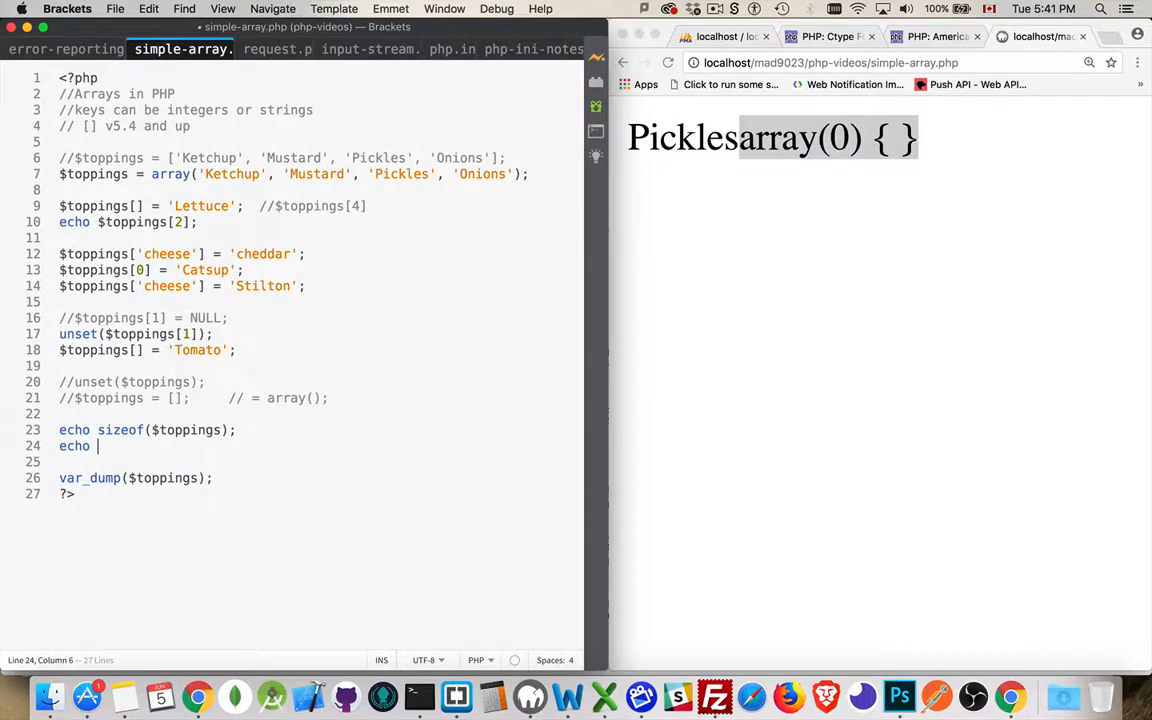
pyautogui.write('count($')
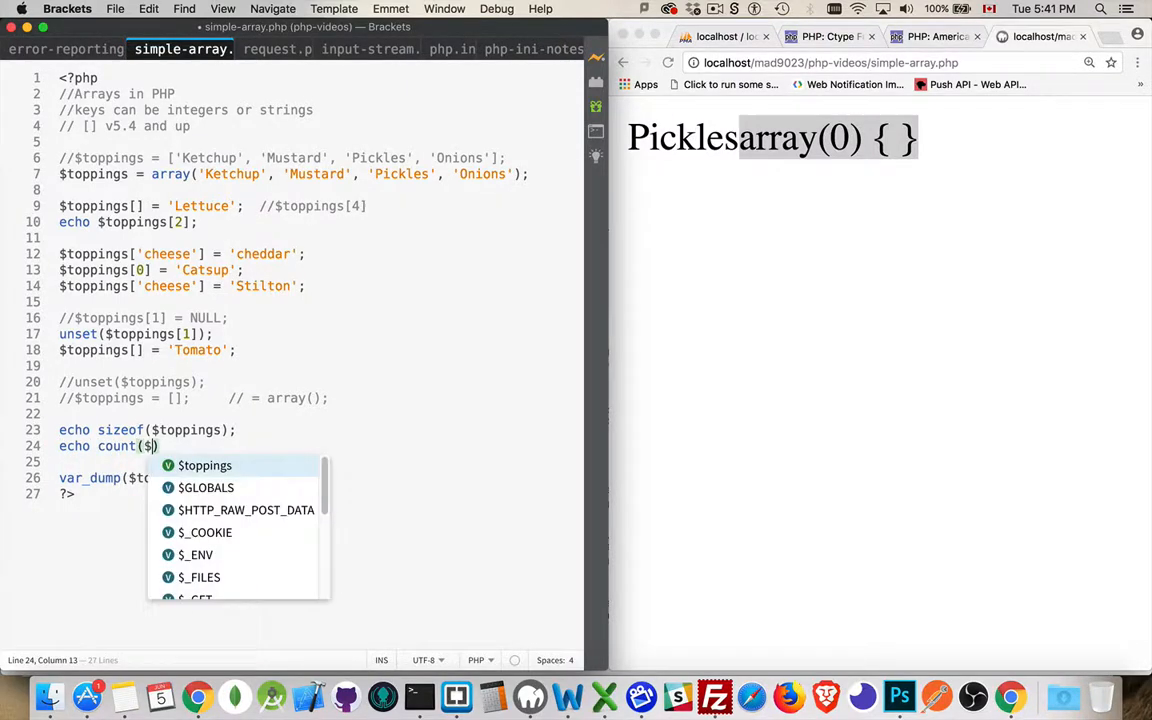
pyautogui.write('toppings')
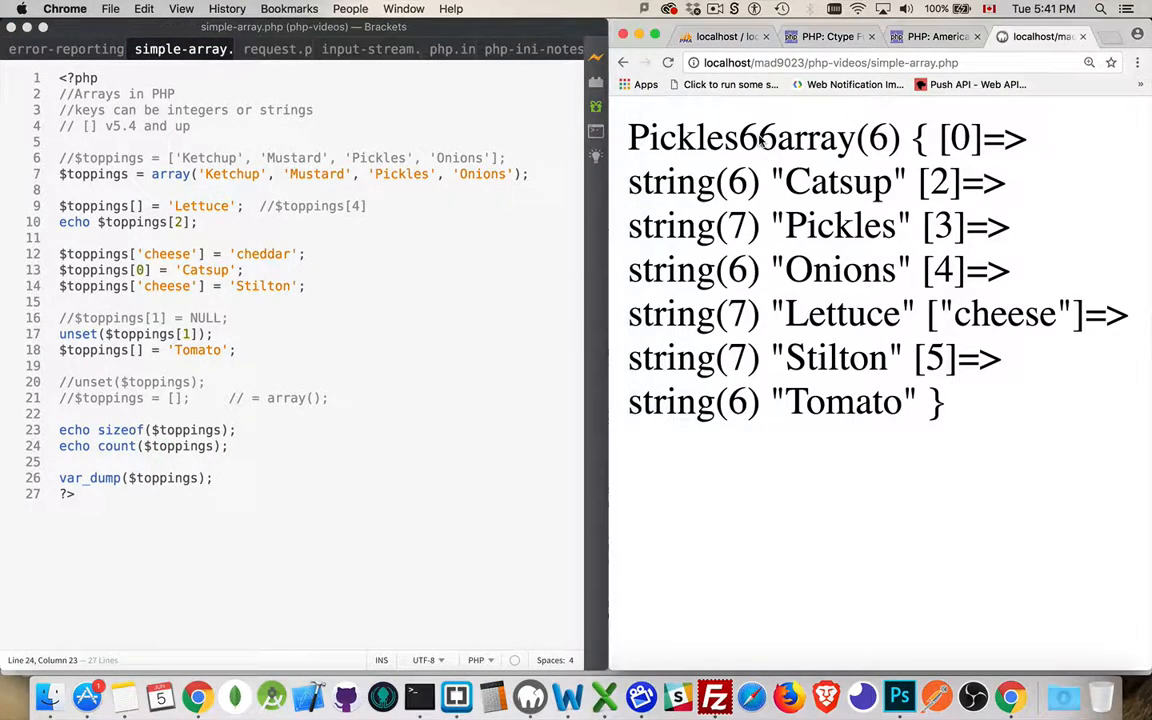
pyautogui.doubleClick(748, 136)
pyautogui.write('echo')
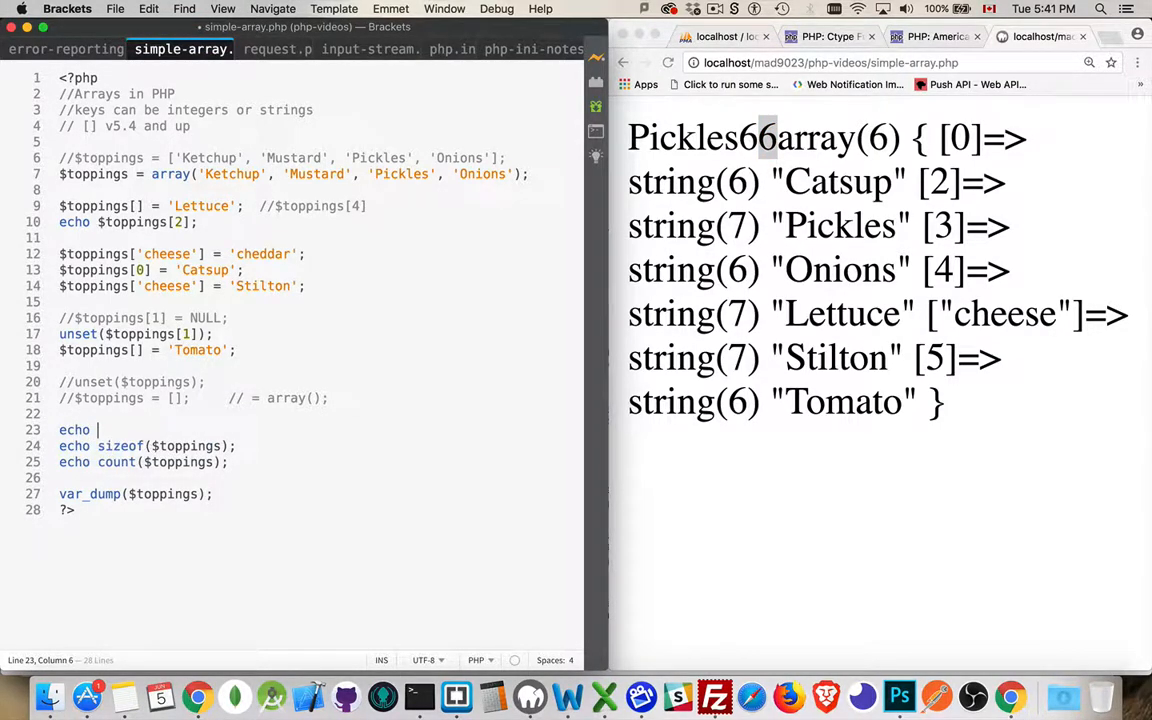
# Echo '<br/>' around the counts with the missing semicolon fixed, so Pickles, 6, 6 print on separate lines
pyautogui.write("'")
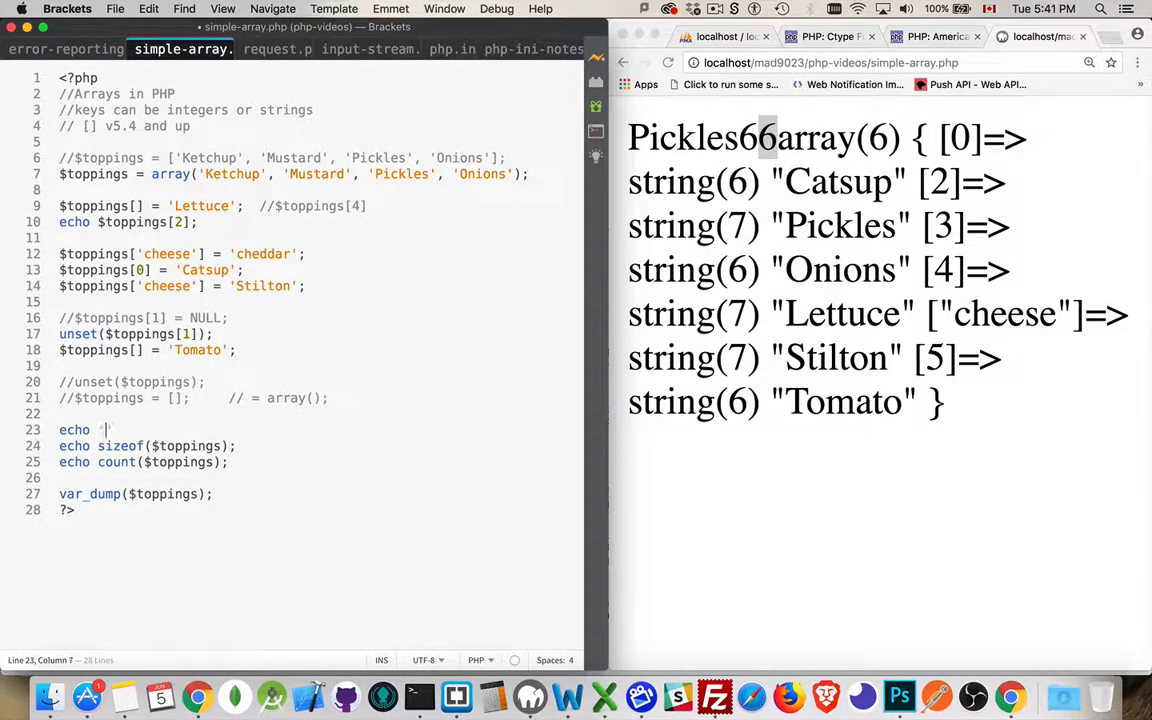
pyautogui.write('br/>')
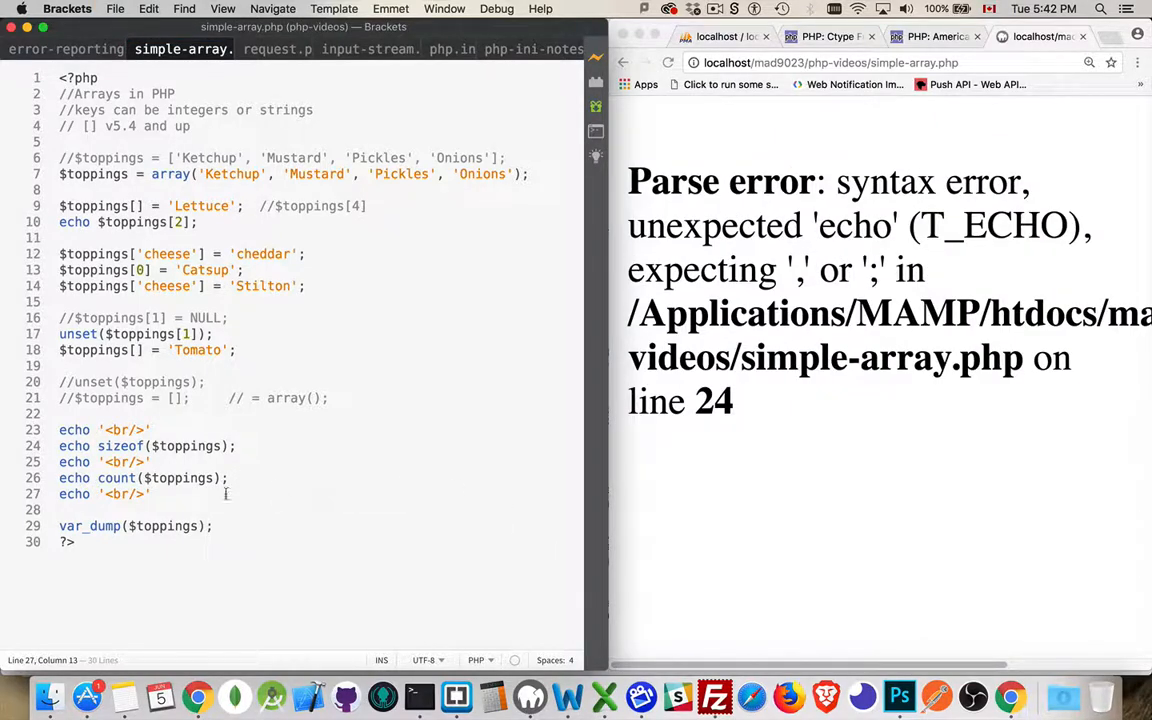
pyautogui.write(';')
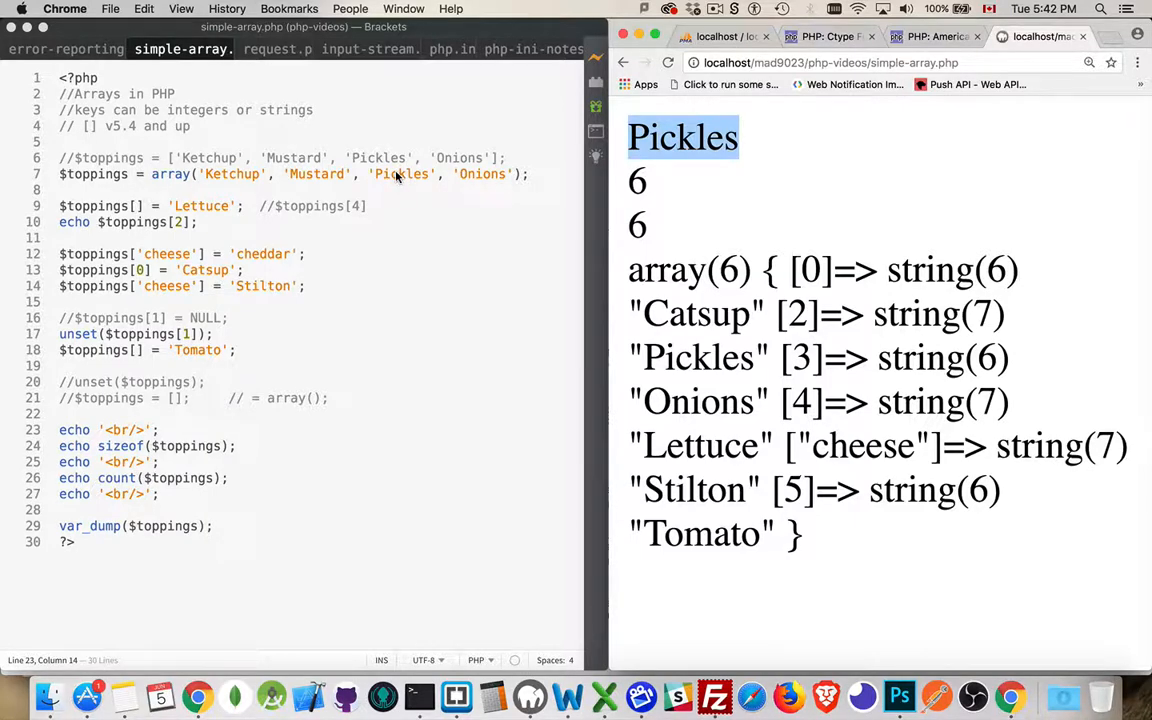
pyautogui.moveTo(128, 350)
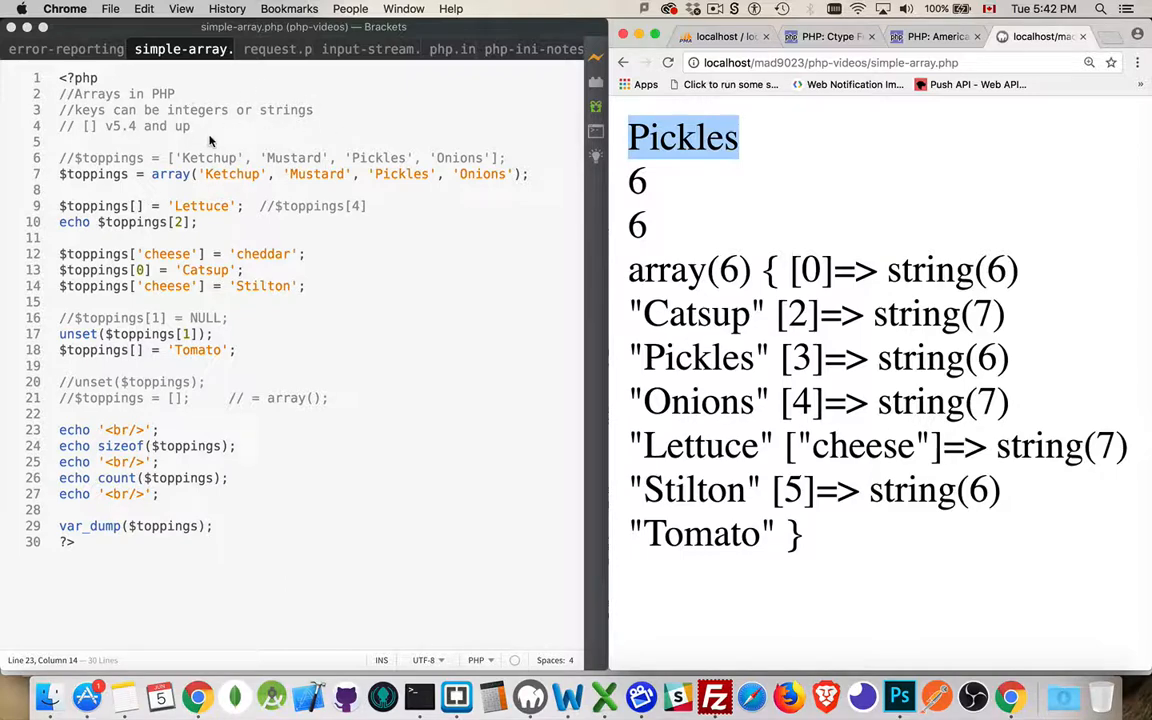
pyautogui.moveTo(400, 172)
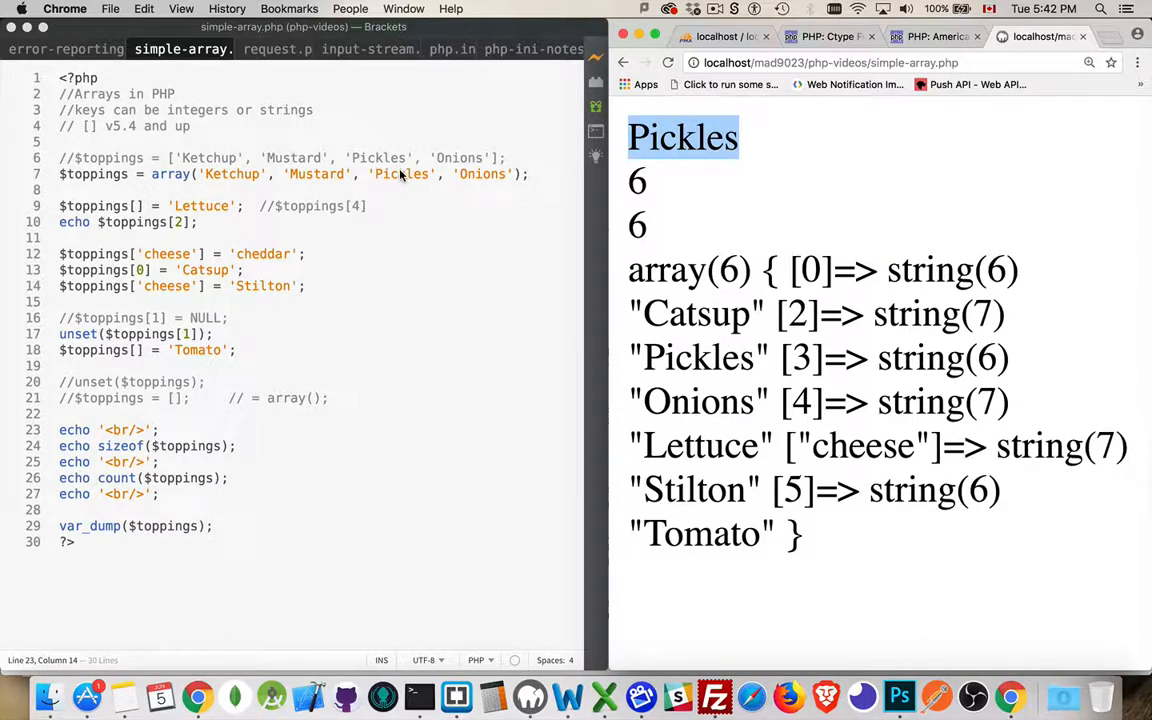
pyautogui.moveTo(176, 430)
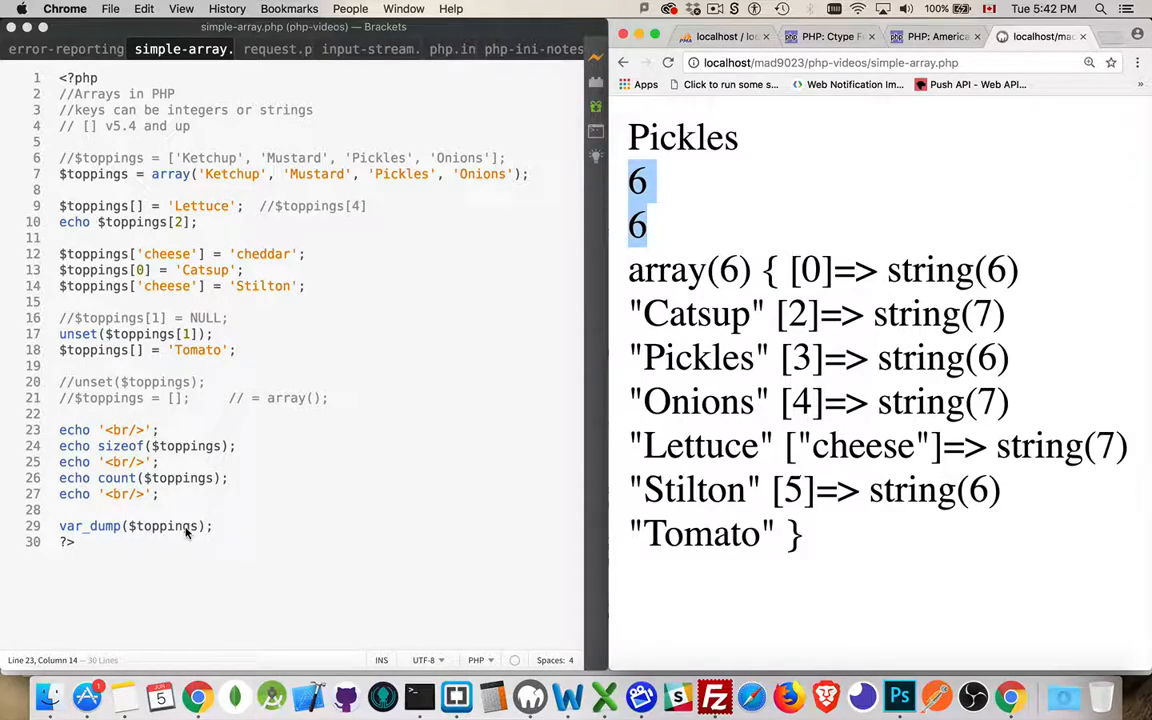
pyautogui.moveTo(648, 614)
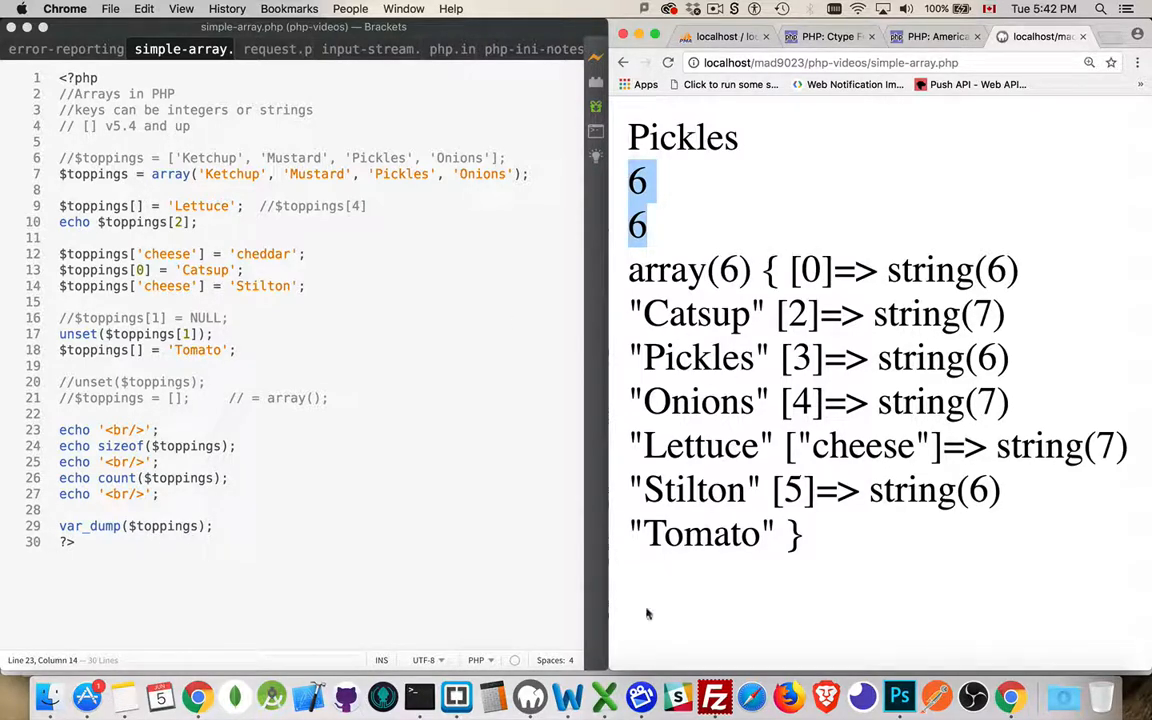